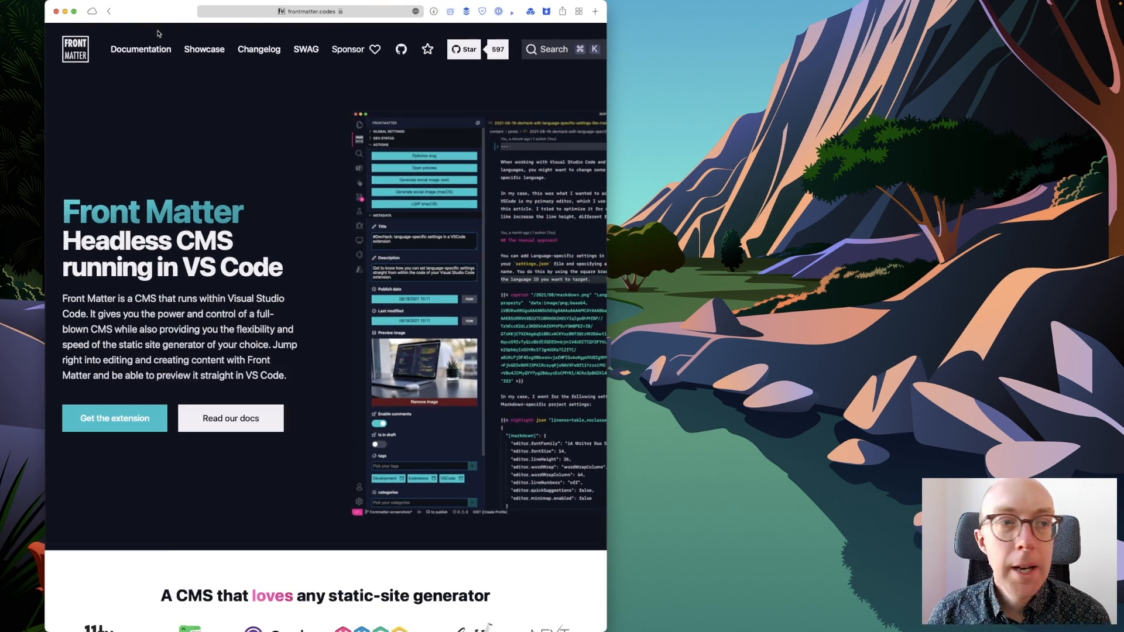
mouse_move(606, 165)
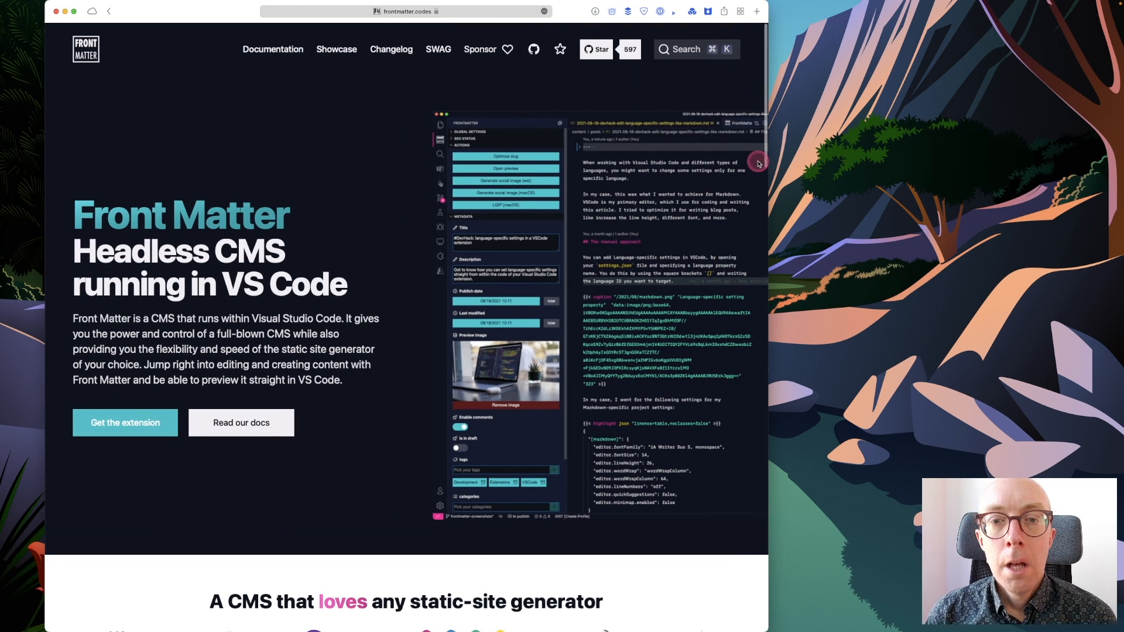
- Read down through the Front Matter Getting started installation guide
scroll(down, 3)
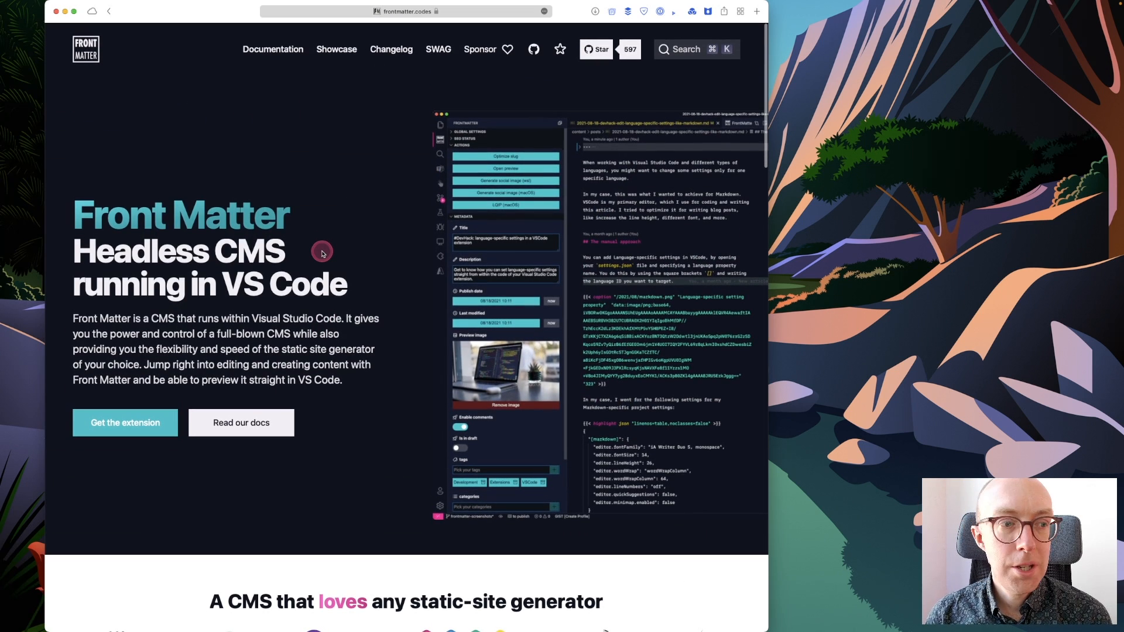
mouse_move(539, 59)
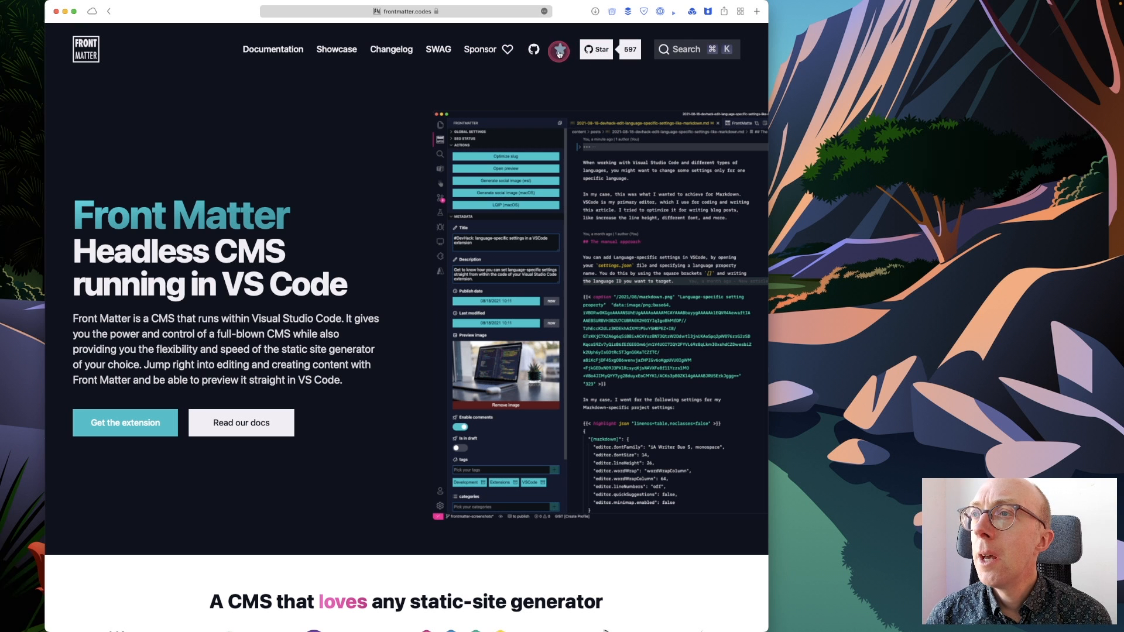
scroll(down, 3)
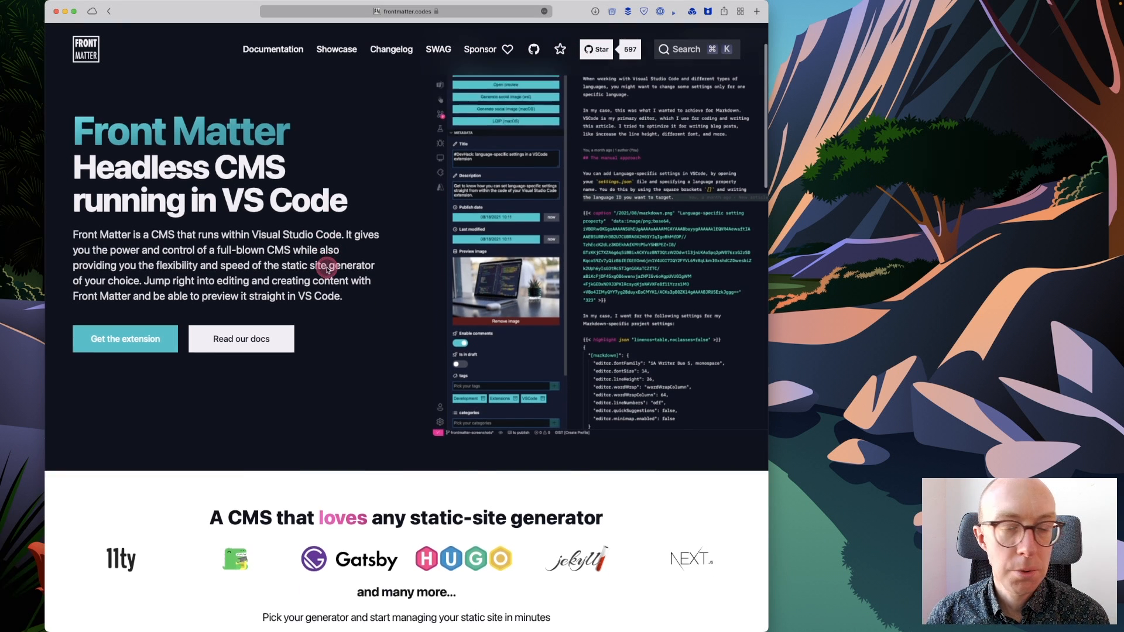
scroll(down, 3)
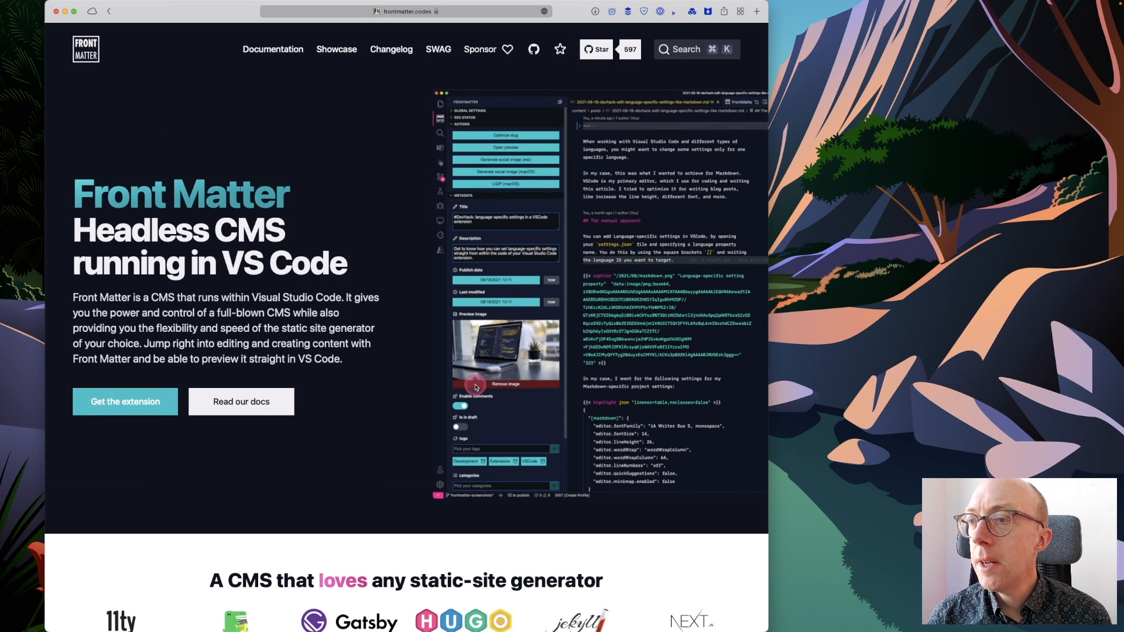
mouse_move(457, 195)
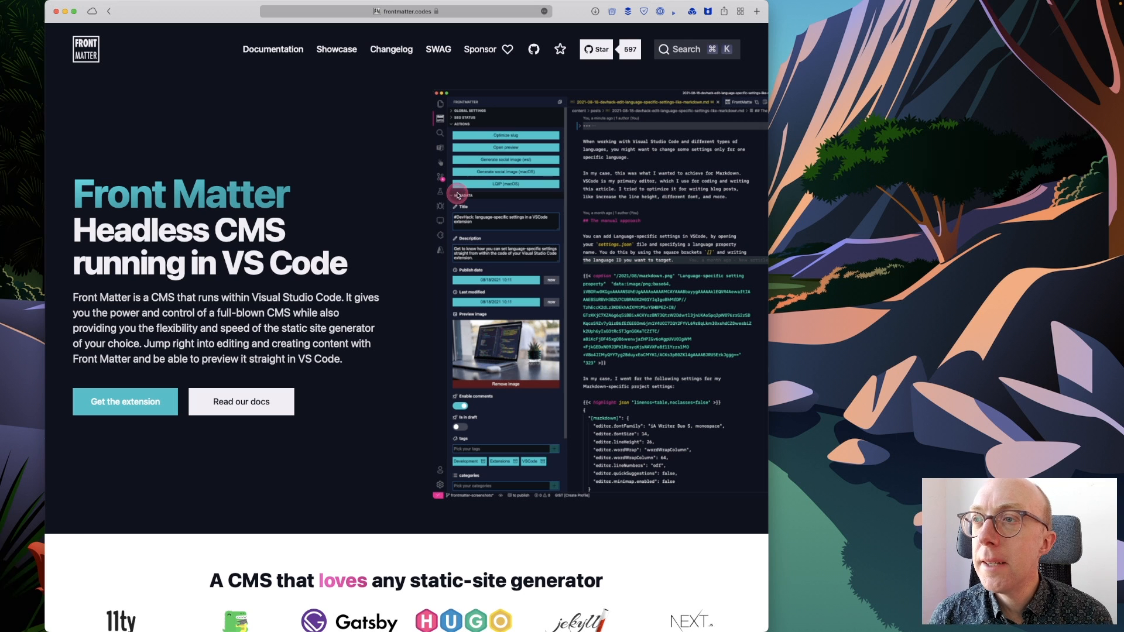
mouse_move(482, 137)
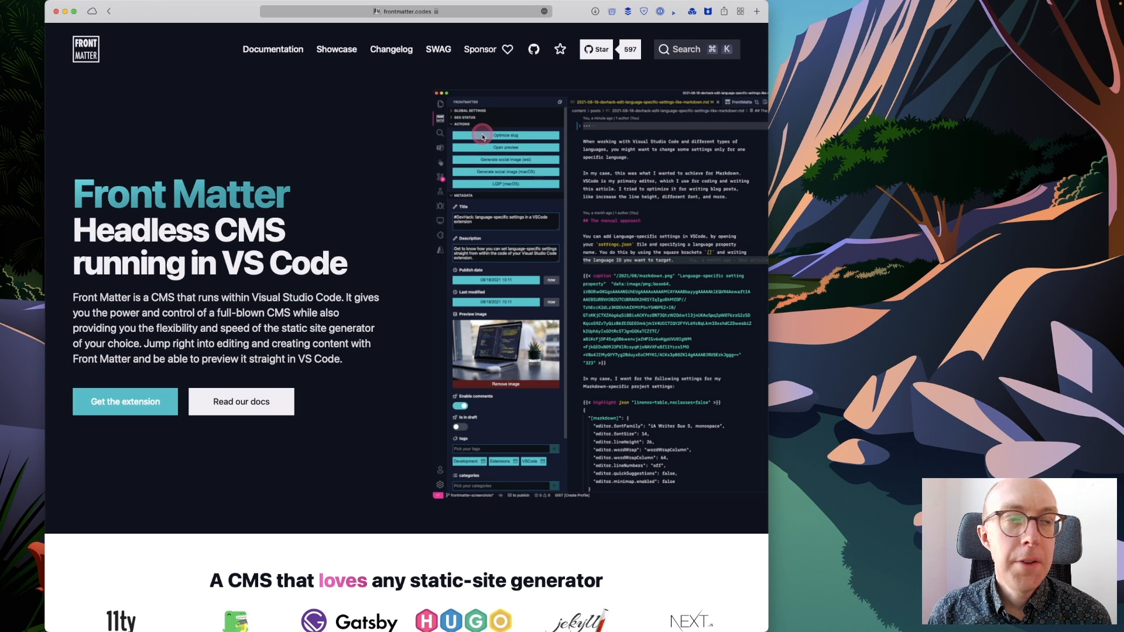
mouse_move(487, 167)
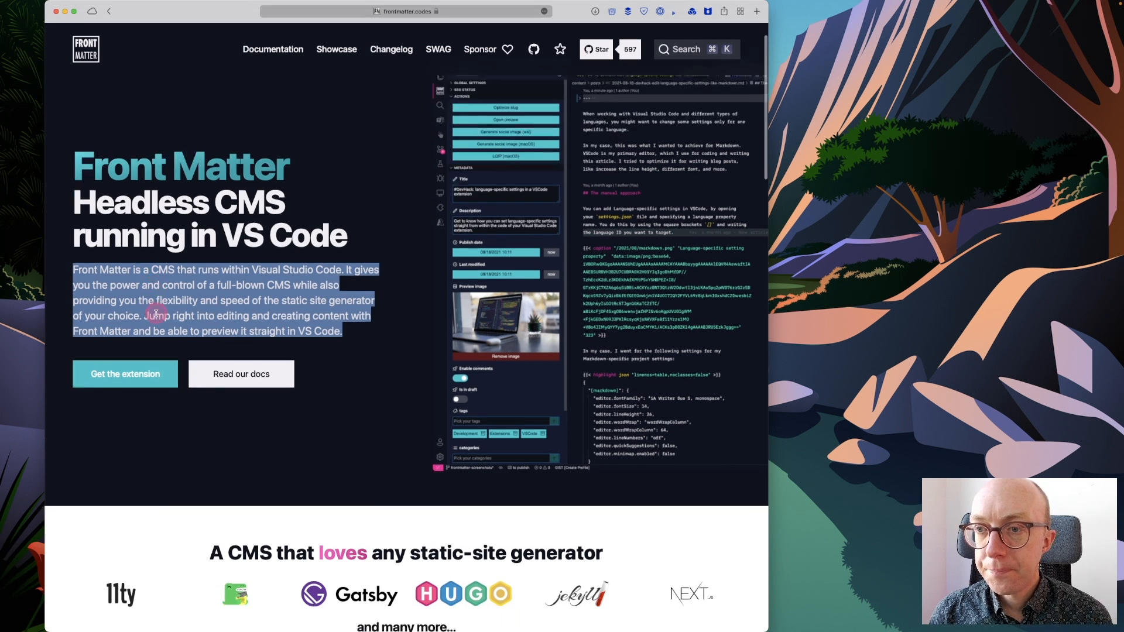
scroll(down, 3)
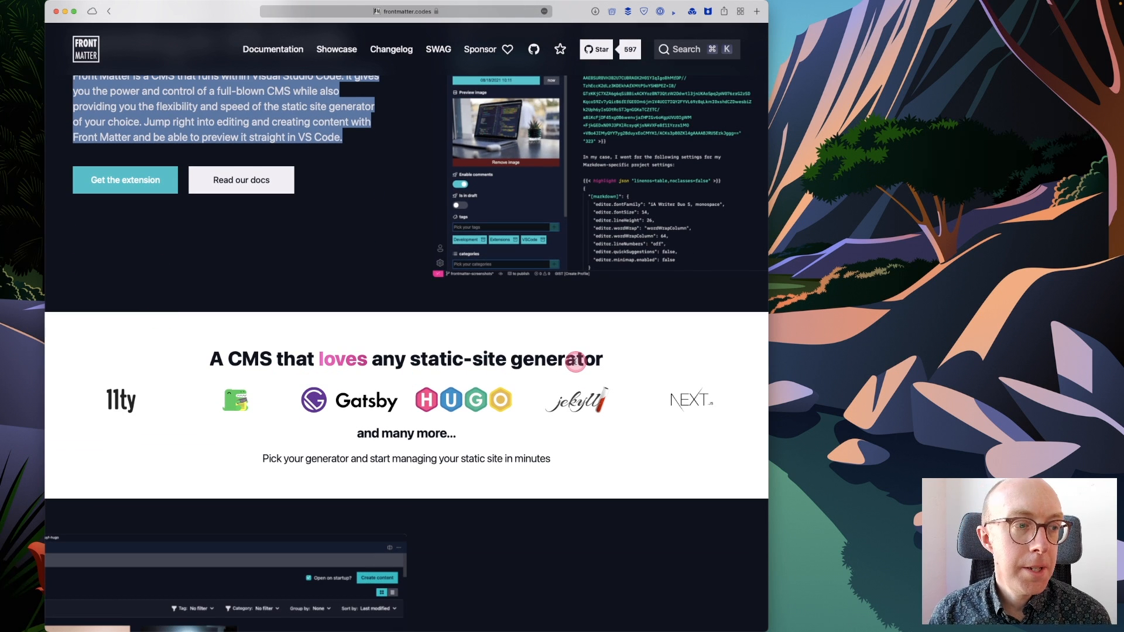
mouse_move(575, 359)
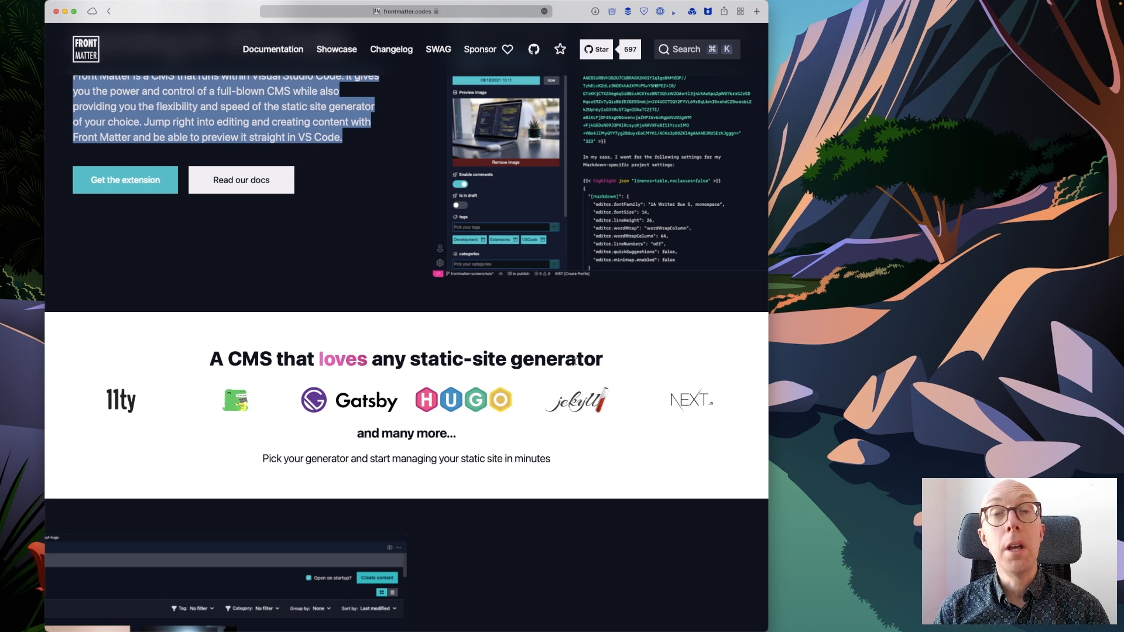
click(547, 447)
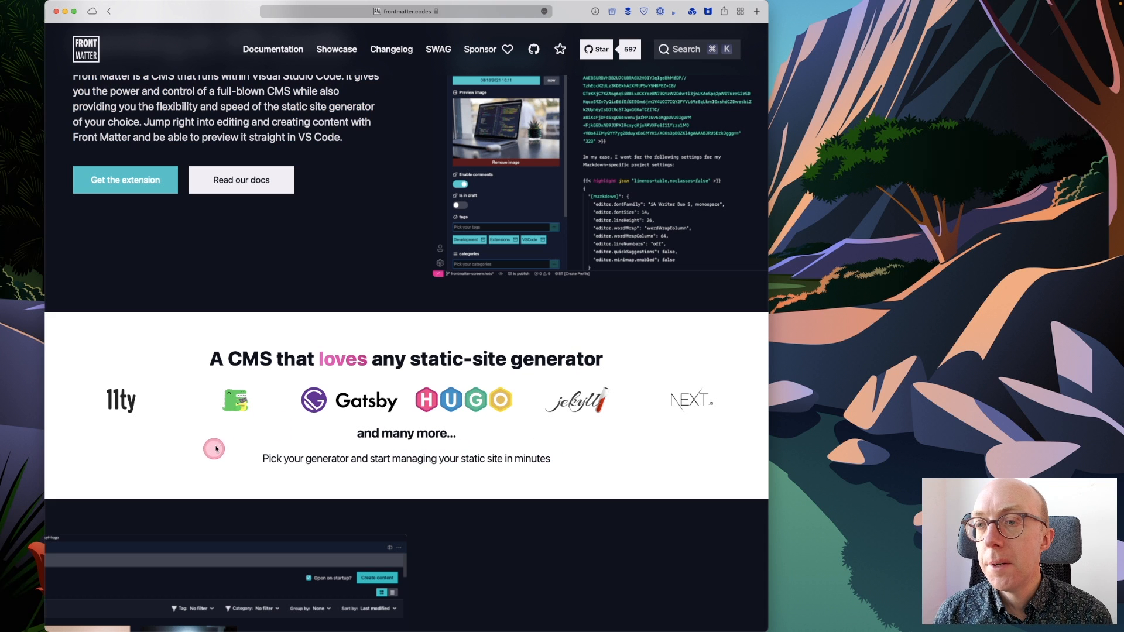
scroll(down, 3)
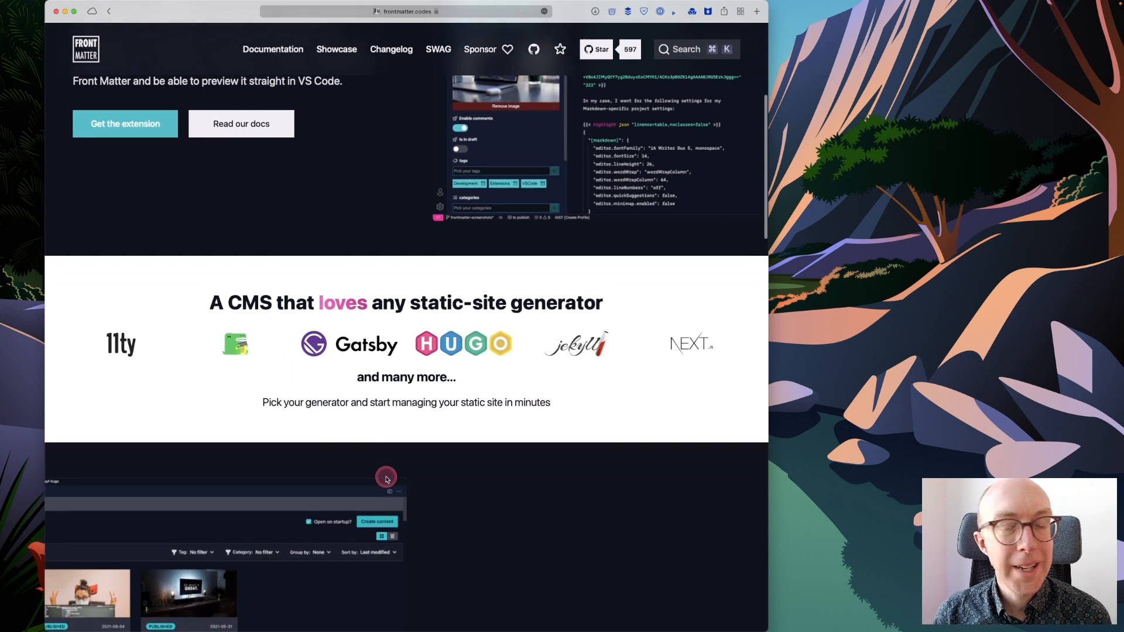
scroll(down, 3)
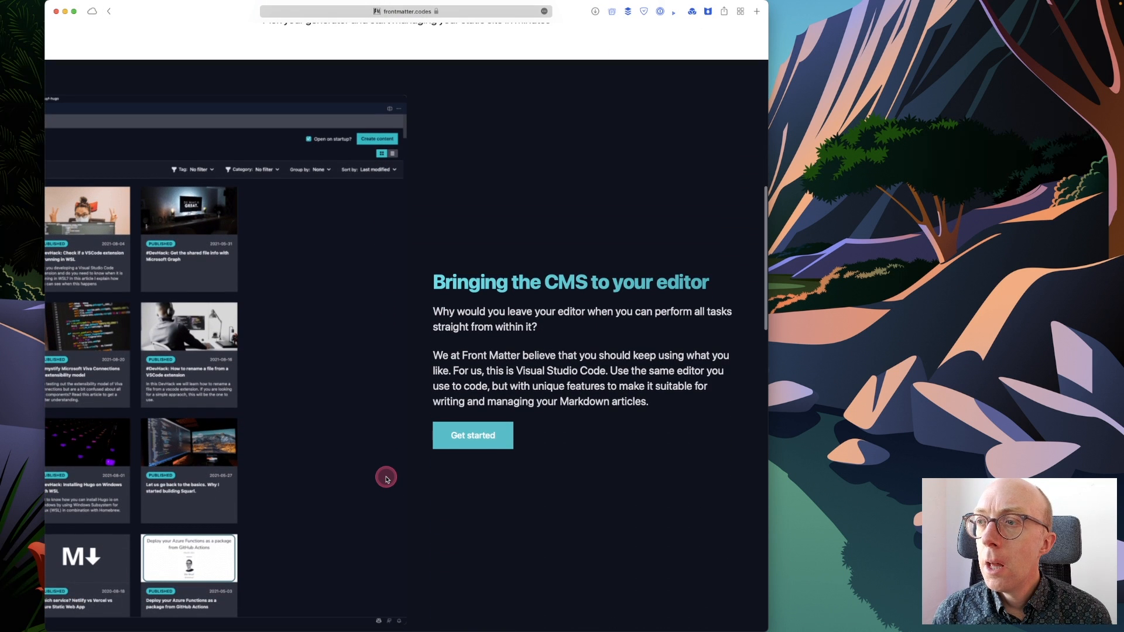
mouse_move(389, 468)
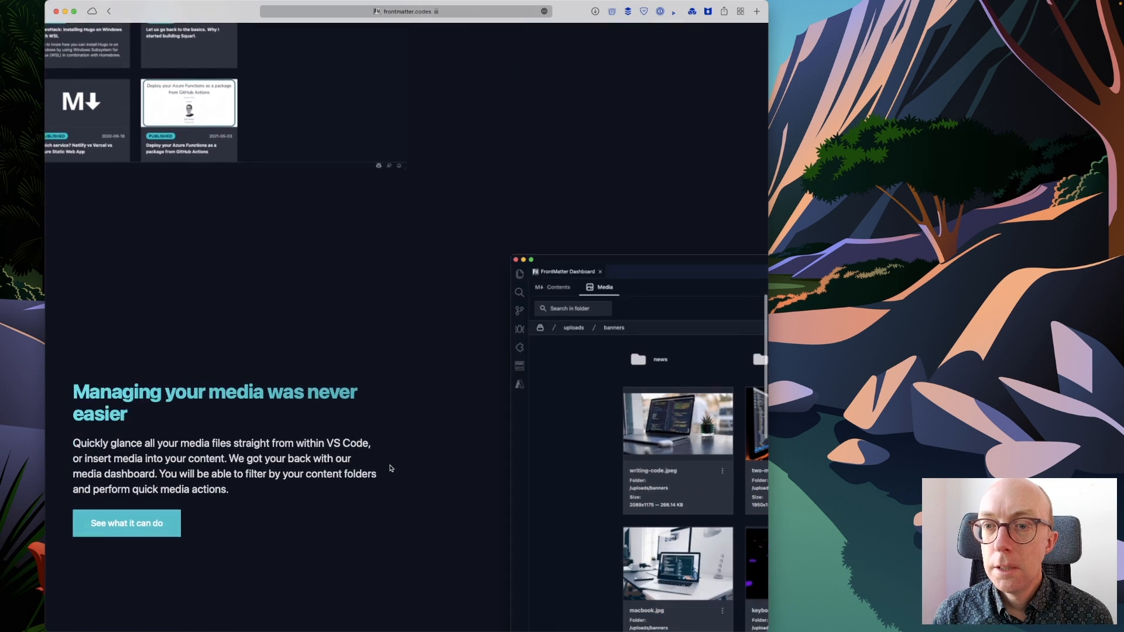
scroll(down, 3)
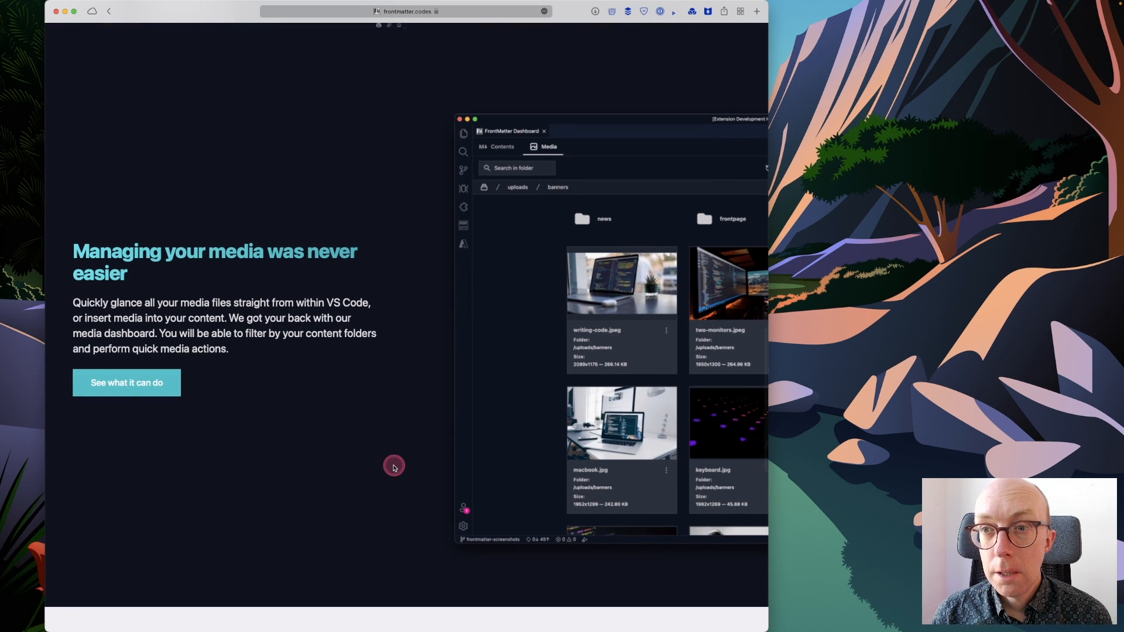
scroll(down, 3)
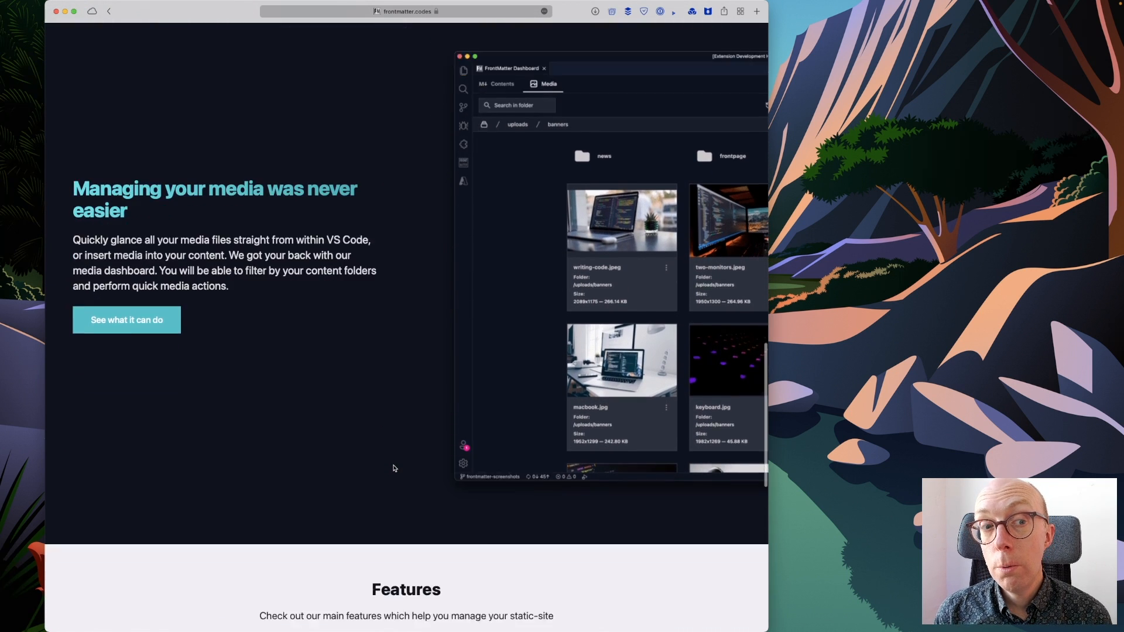
scroll(down, 3)
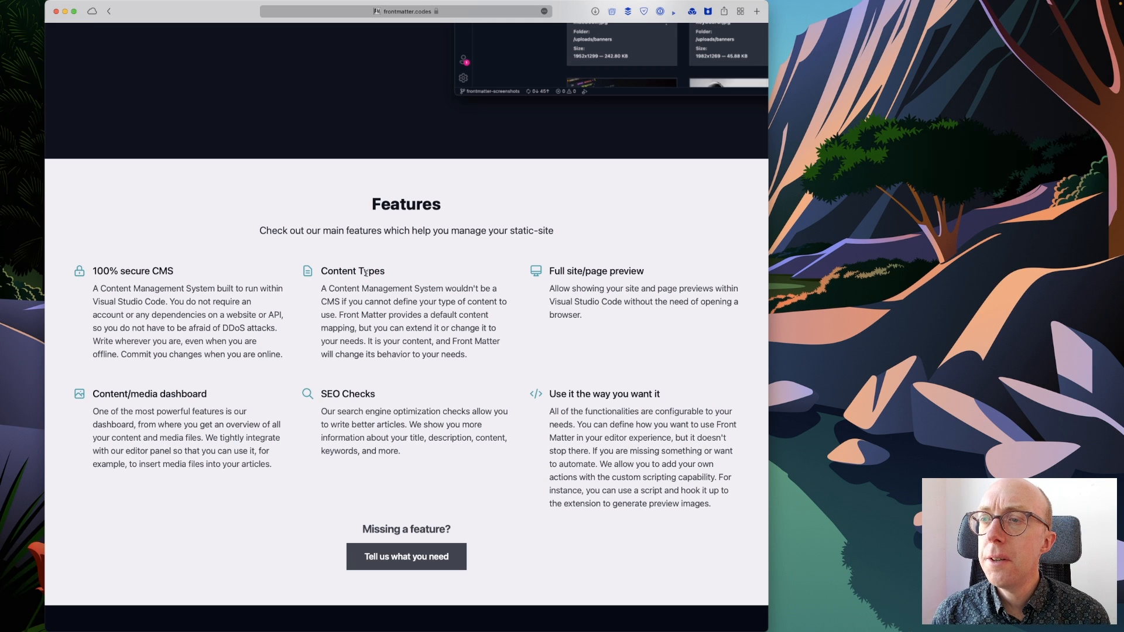
mouse_move(614, 278)
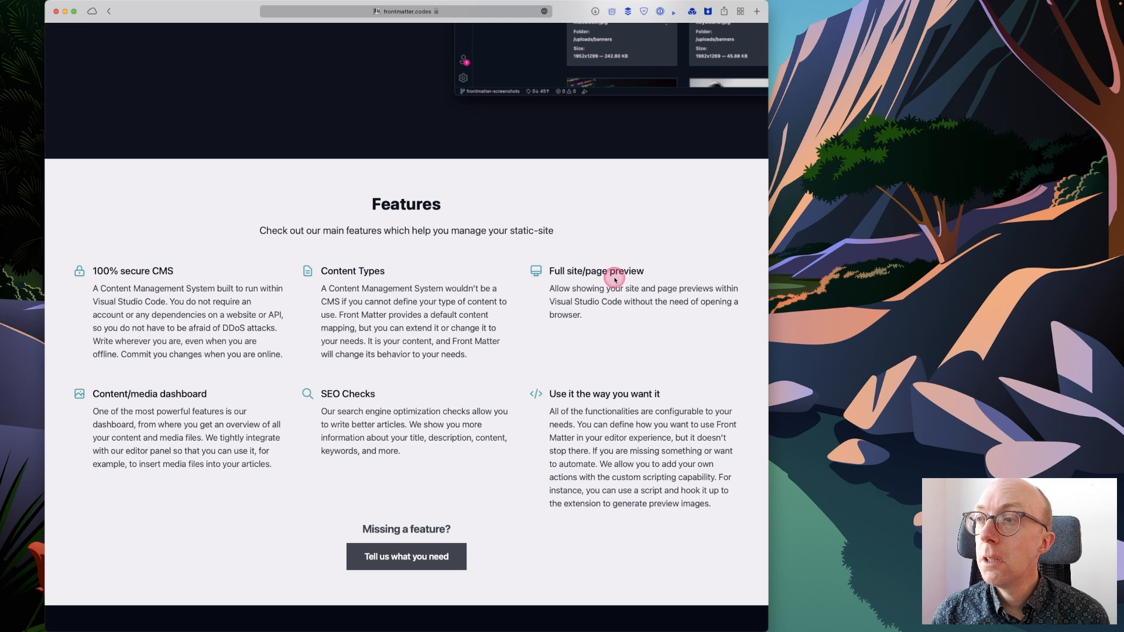
mouse_move(387, 394)
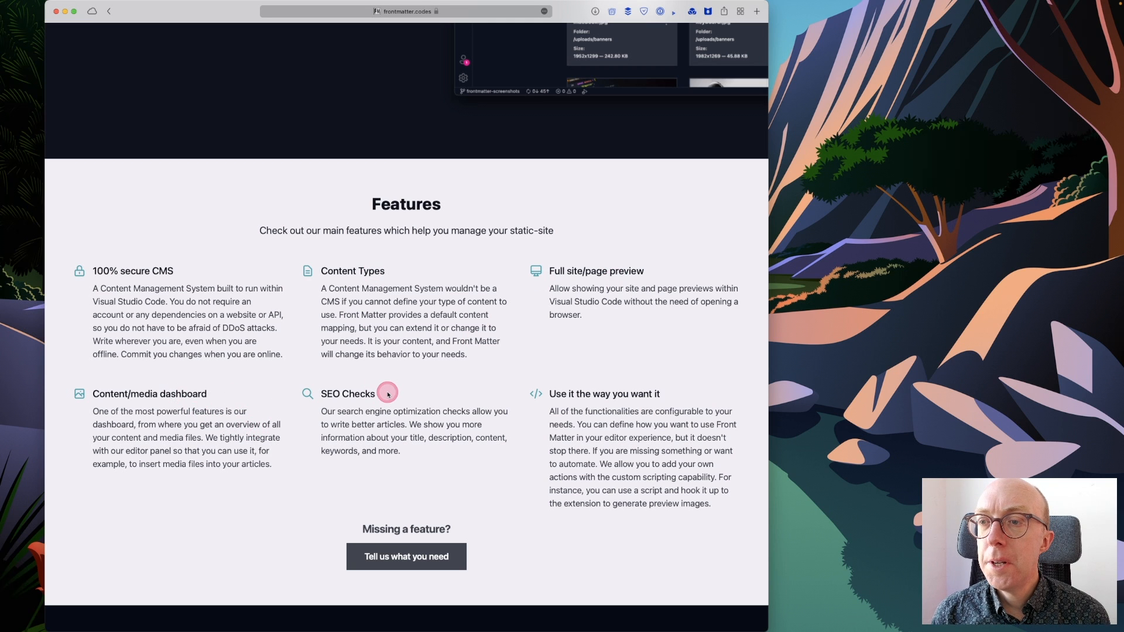
mouse_move(430, 406)
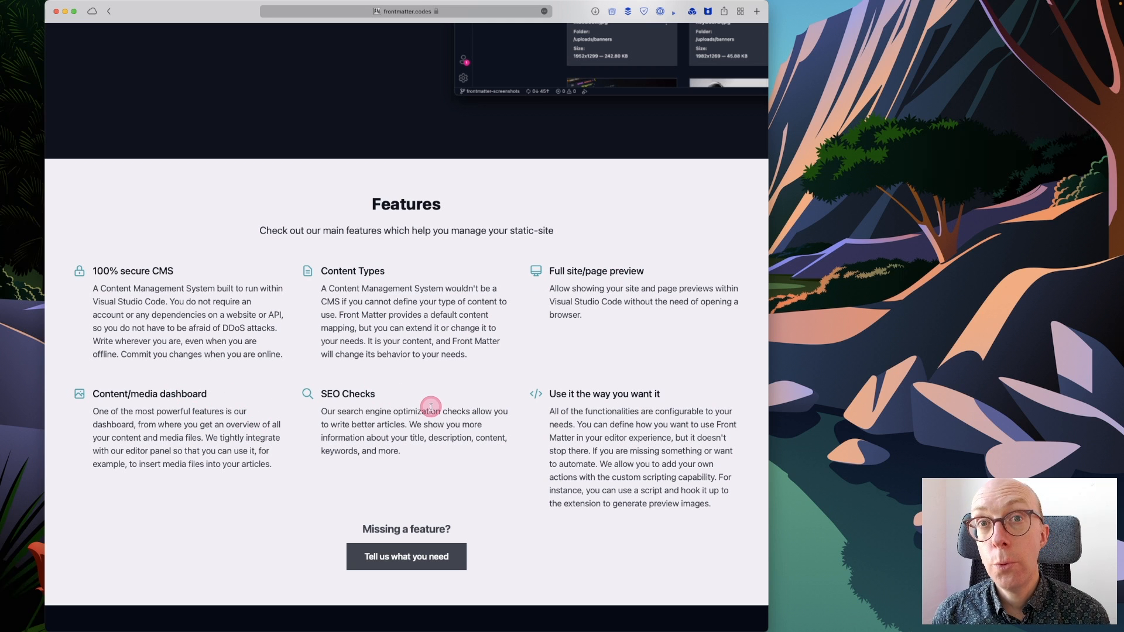
scroll(down, 3)
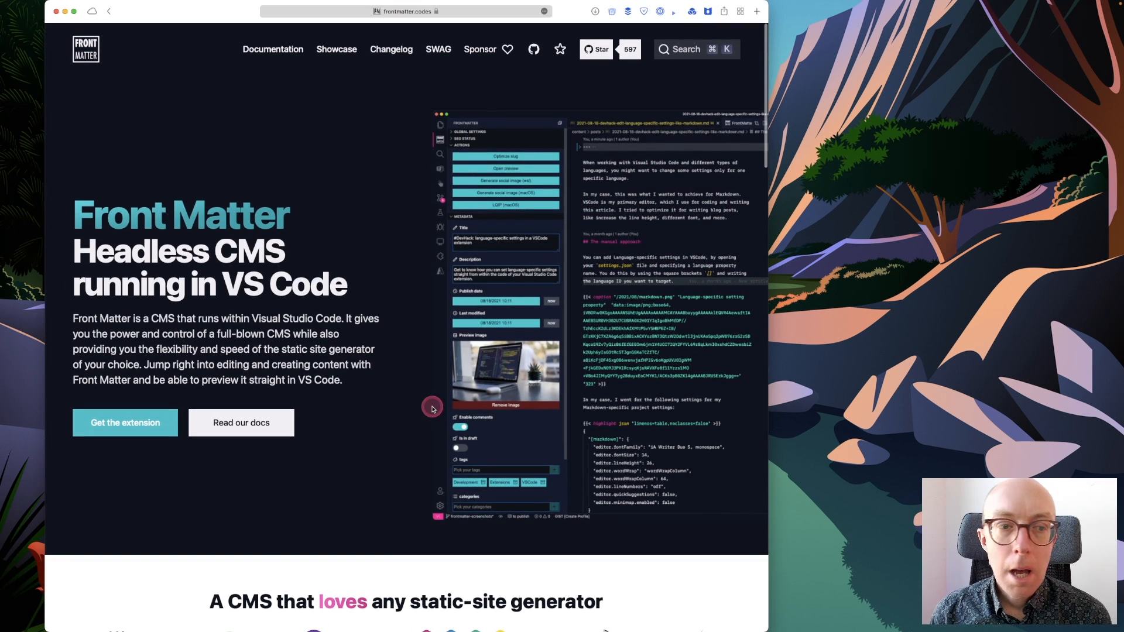
mouse_move(258, 447)
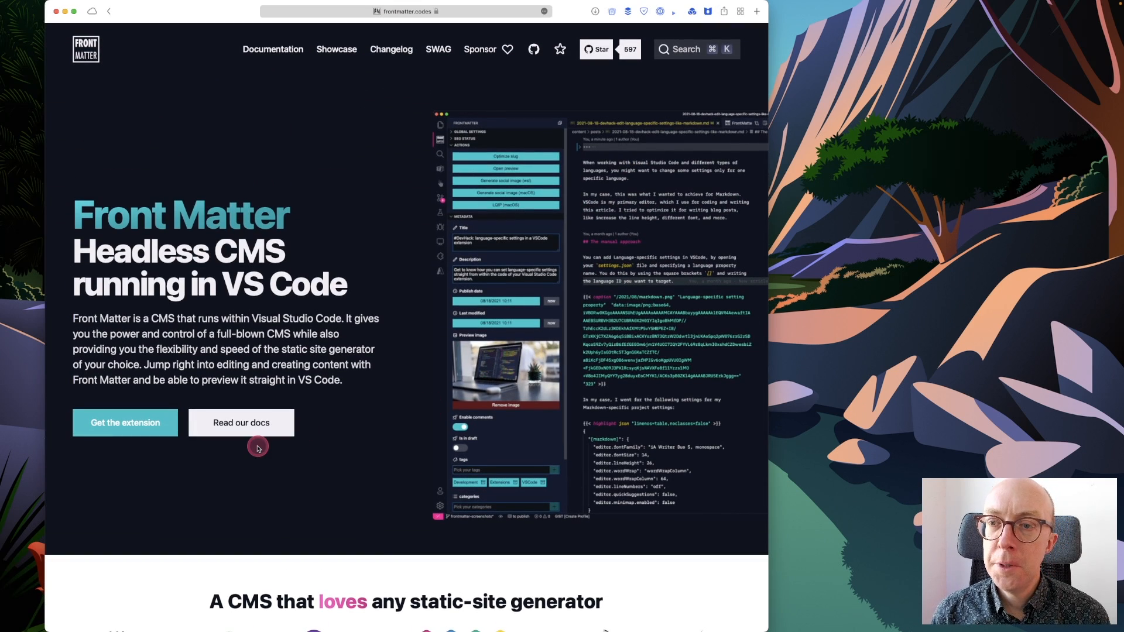
scroll(down, 3)
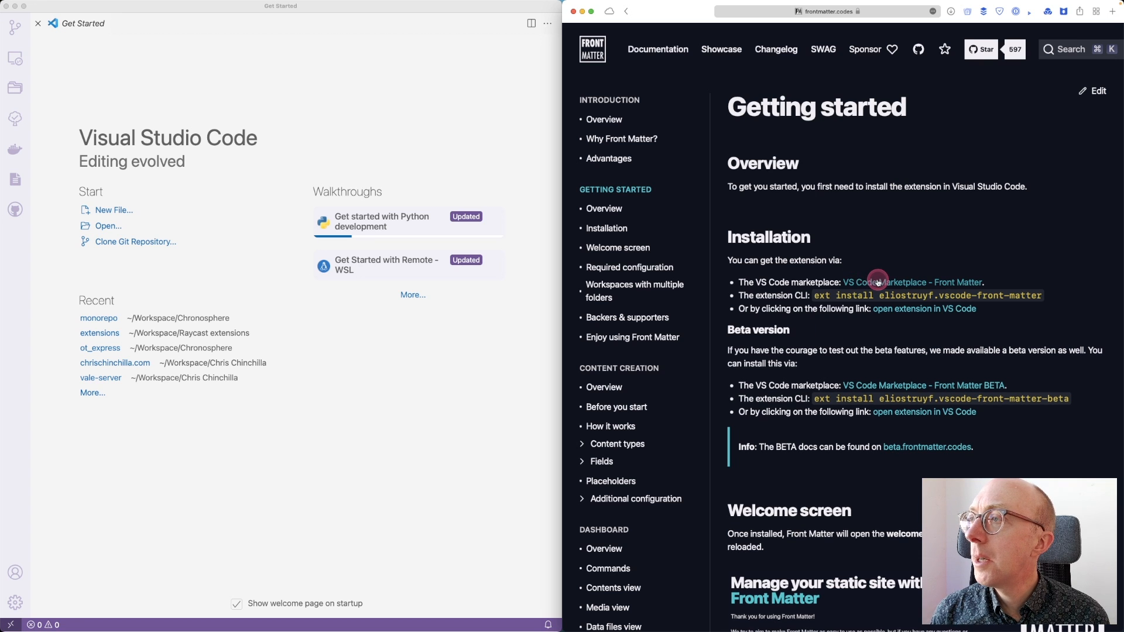
mouse_move(63, 88)
text(front matter)
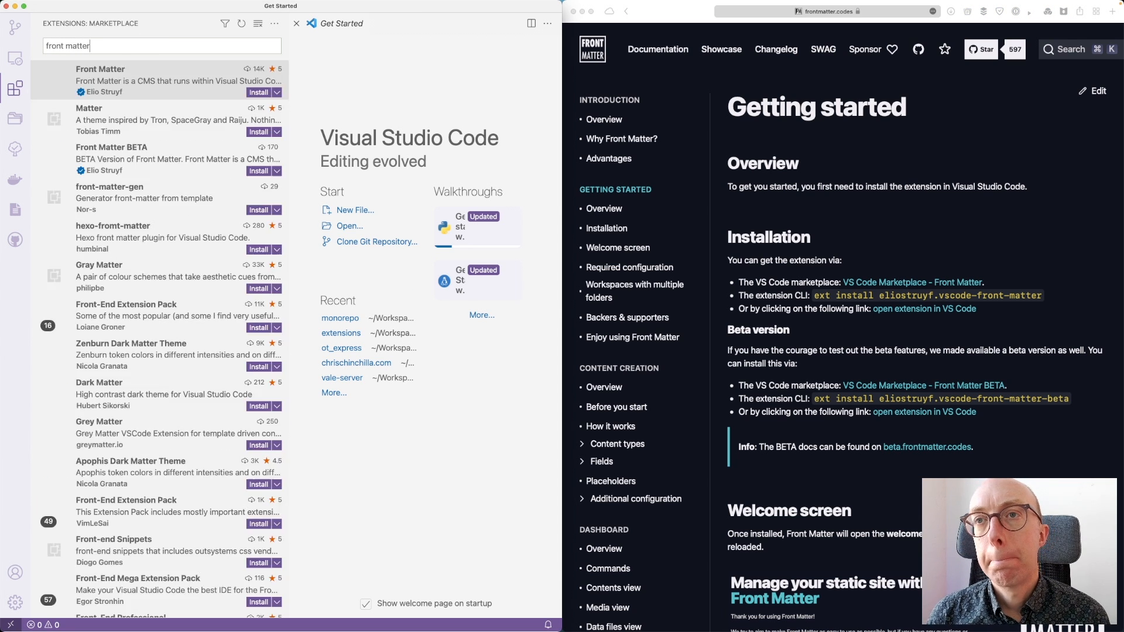
mouse_move(131, 81)
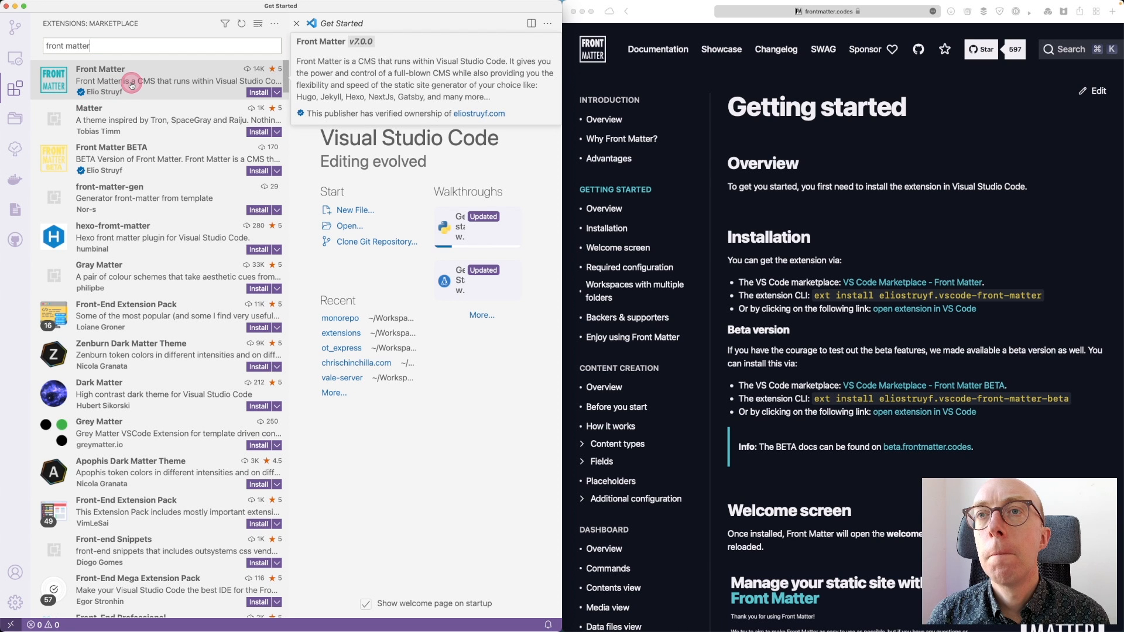
- Search the marketplace for 'front matter' and open the Front Matter extension's details page
click(129, 80)
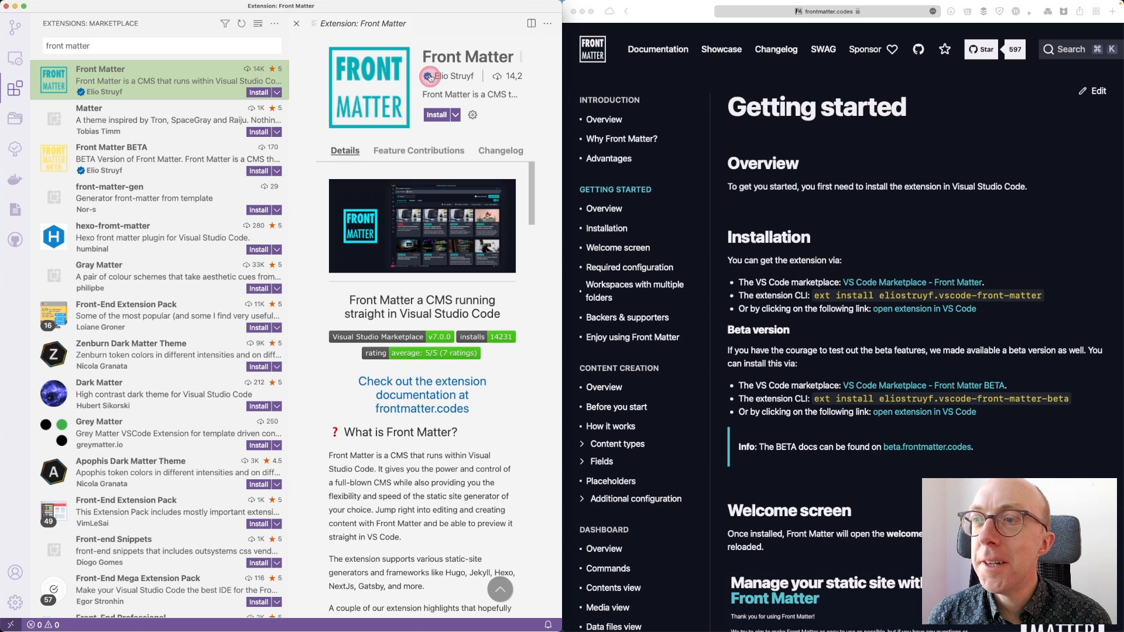
mouse_move(429, 76)
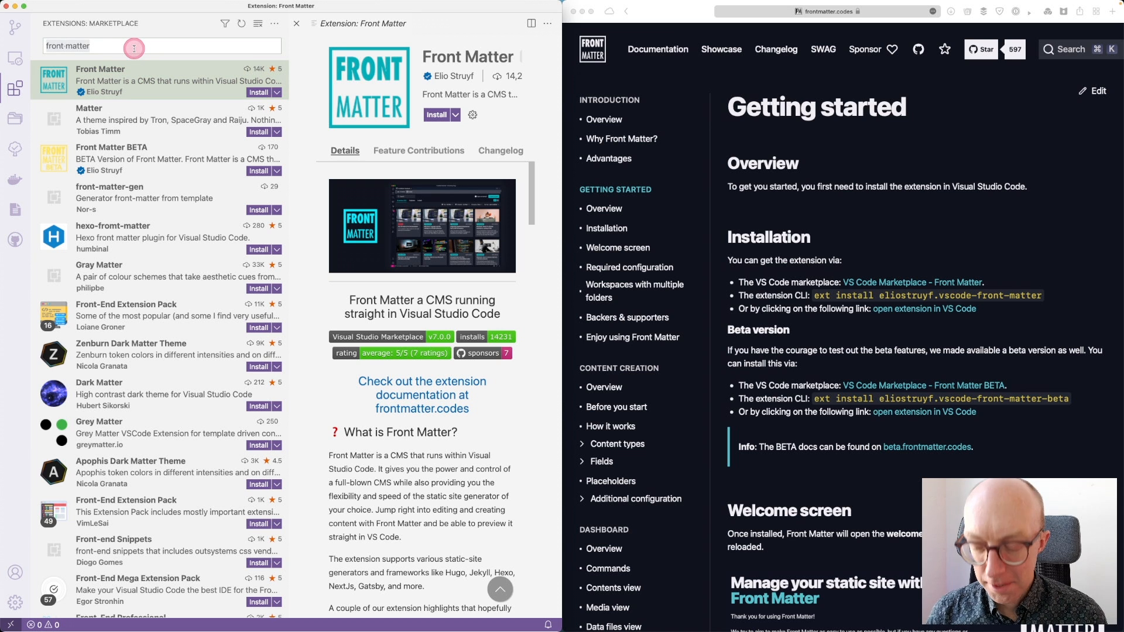
text(vale)
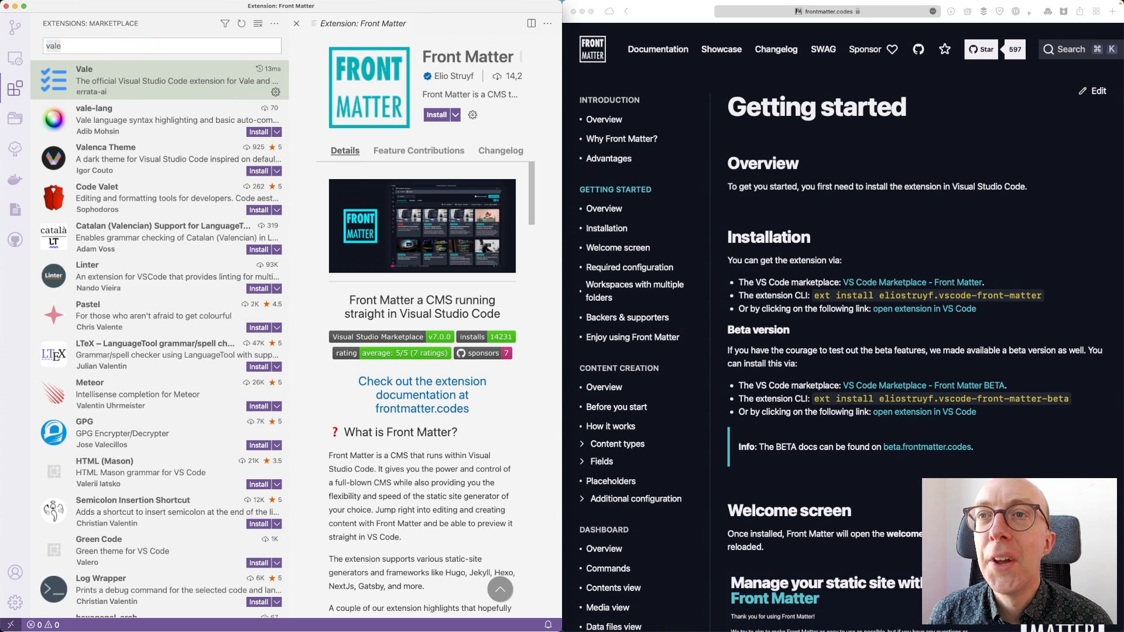
text(pa)
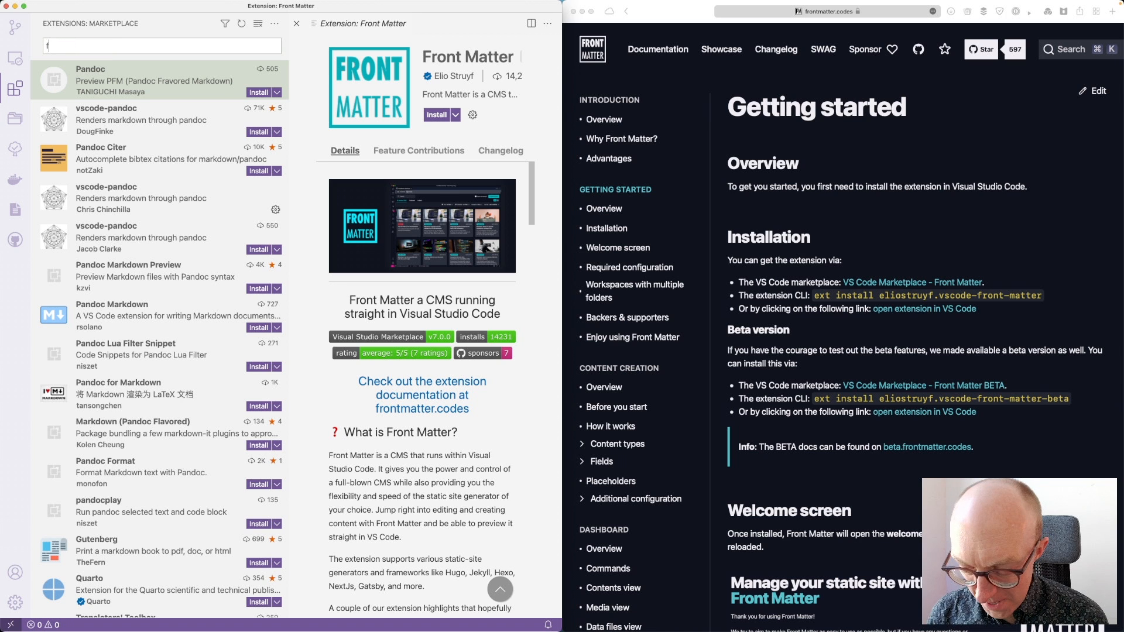
text(ront matter)
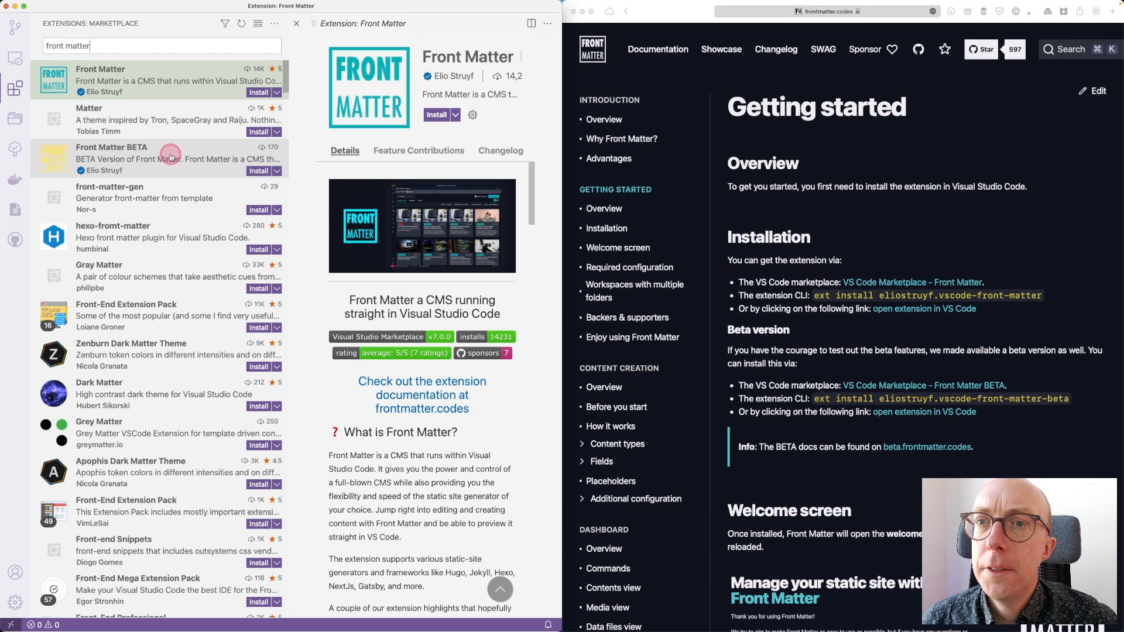
mouse_move(170, 156)
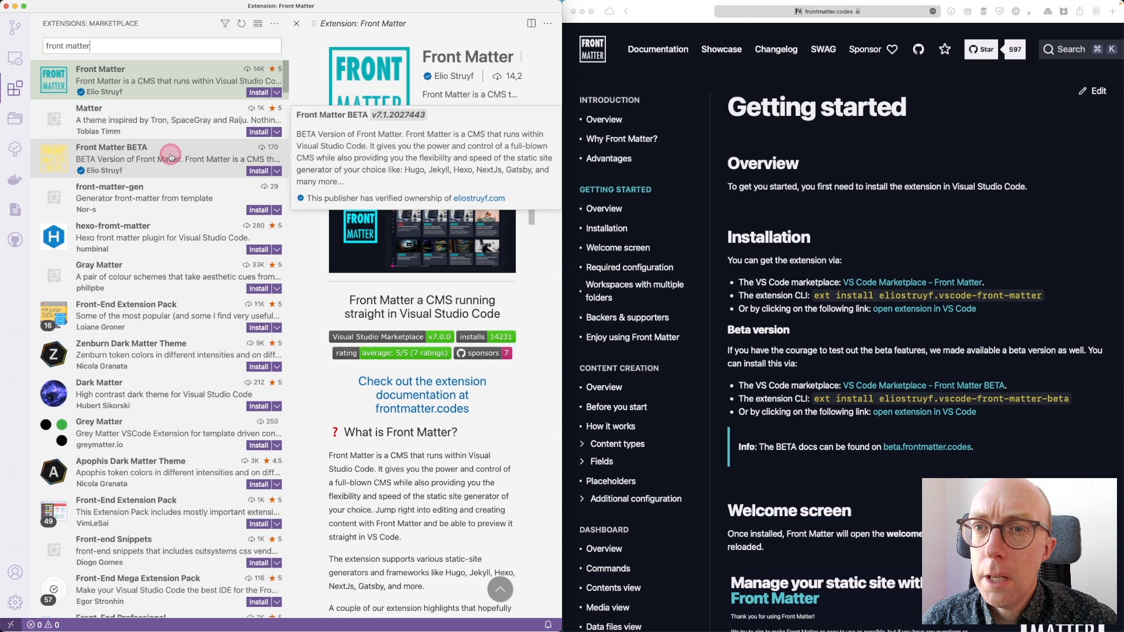
mouse_move(154, 311)
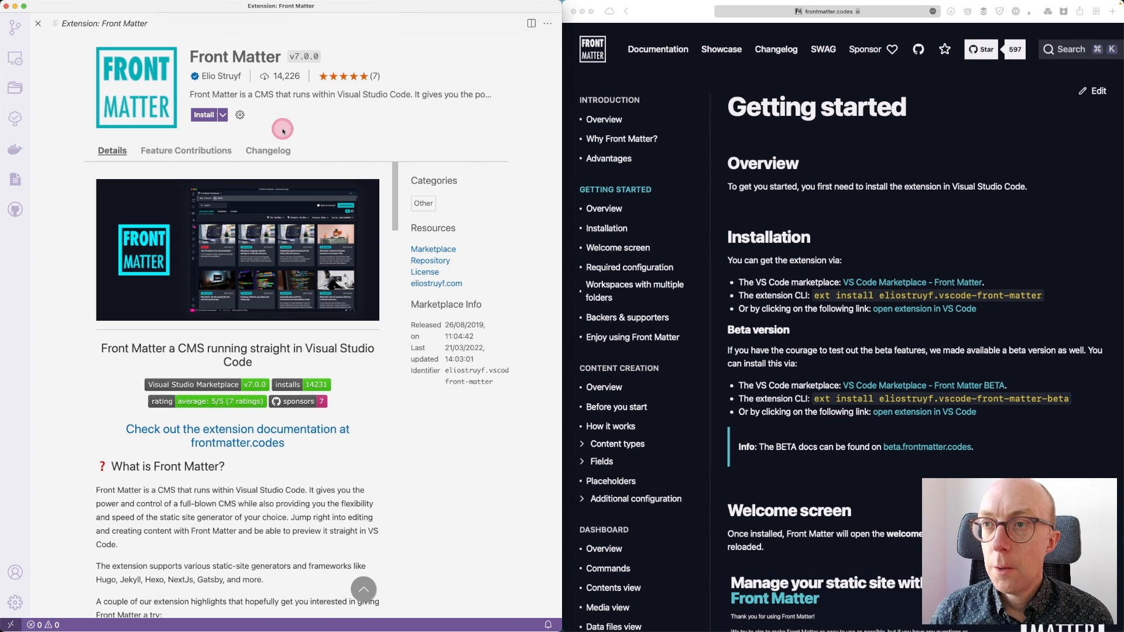
- Scroll through the Front Matter Details tab, then install the extension
scroll(down, 3)
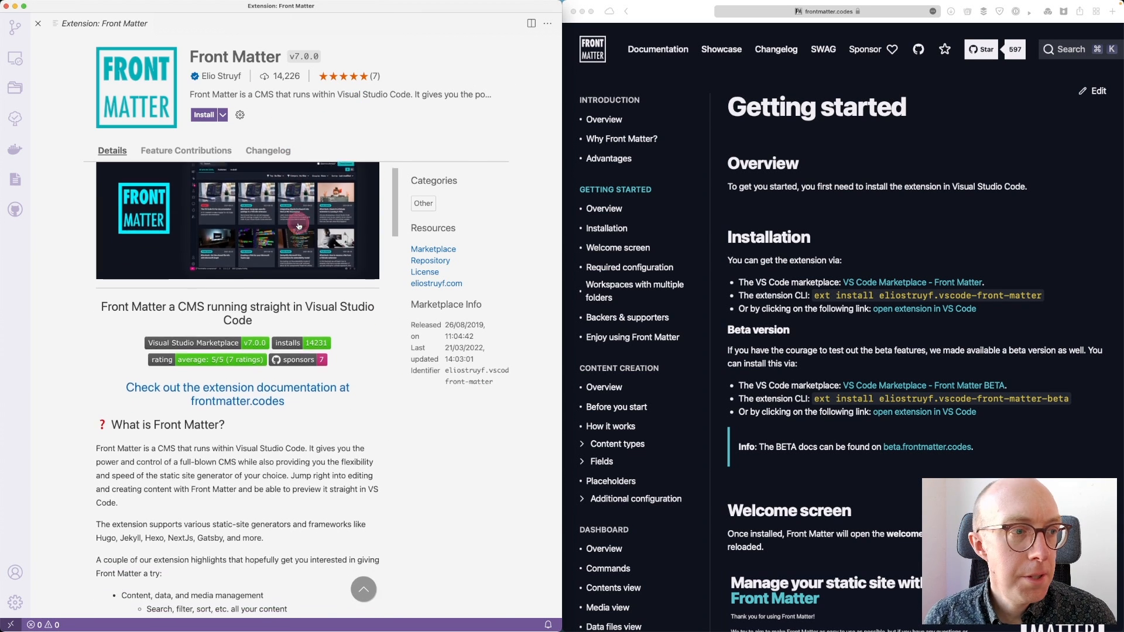
scroll(down, 3)
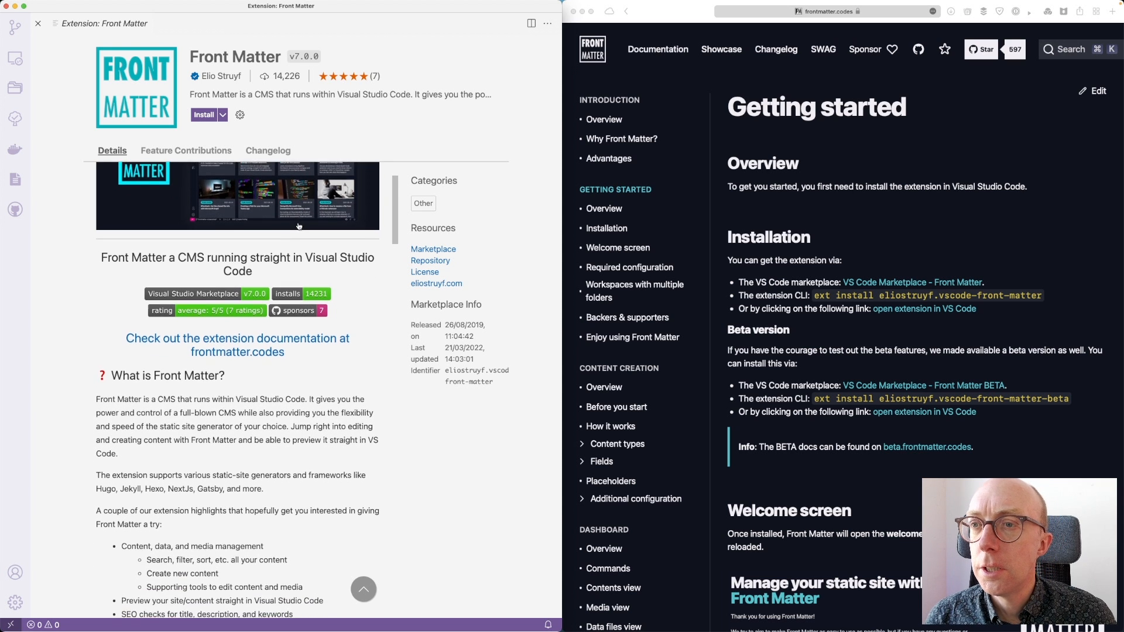
scroll(down, 3)
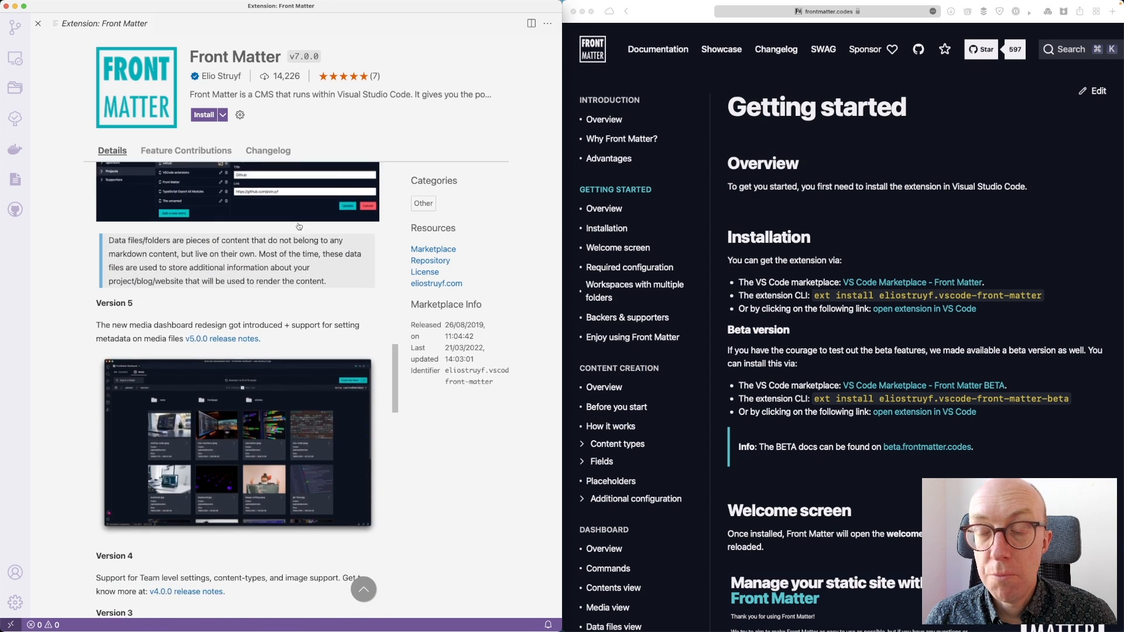
scroll(down, 3)
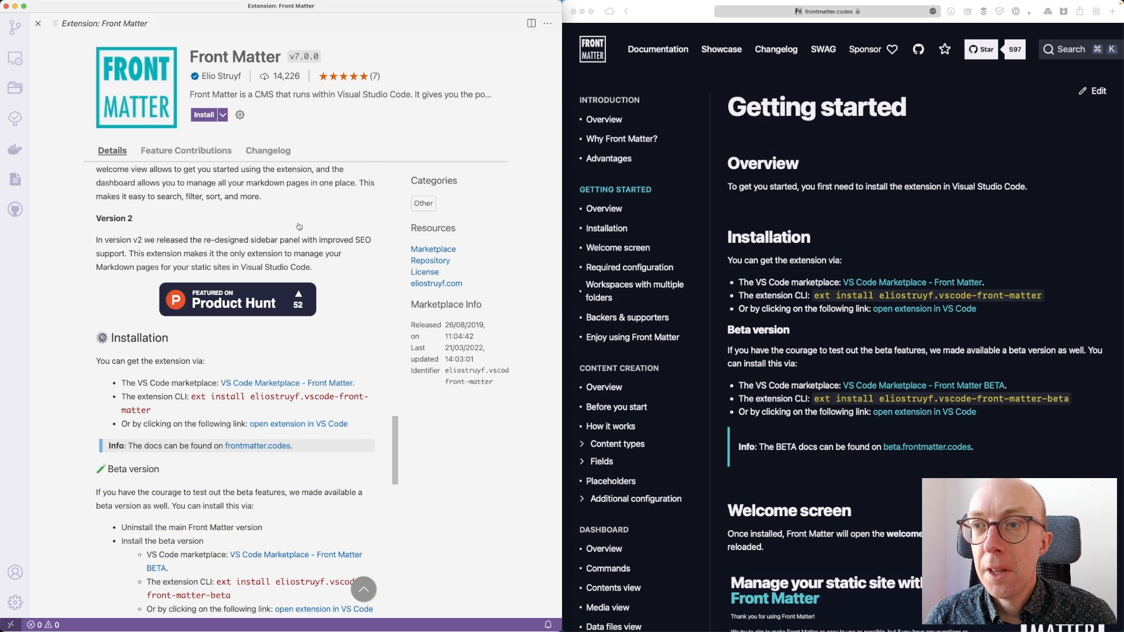
scroll(down, 3)
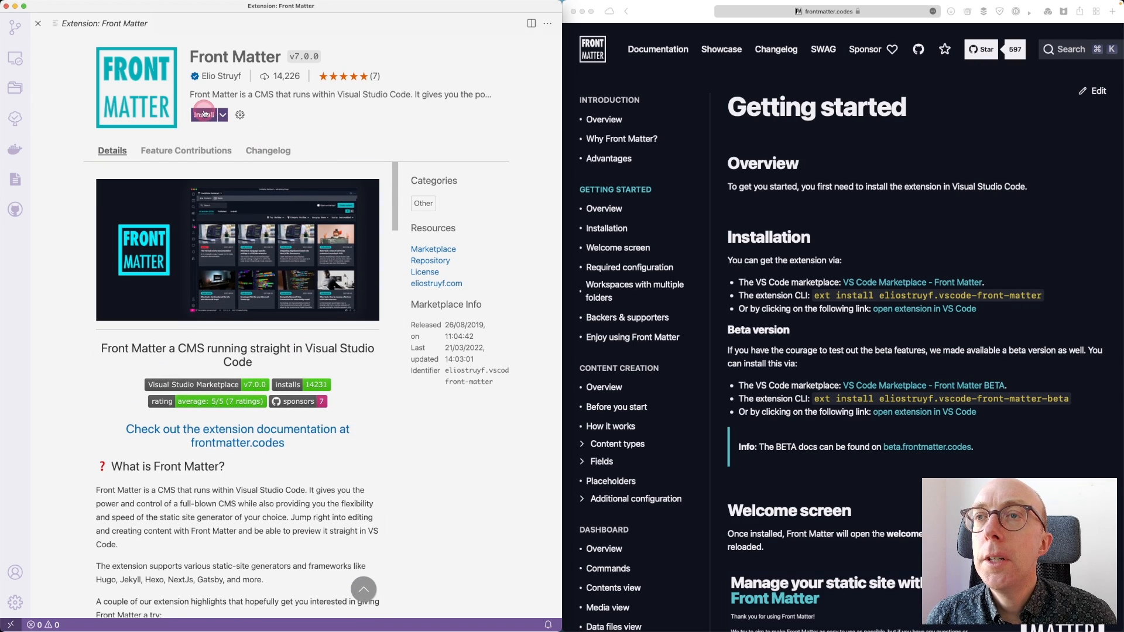
click(205, 114)
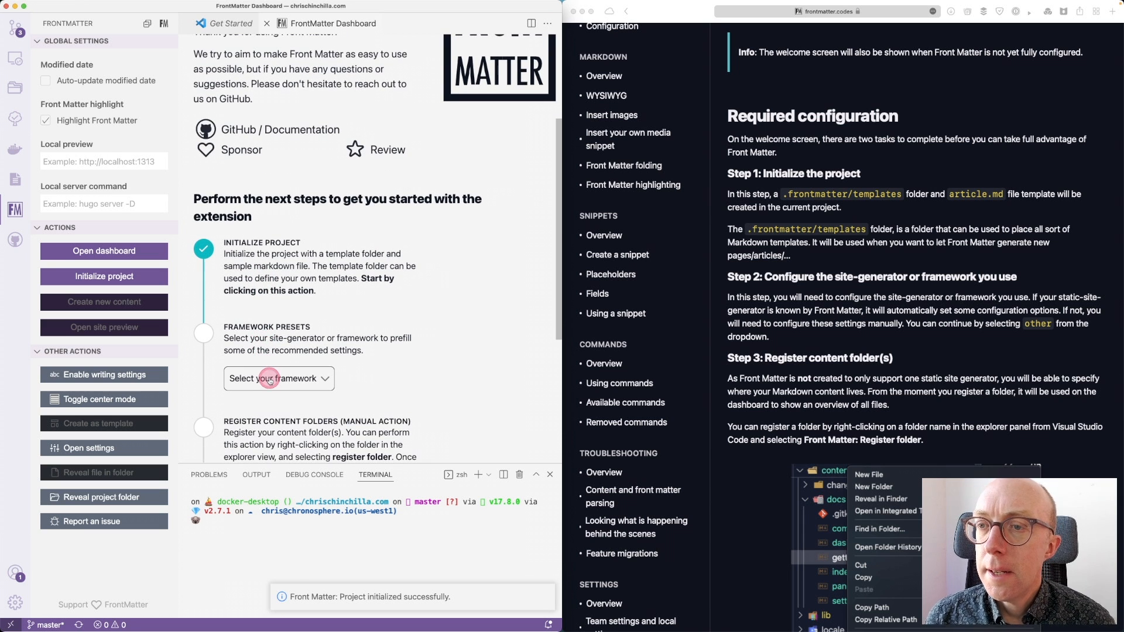
- Open the Select your framework preset dropdown on the Front Matter welcome screen
click(278, 299)
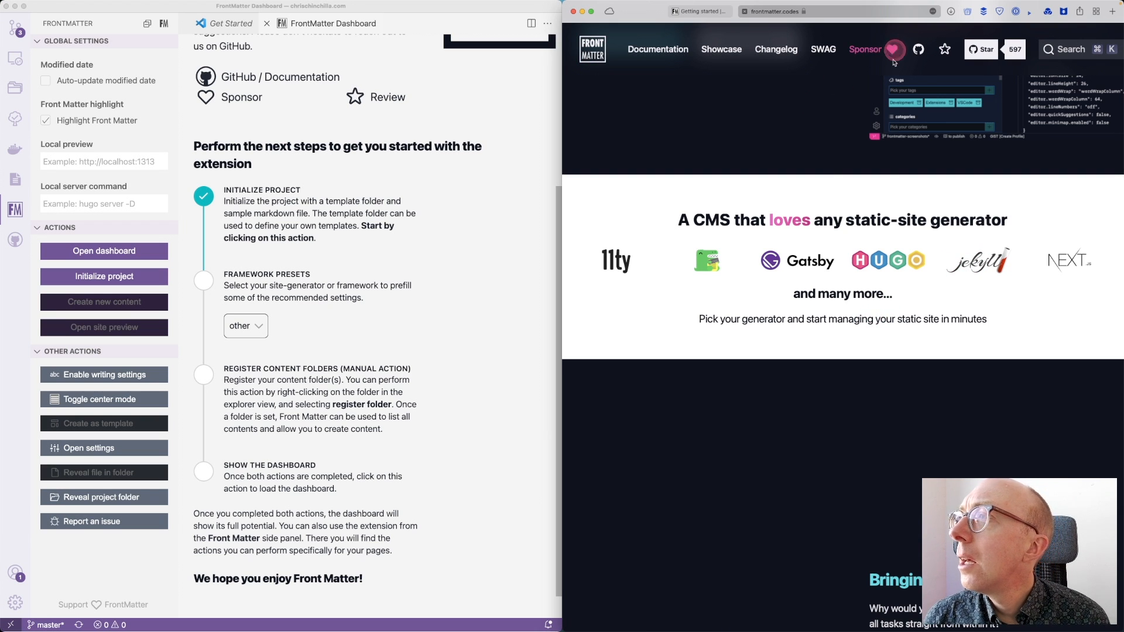
- Browse the frontmatter.codes Getting started docs down to the Welcome screen section
text(jekyll)
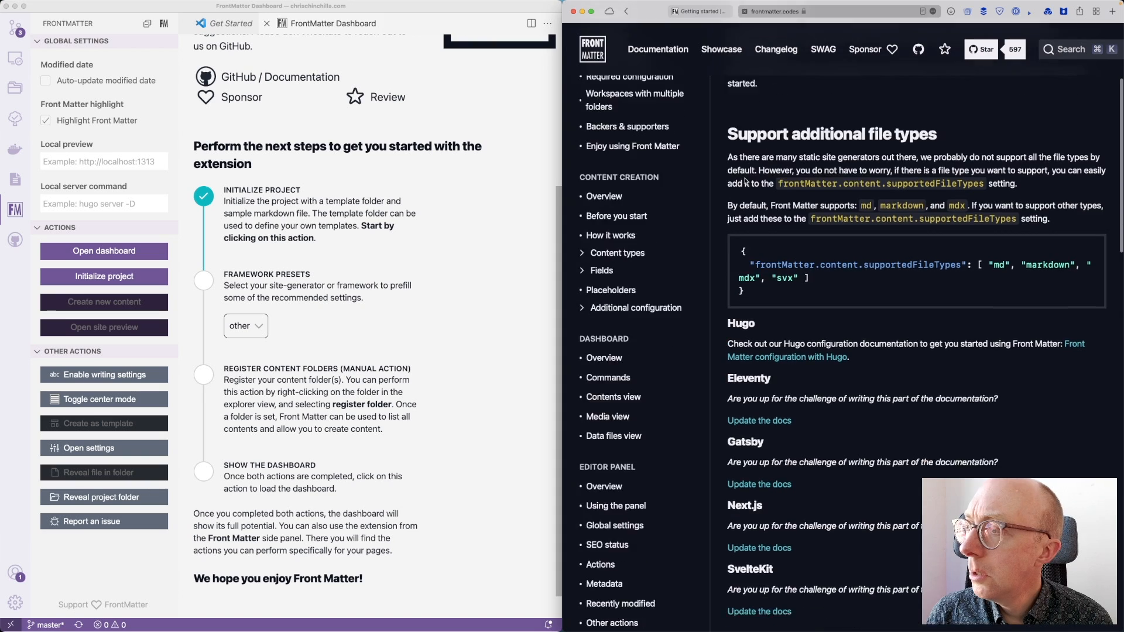
scroll(down, 3)
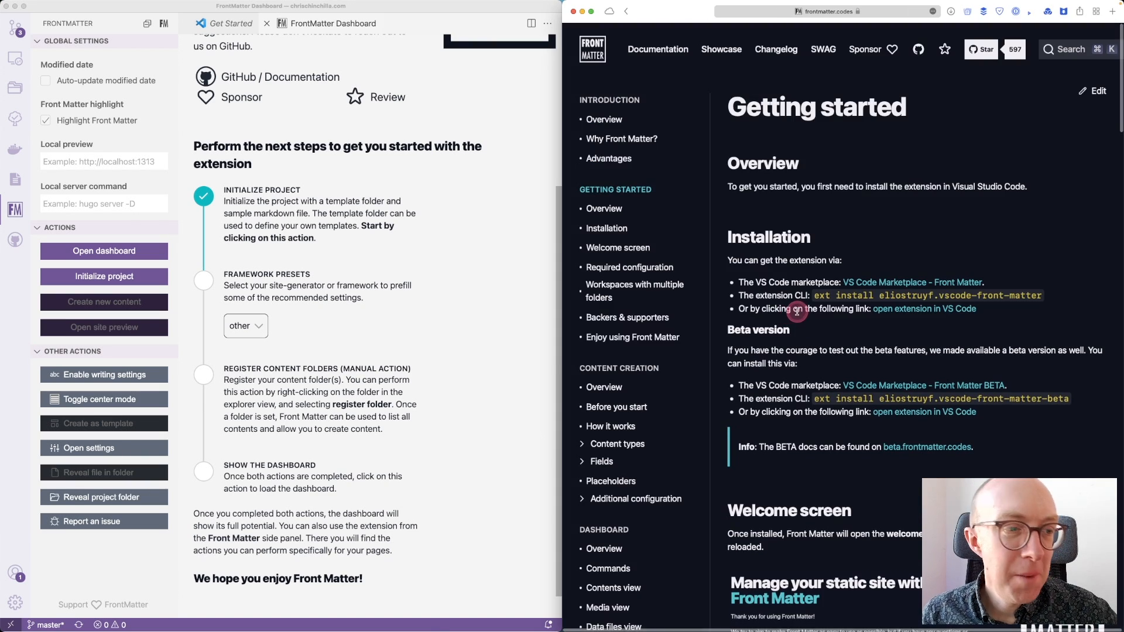
scroll(down, 3)
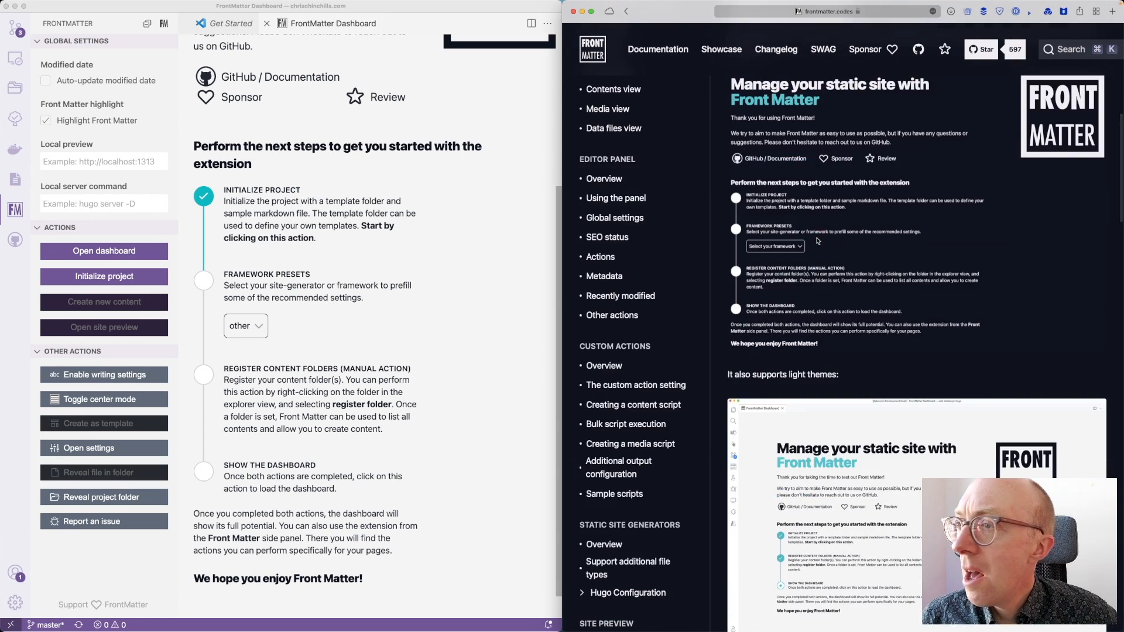
click(246, 325)
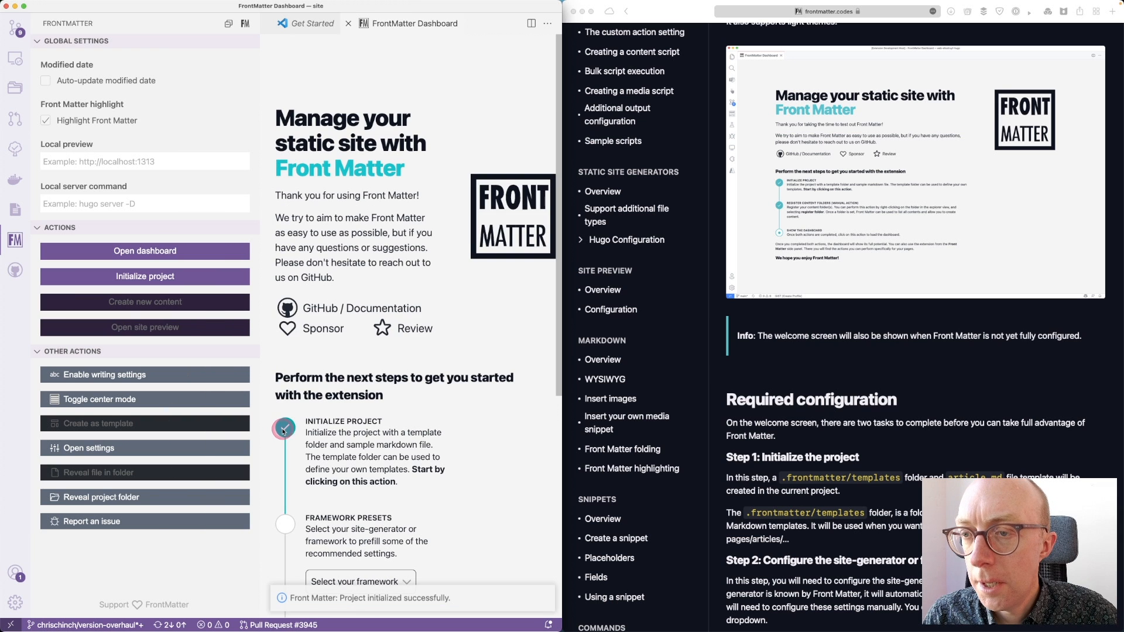
- Set the Front Matter framework preset to hugo
scroll(down, 3)
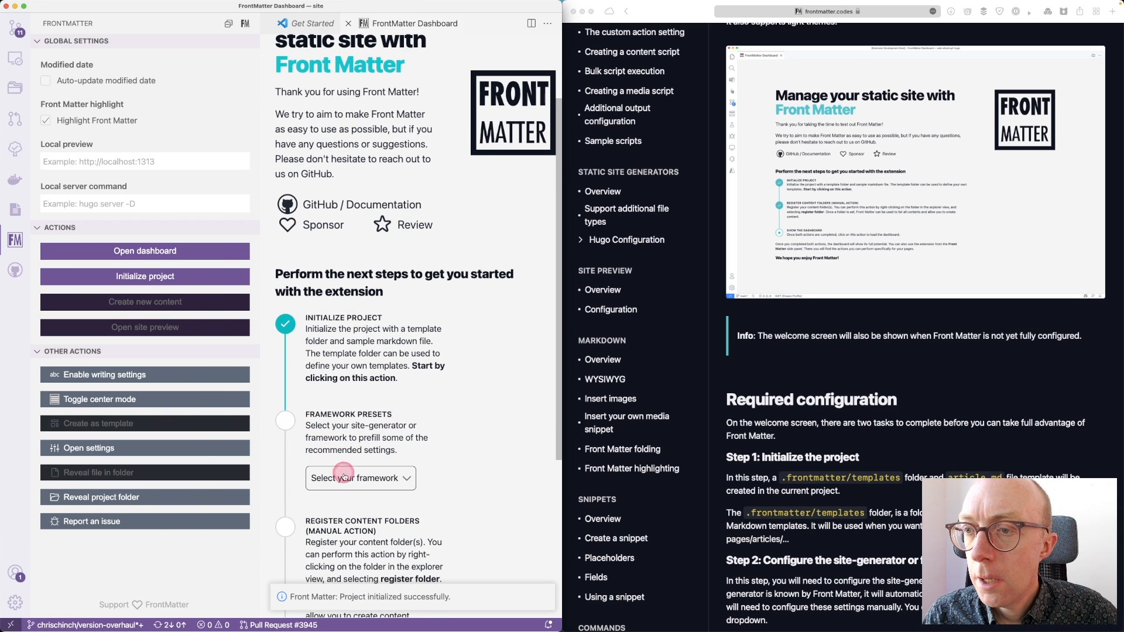
click(358, 478)
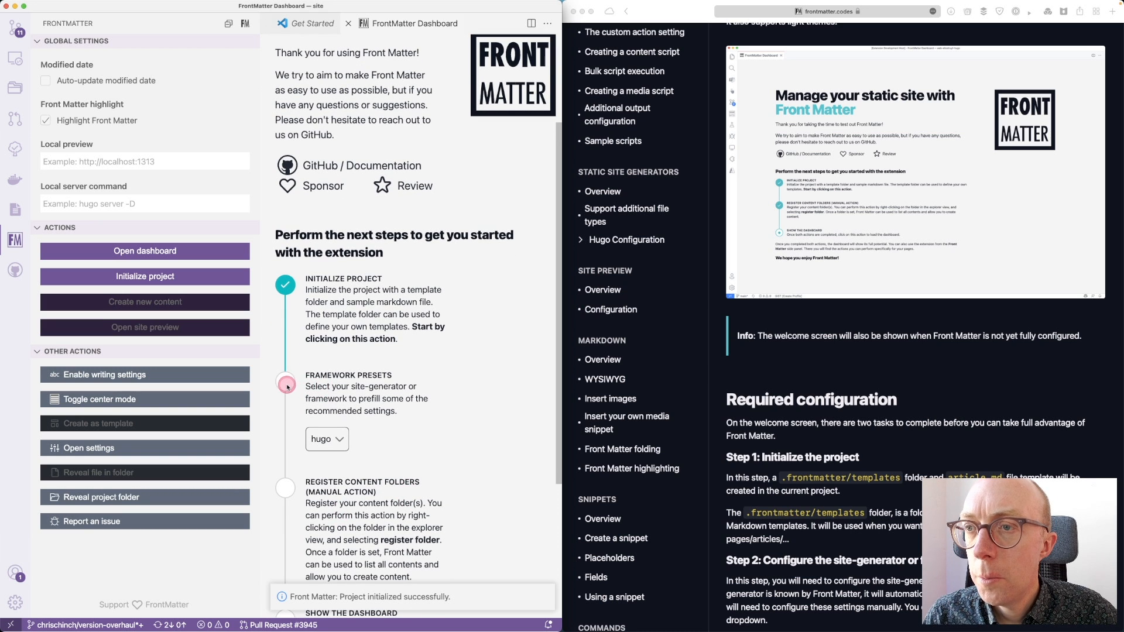
scroll(down, 3)
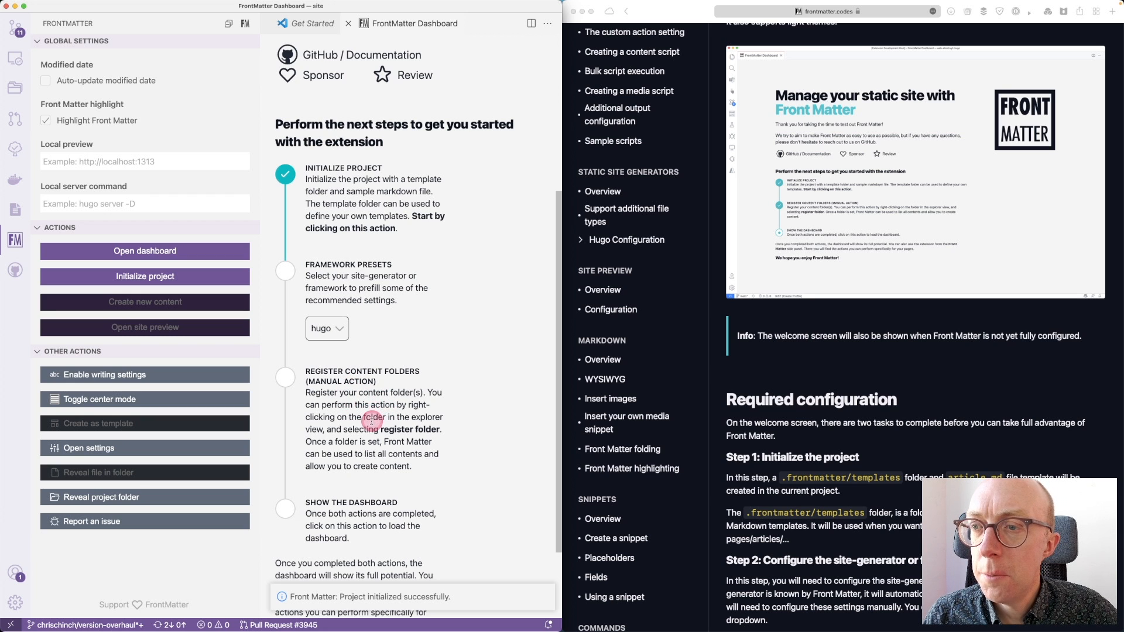
mouse_move(410, 450)
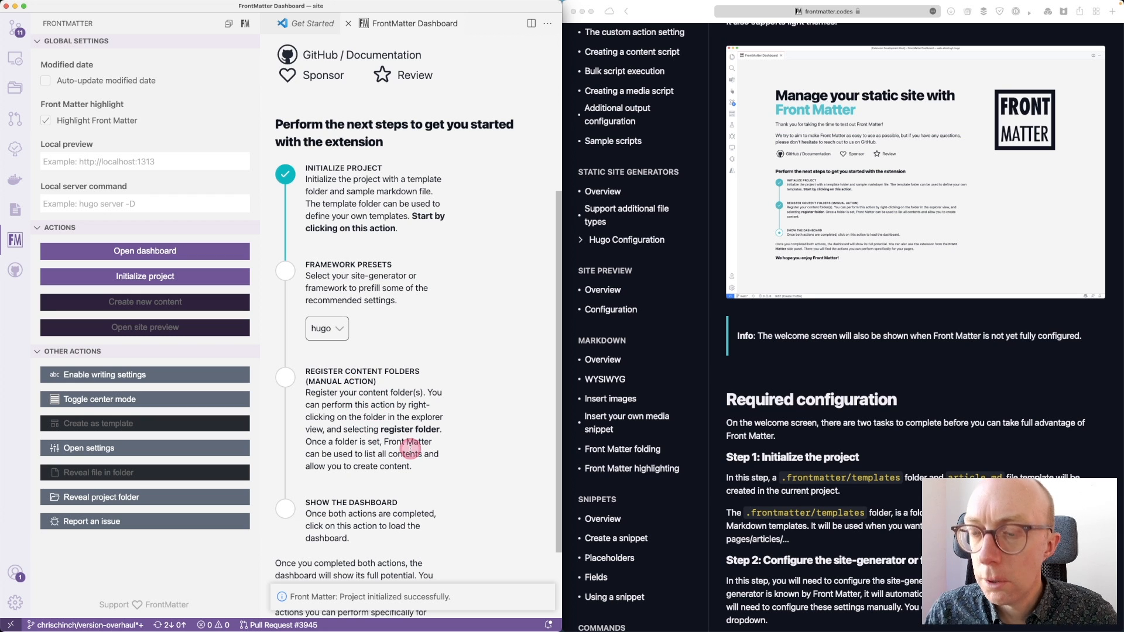
- Register the content folder with Front Matter from the Explorer context menu
right_click(65, 138)
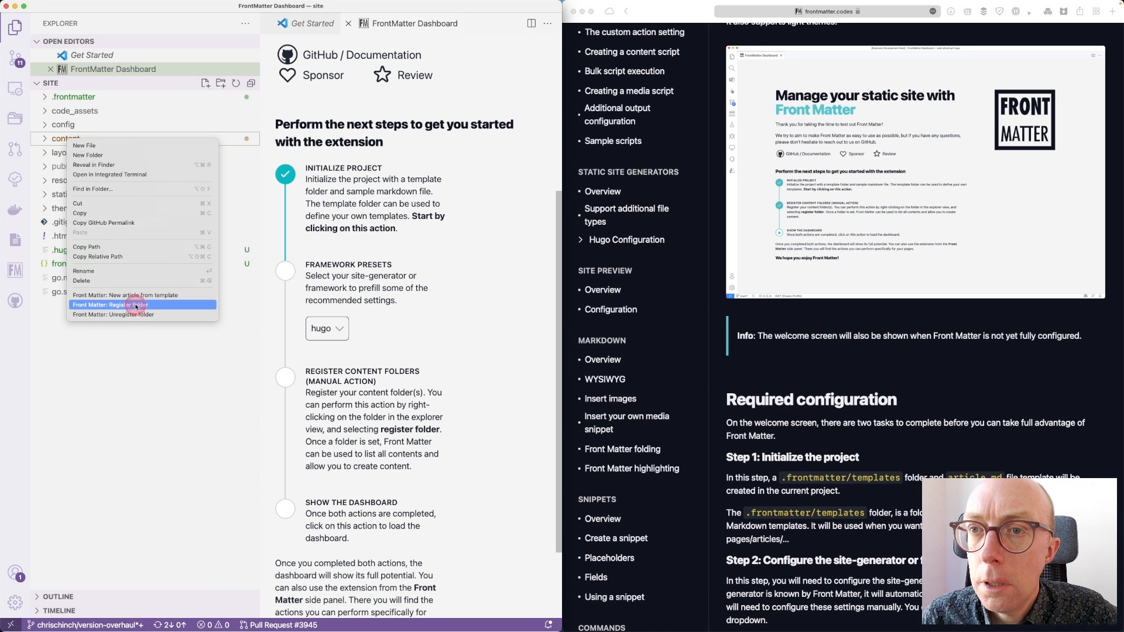
click(111, 305)
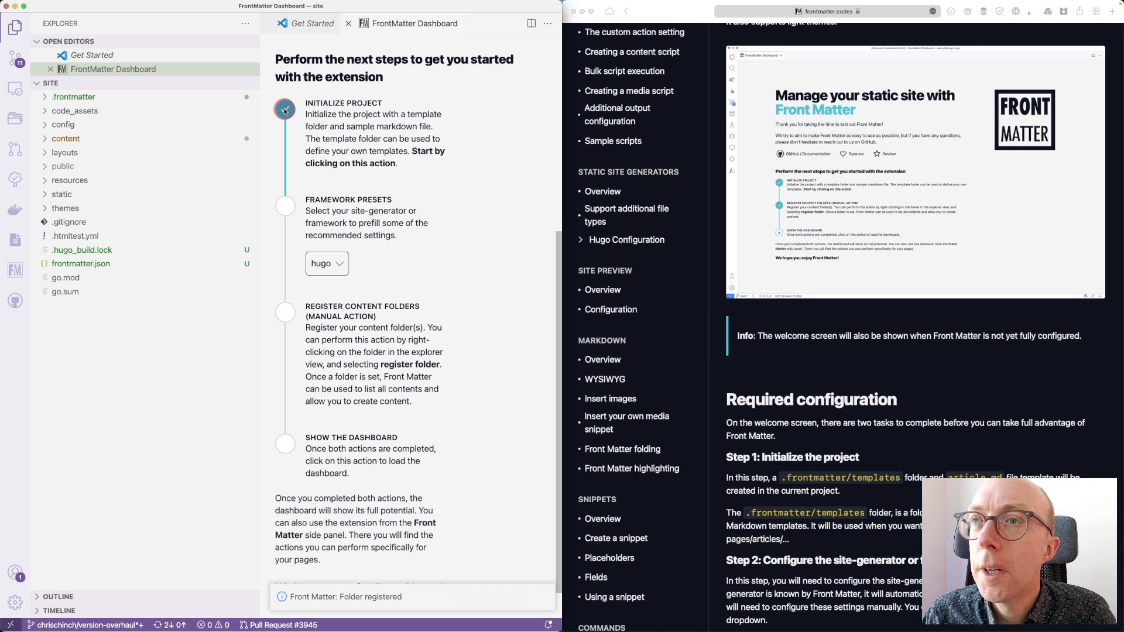
click(326, 263)
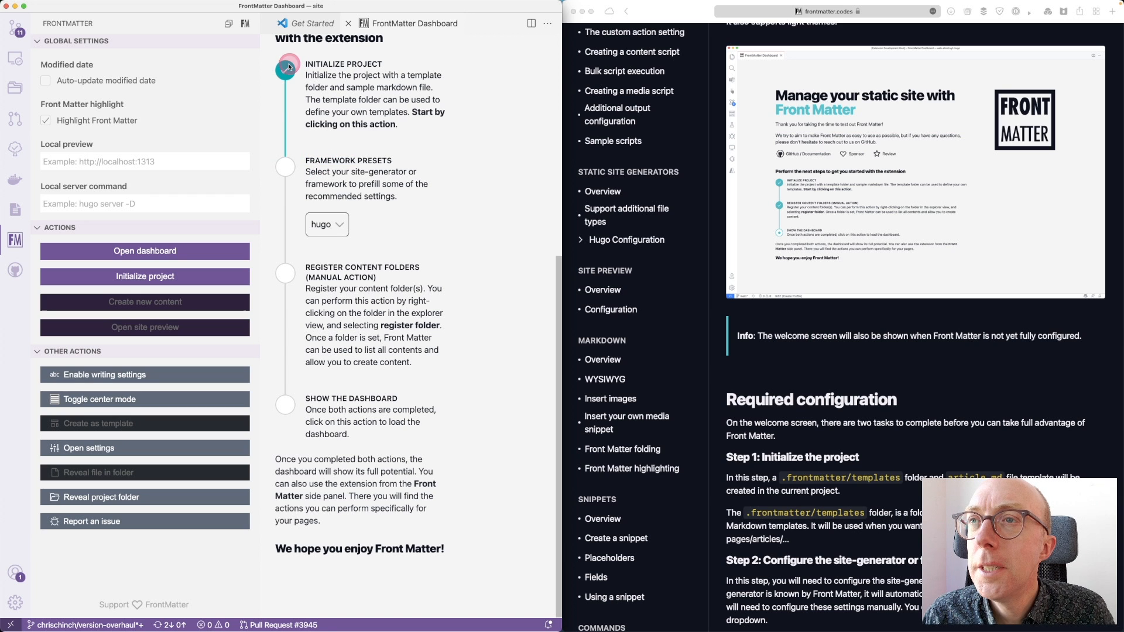
click(284, 69)
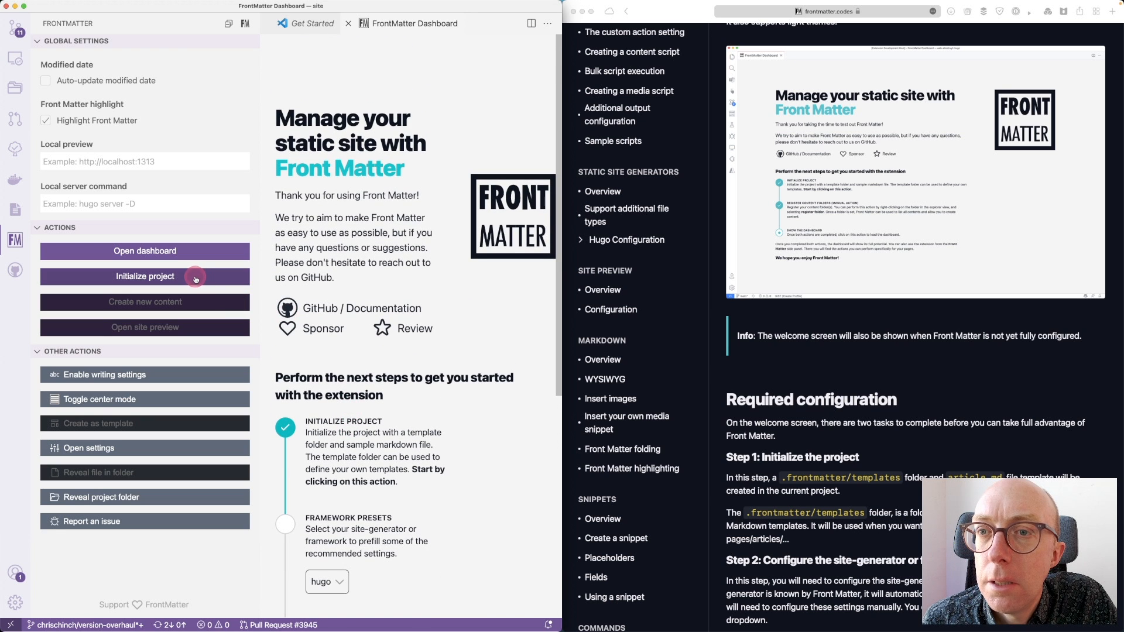
- Initialize the project and show the dashboard's 96 articles in list layout
click(145, 276)
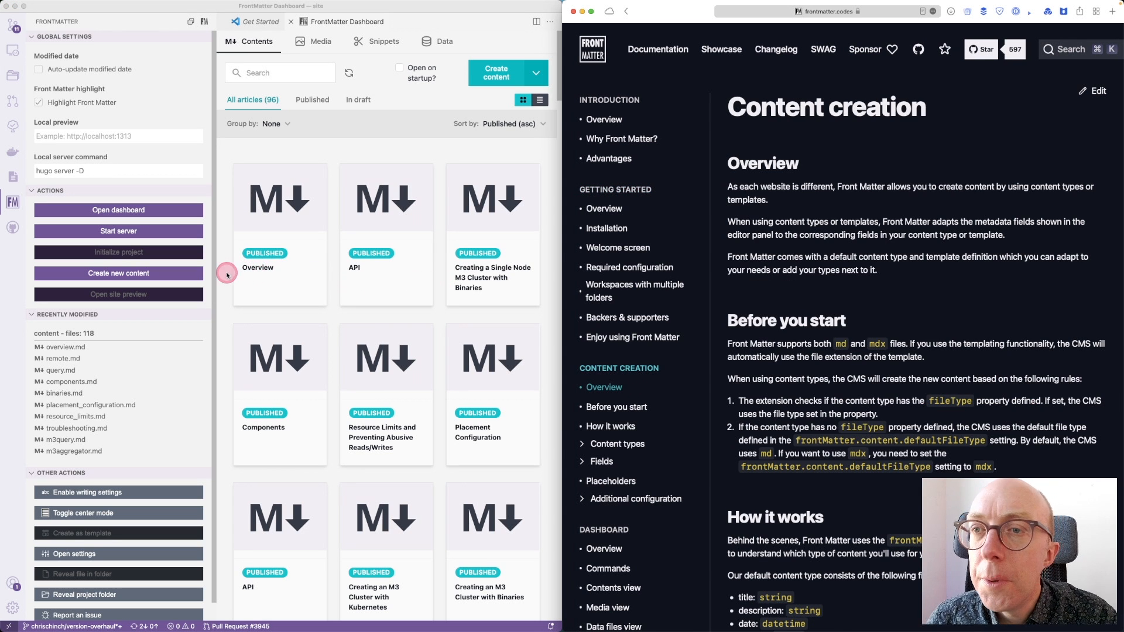
click(538, 99)
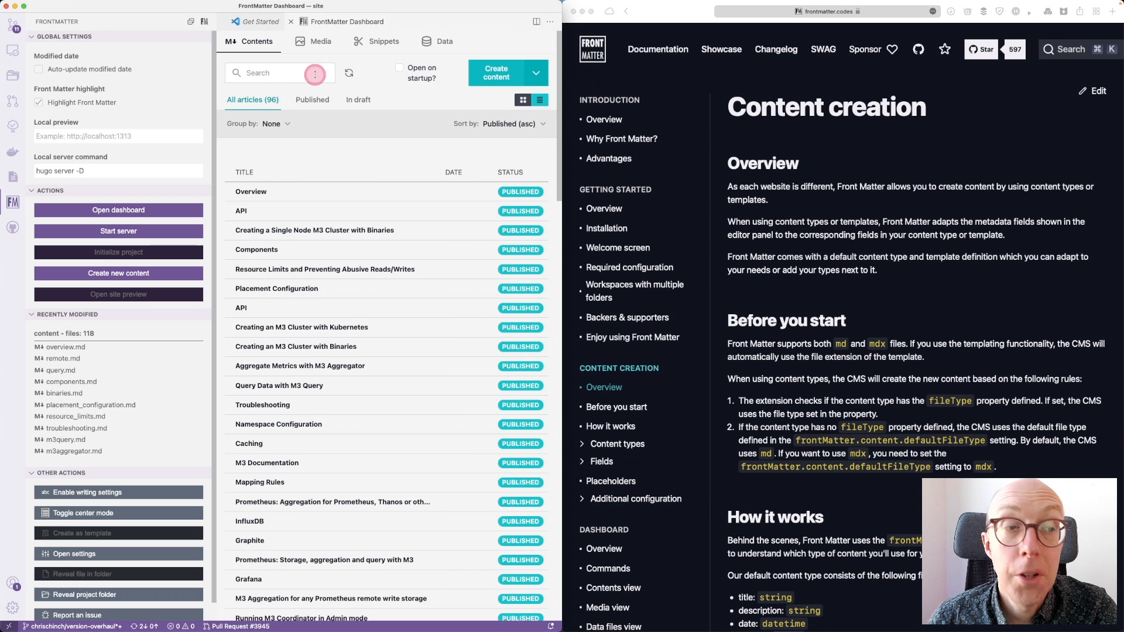
- Browse the Media library and view actions for the cluster architecture image
click(320, 41)
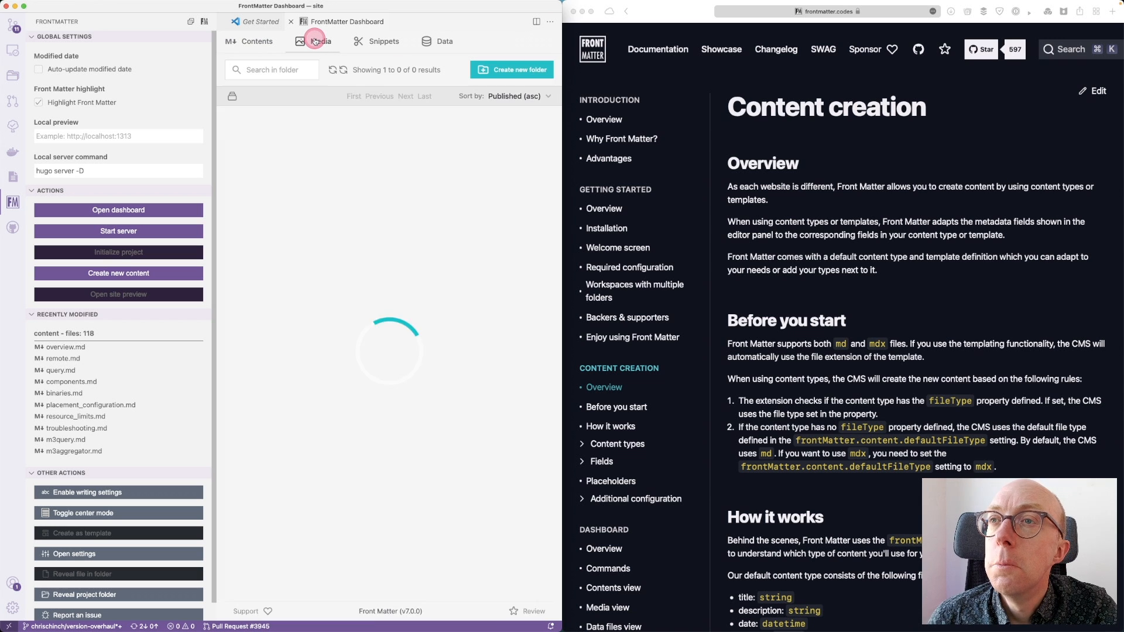
click(320, 41)
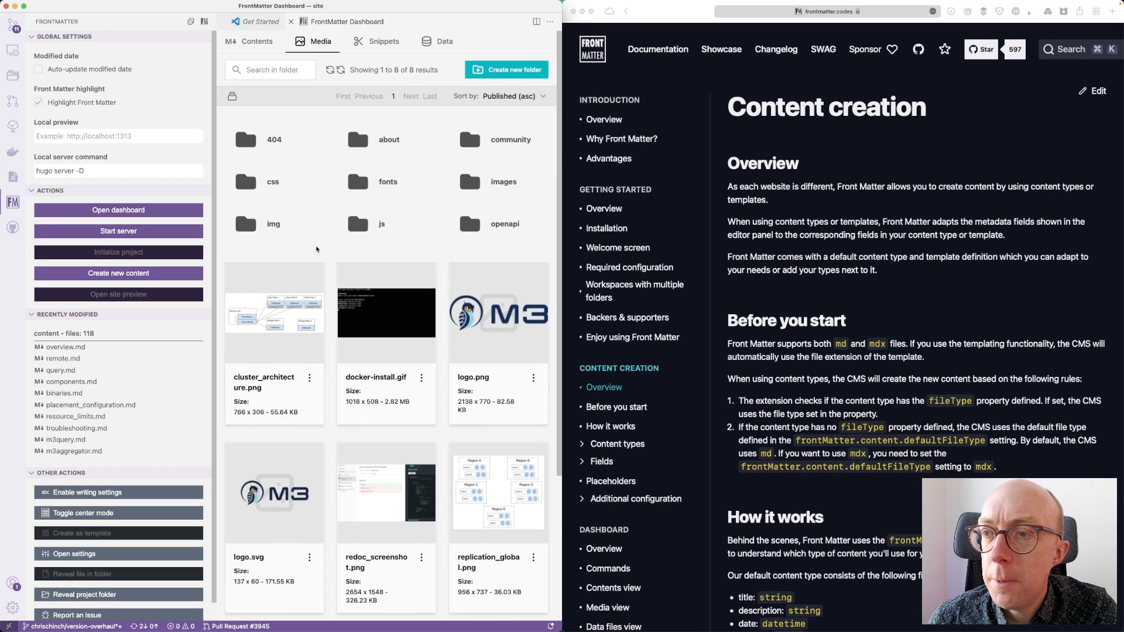
click(309, 378)
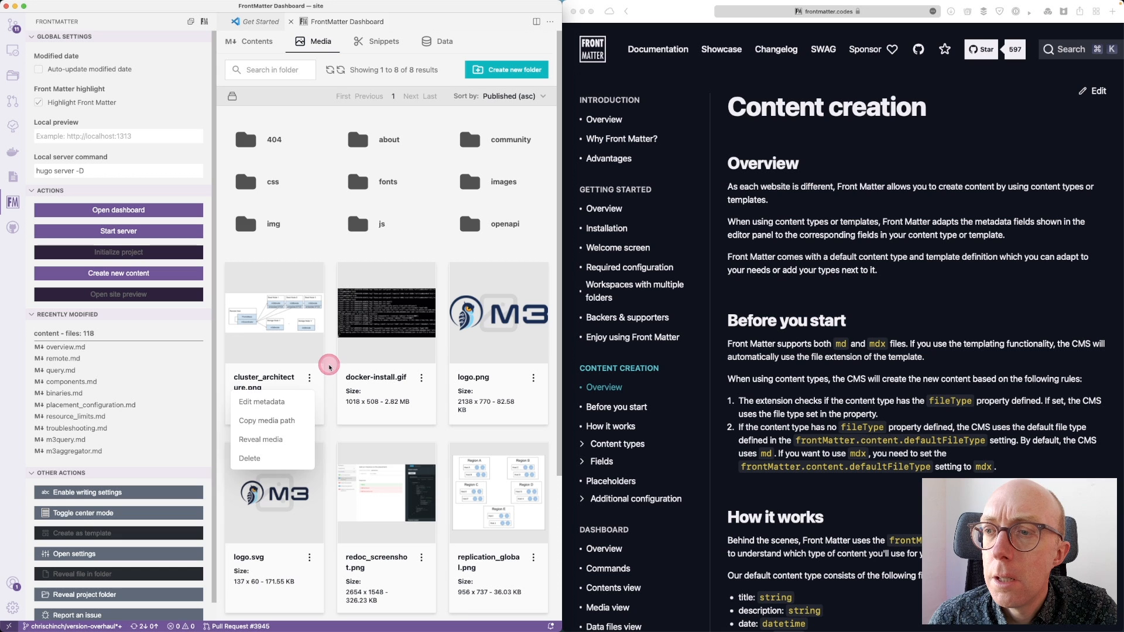
- Switch to Snippets and start a new snippet, focusing its title field
click(383, 41)
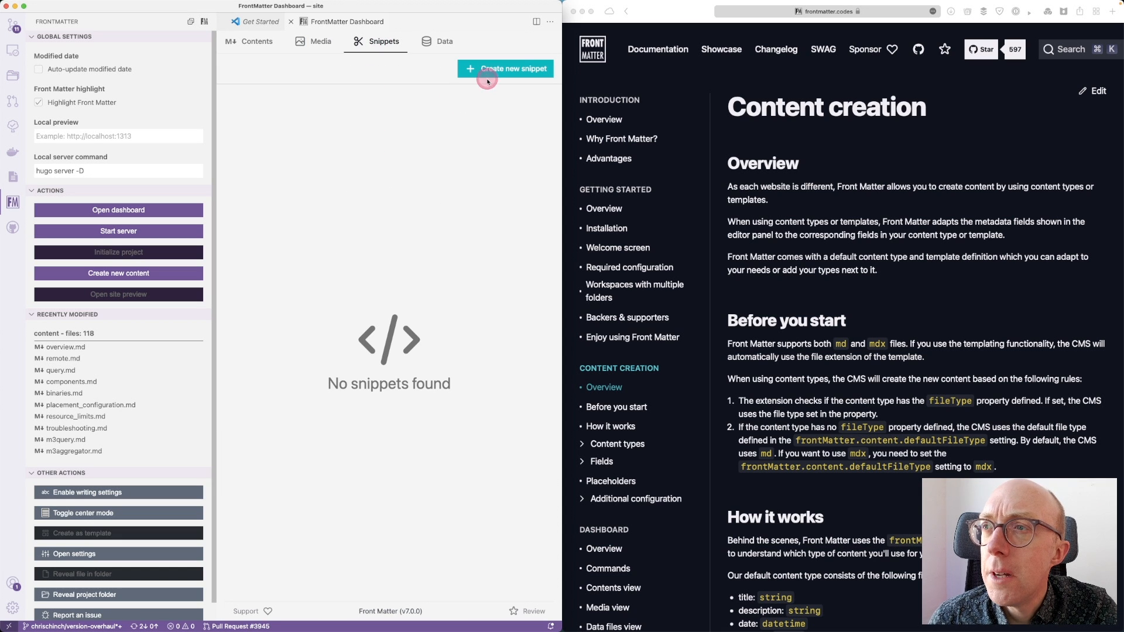
click(504, 67)
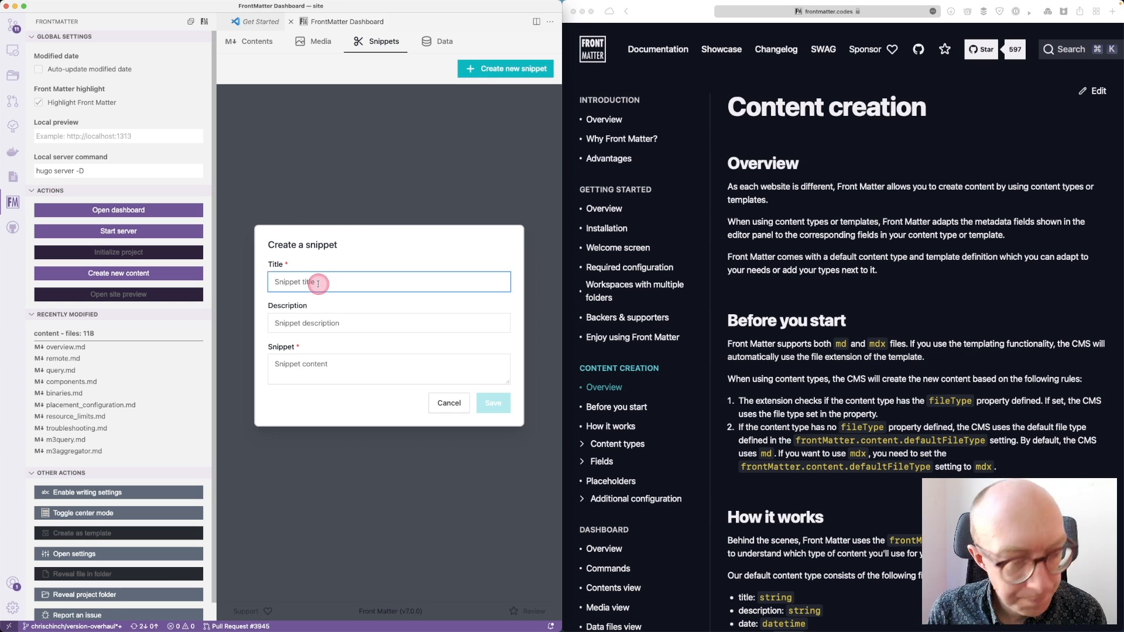
click(493, 402)
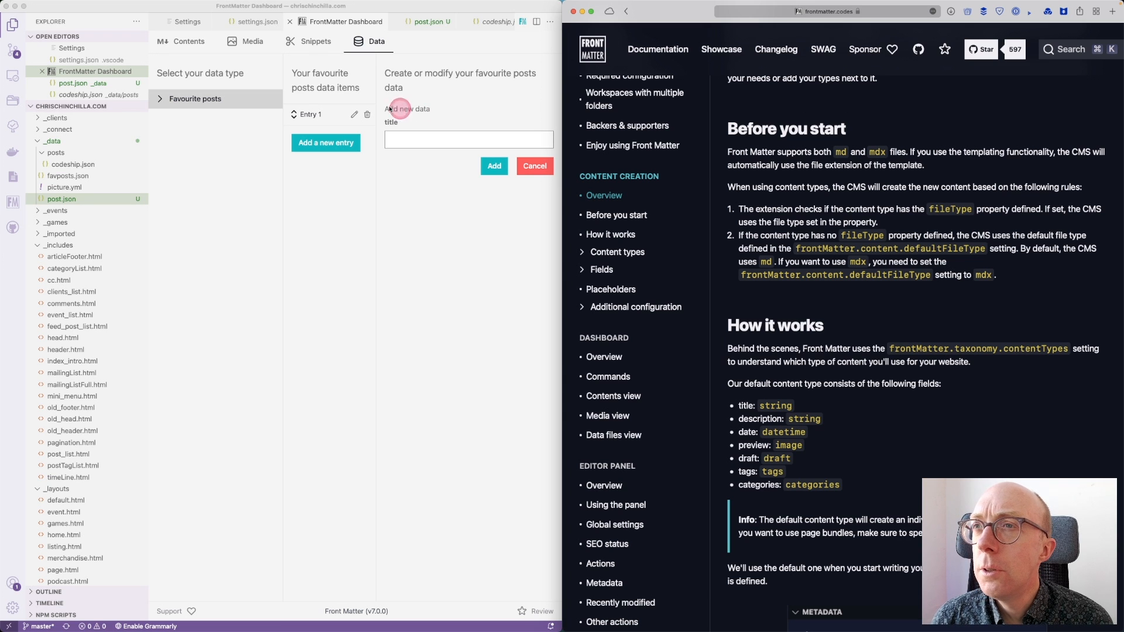
- Open the 2021-09-03 Nextcloud Kubernetes post from the Front Matter panel
click(252, 41)
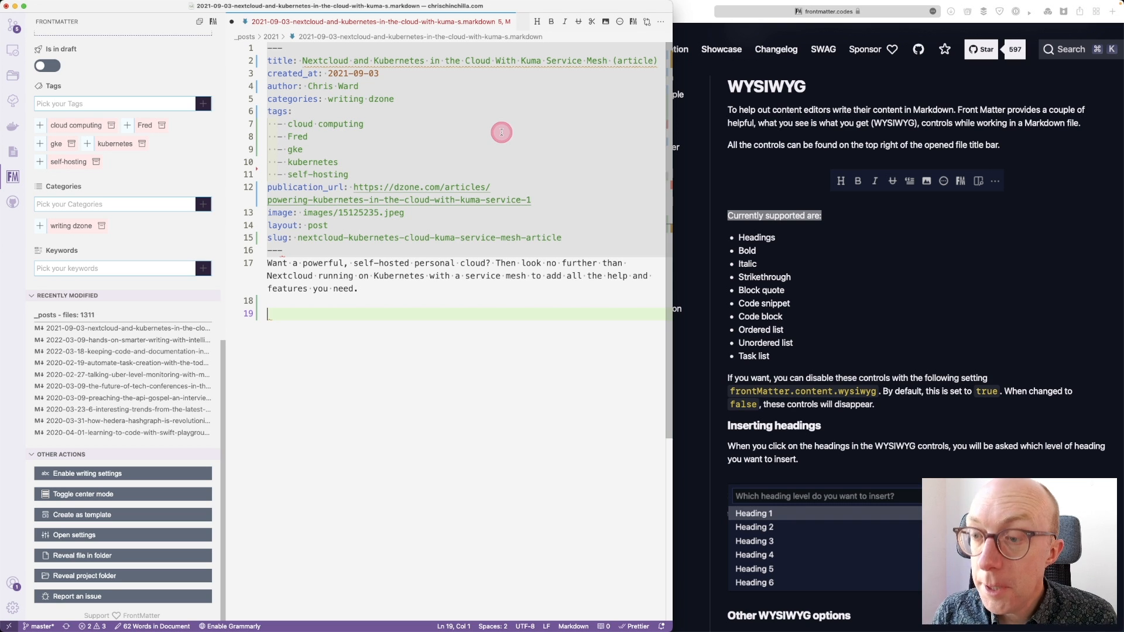
- Insert an image link and the Hello World snippet into the Kuma article
key(cmd+shift+p)
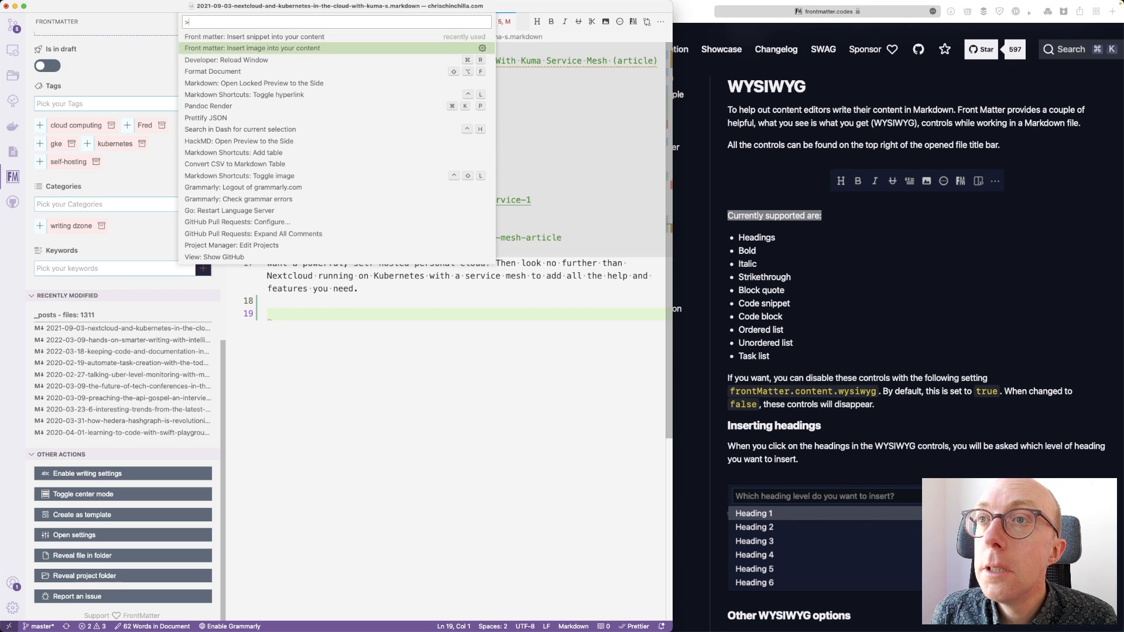
click(252, 48)
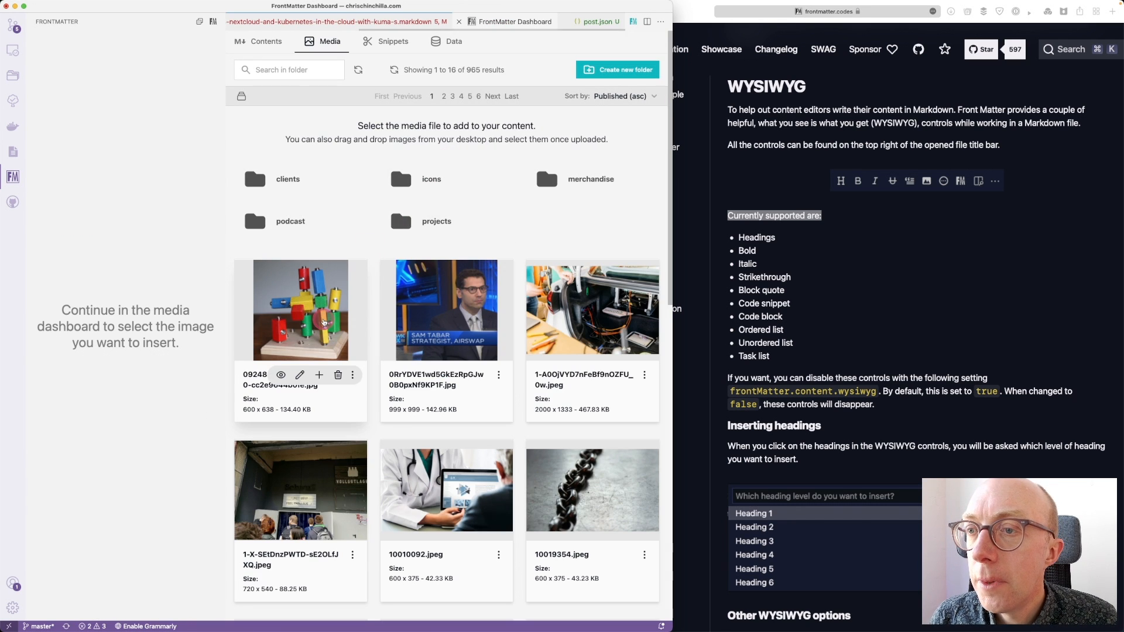
click(300, 310)
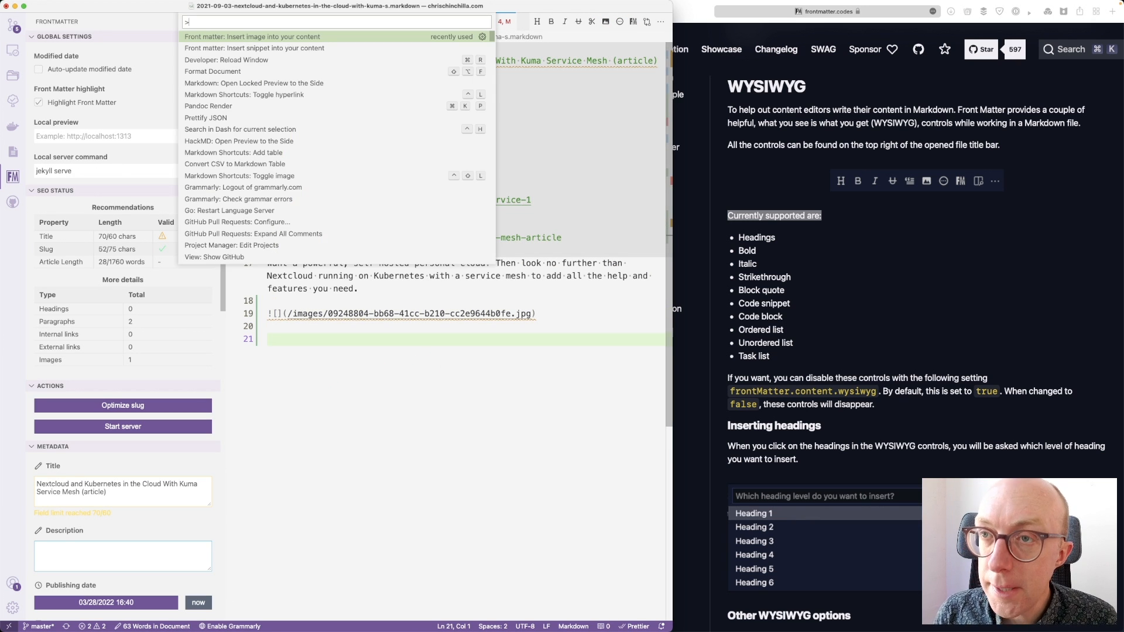
text(snipp)
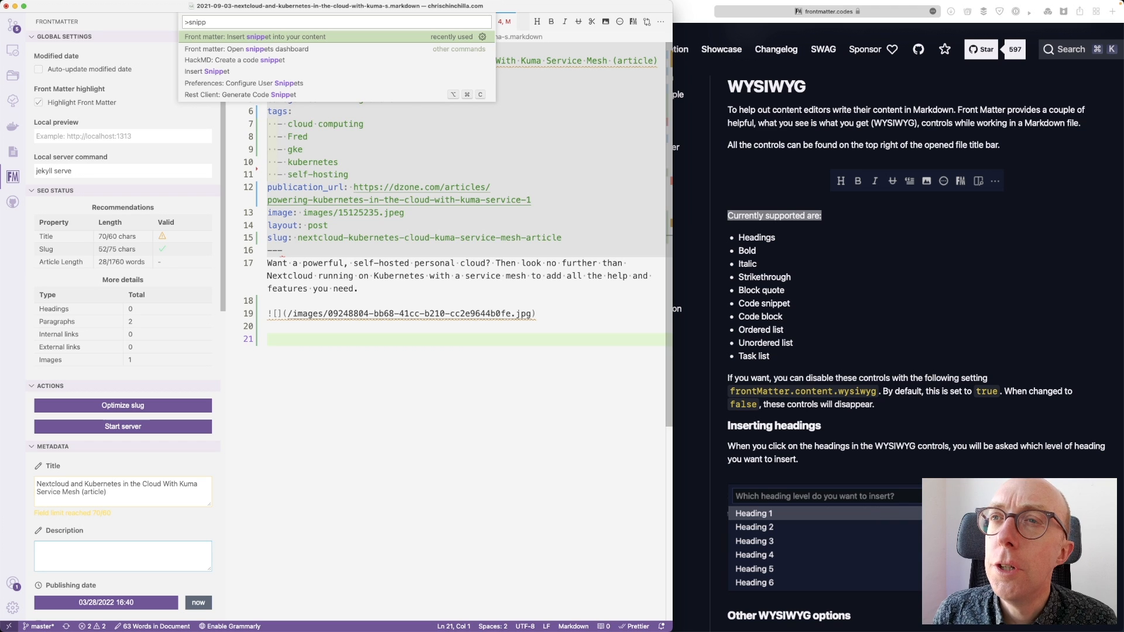
click(246, 49)
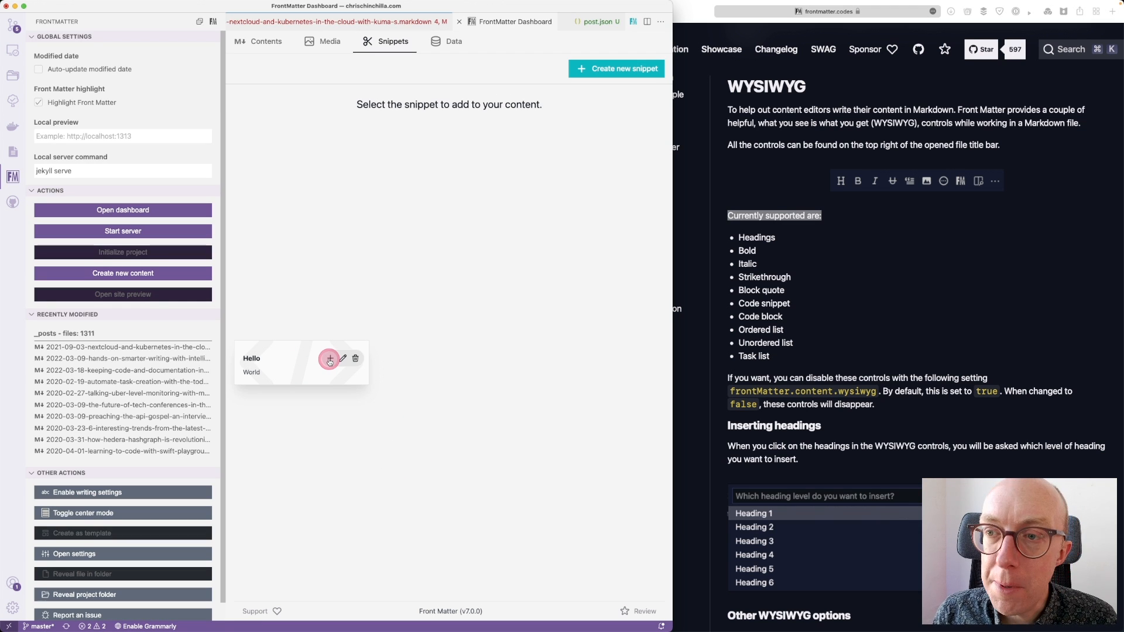
click(329, 358)
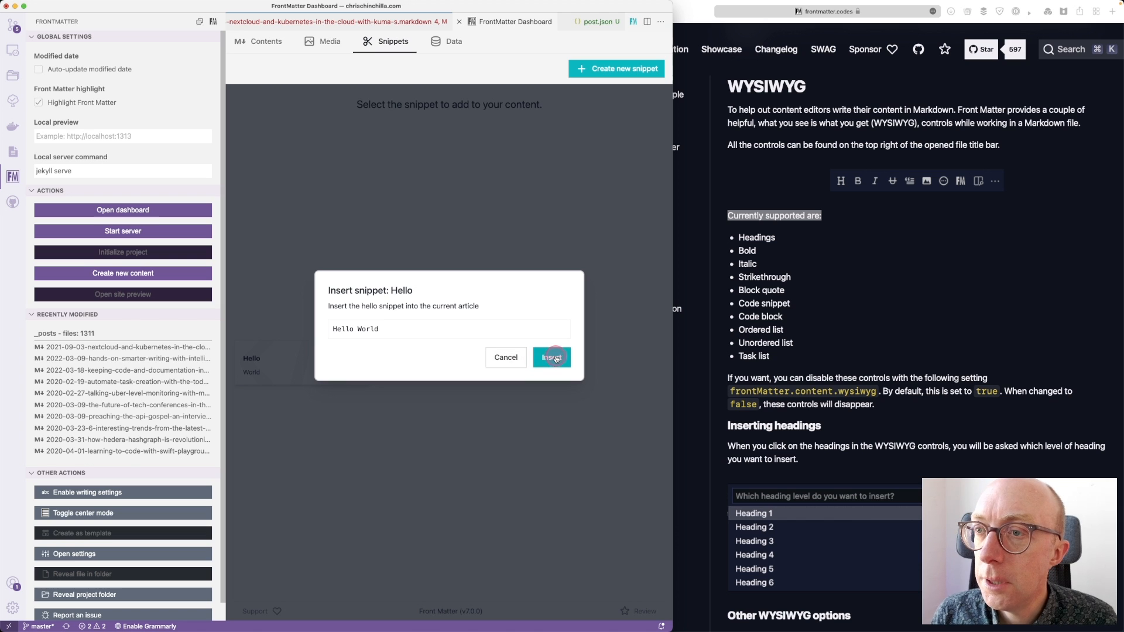
click(551, 357)
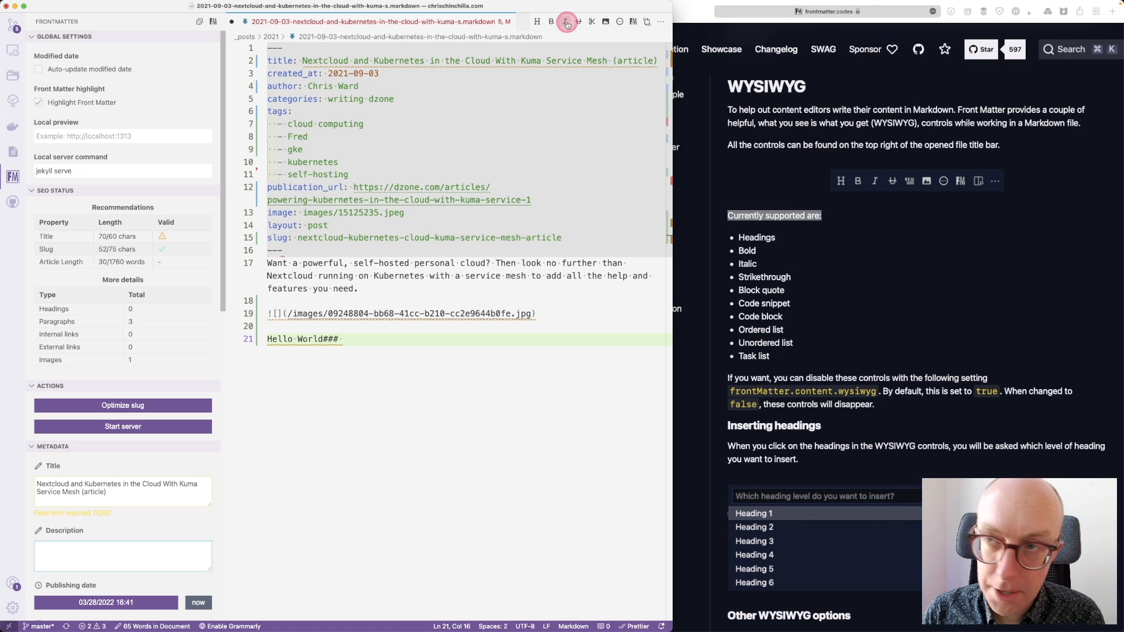
mouse_move(576, 21)
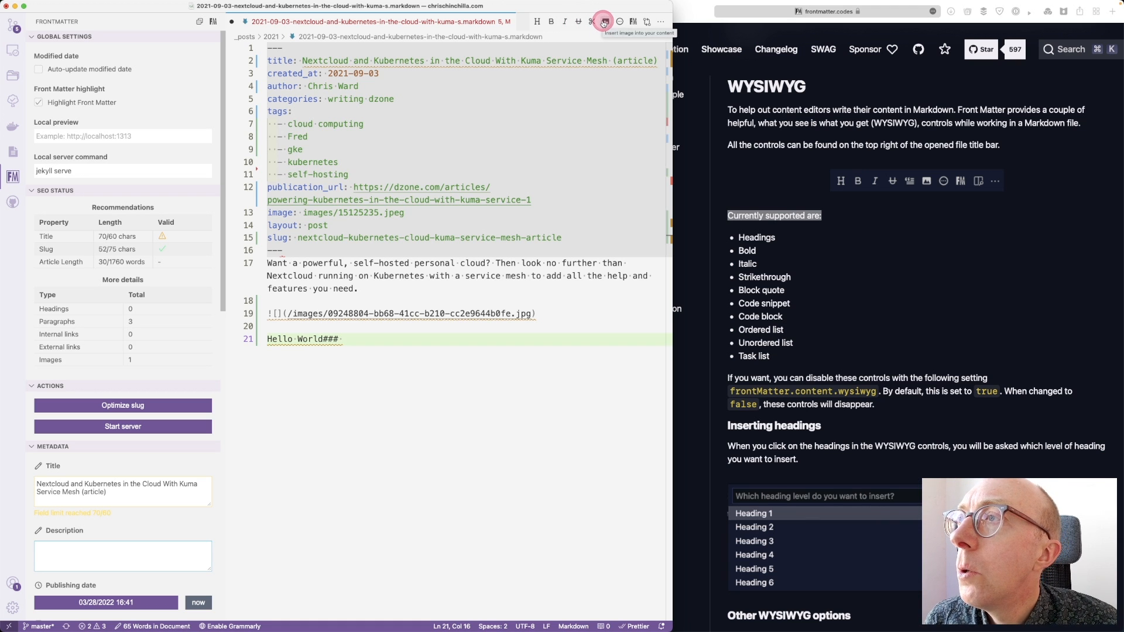
- Insert a second media-library image after Hello World, then show the markup type list
click(602, 21)
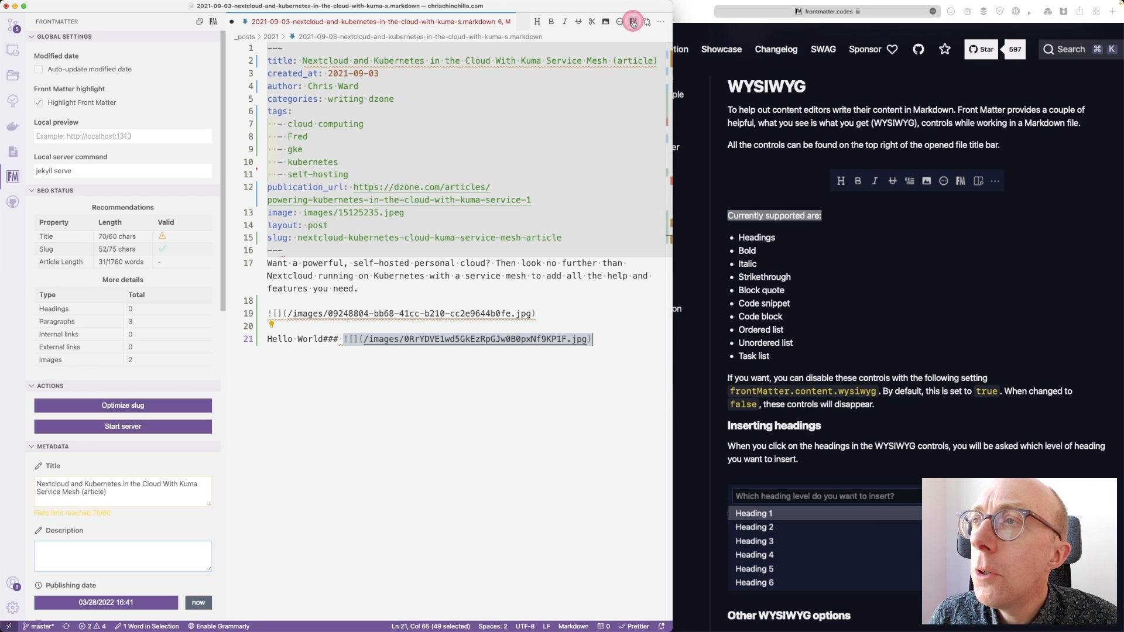
click(619, 21)
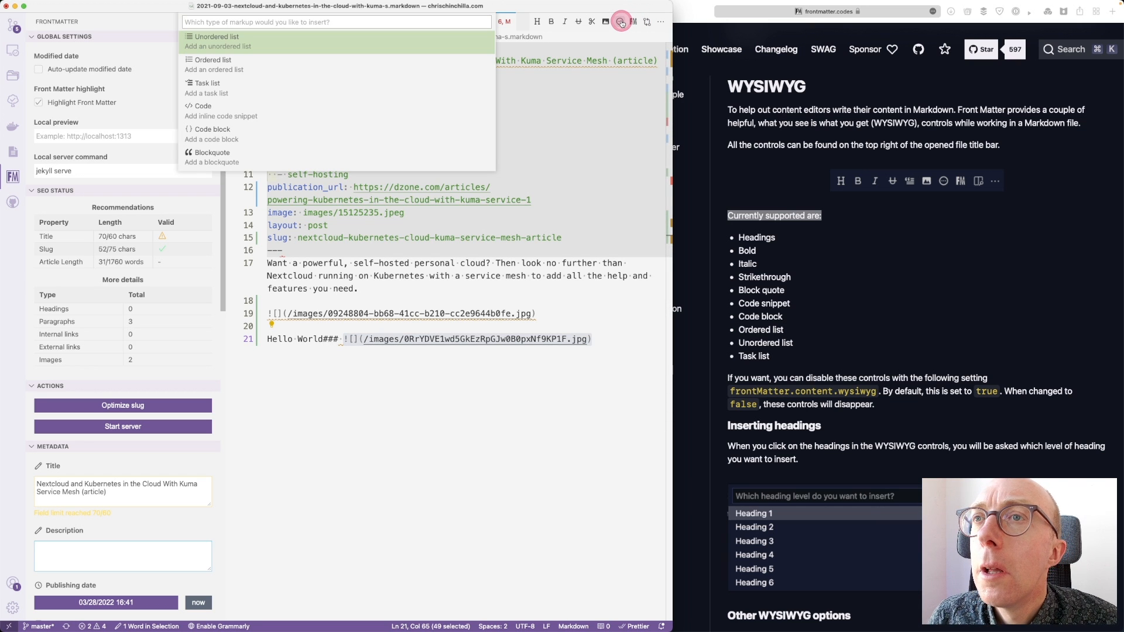
mouse_move(262, 91)
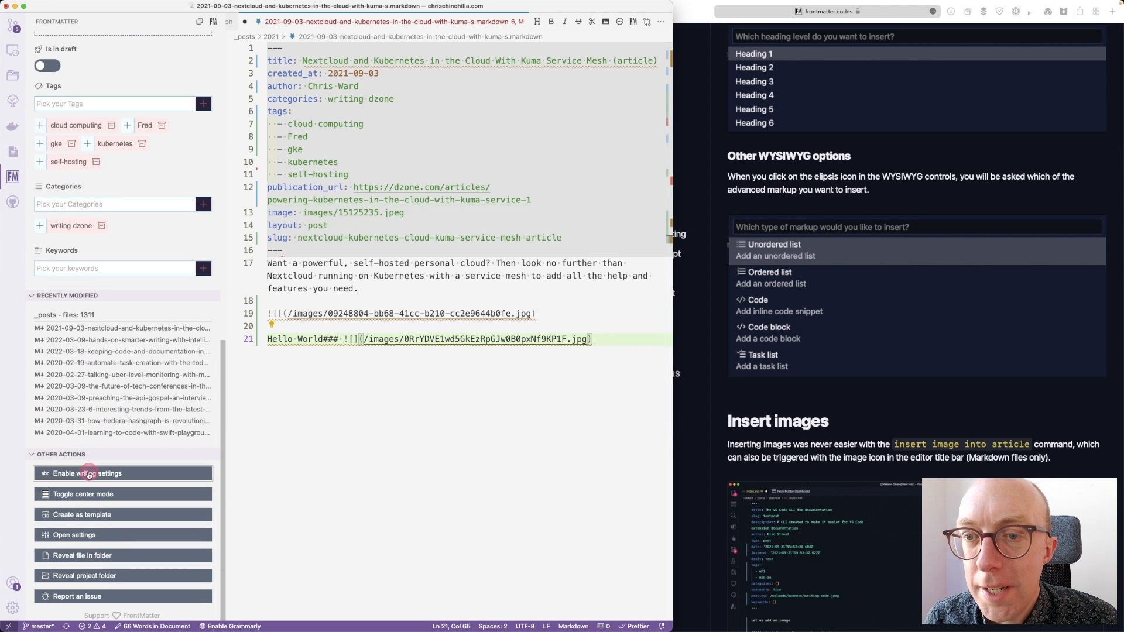
- Turn the writing-friendly editor settings on, then off again, for the post
click(88, 473)
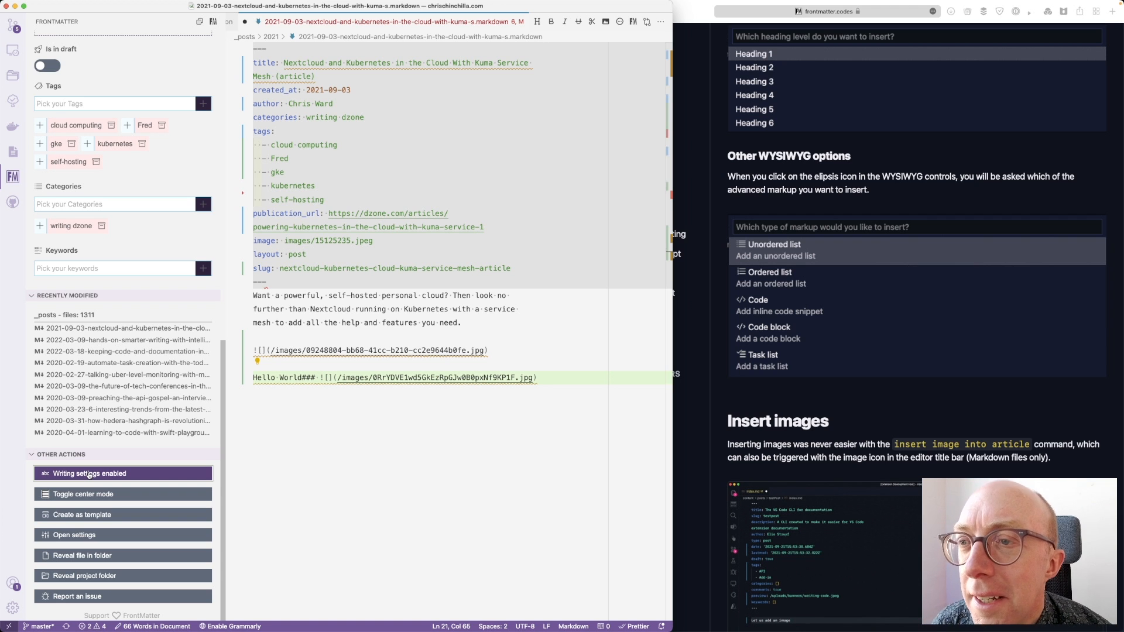
click(89, 473)
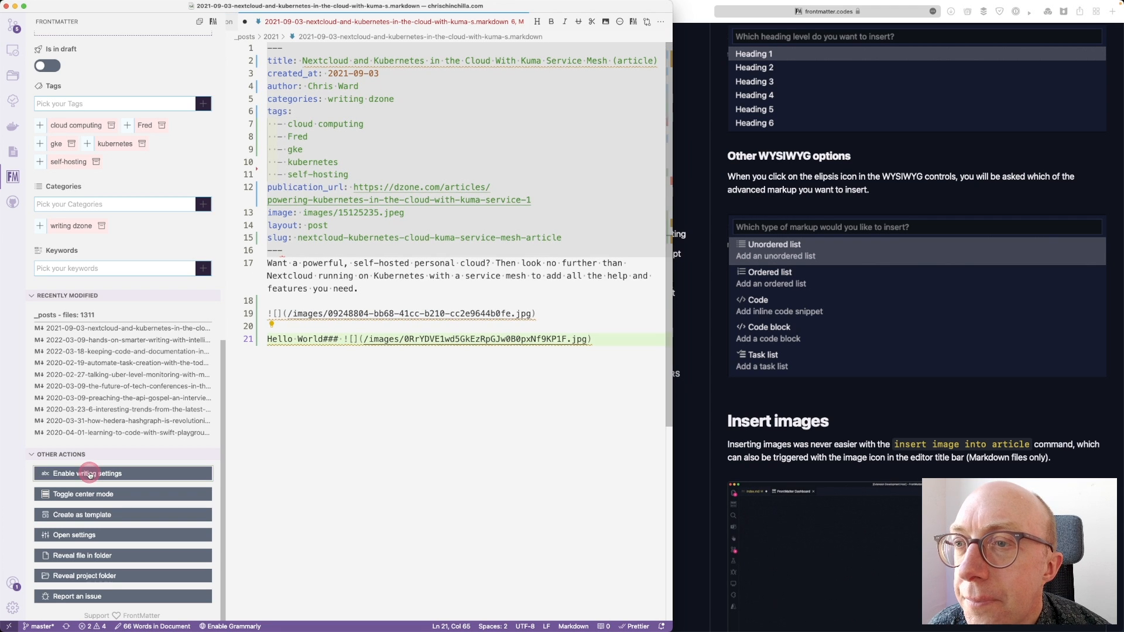
click(89, 473)
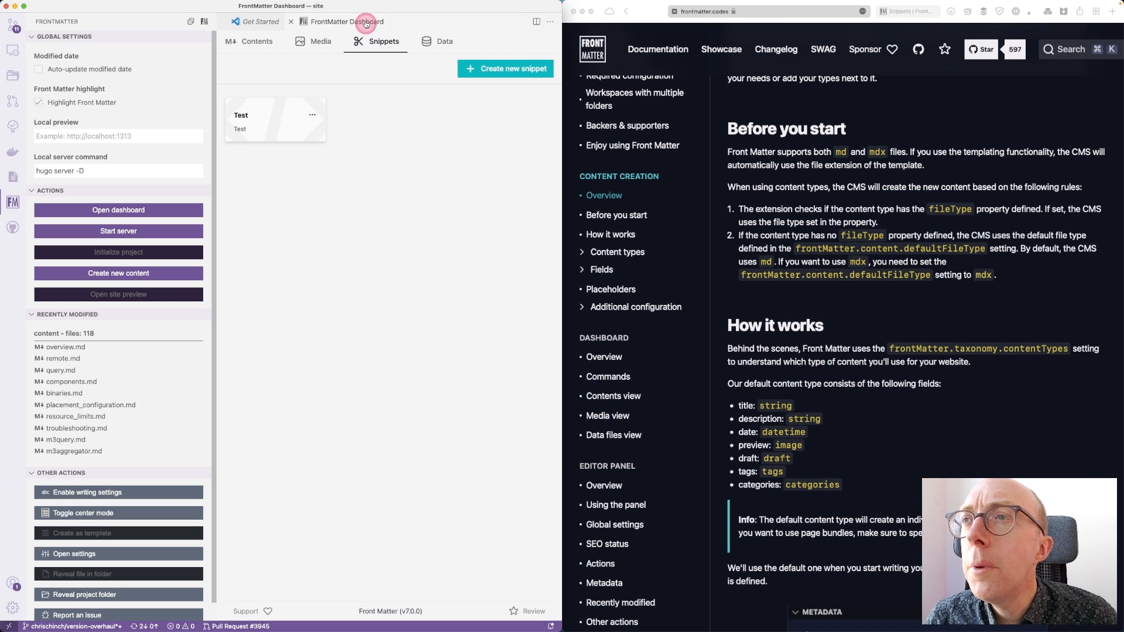
- Open the blog's Front Matter dashboard and filter articles by Published and In draft
click(437, 41)
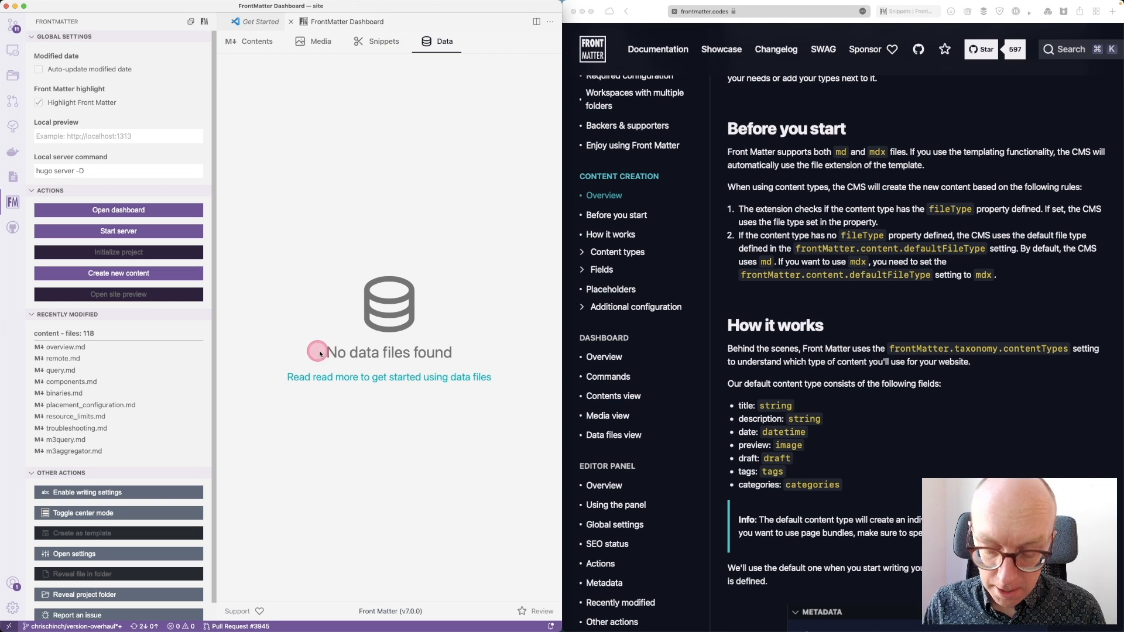
click(189, 21)
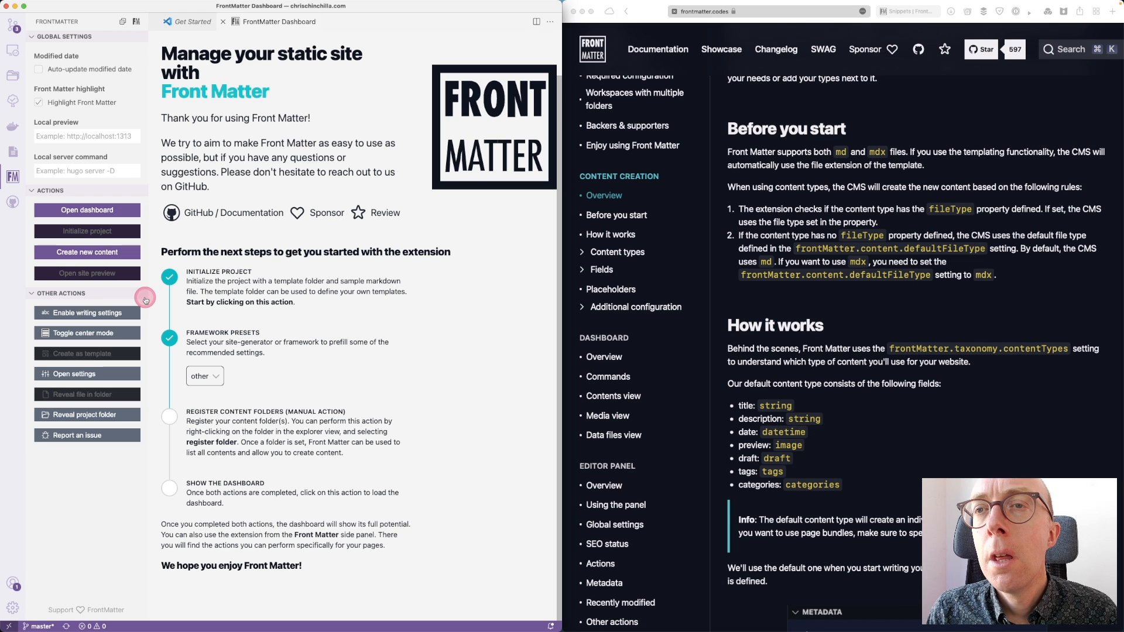
mouse_move(144, 299)
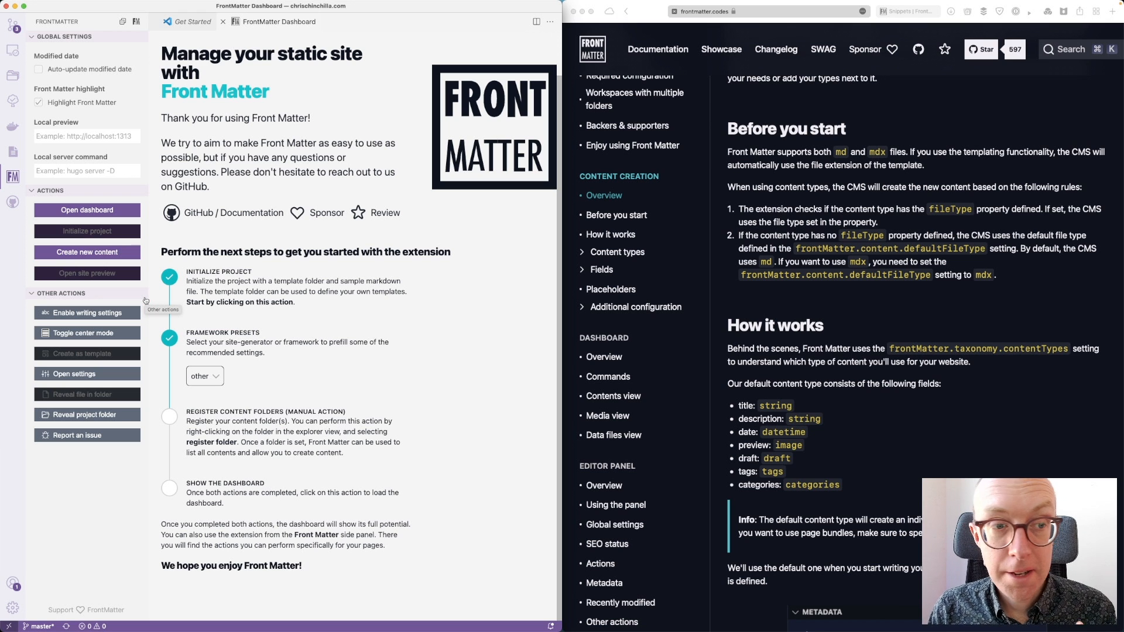
mouse_move(11, 176)
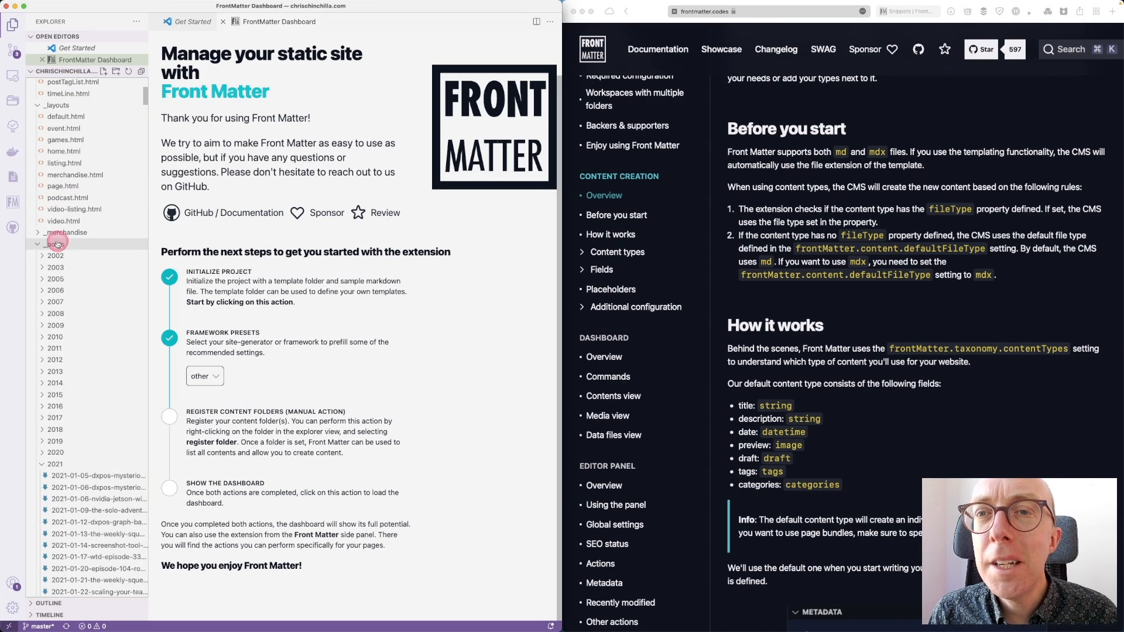
right_click(56, 243)
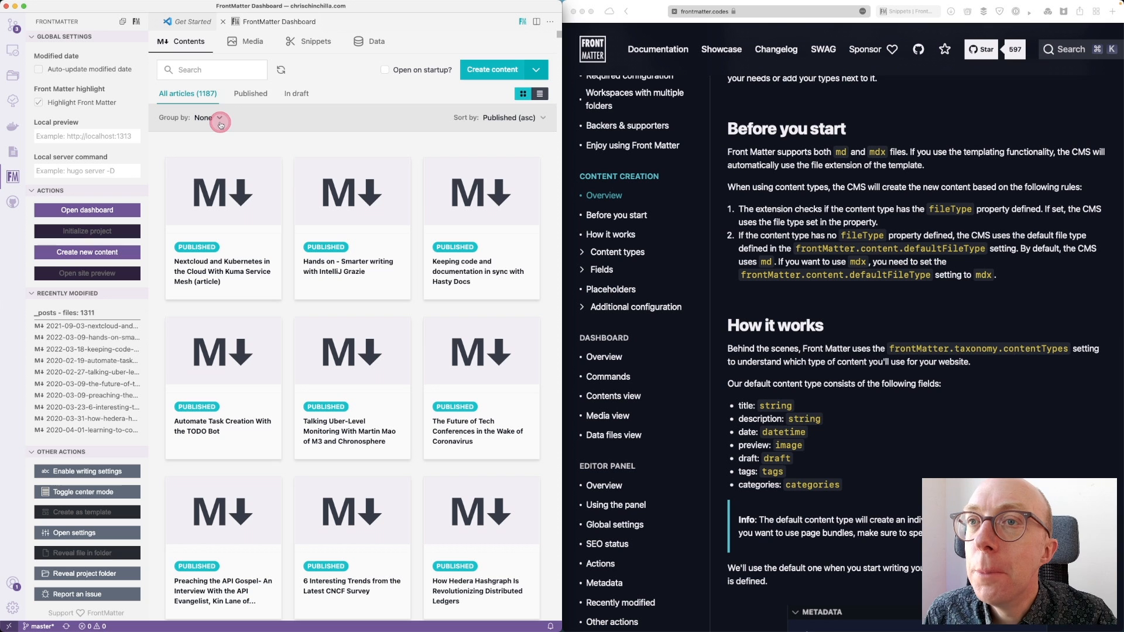
click(239, 93)
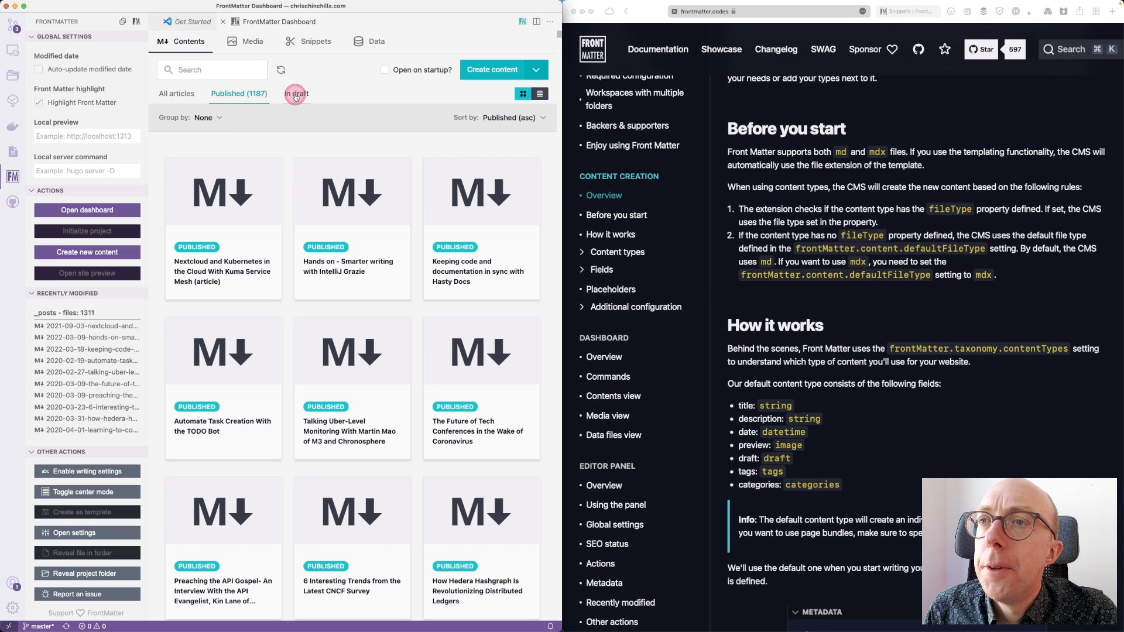
click(273, 93)
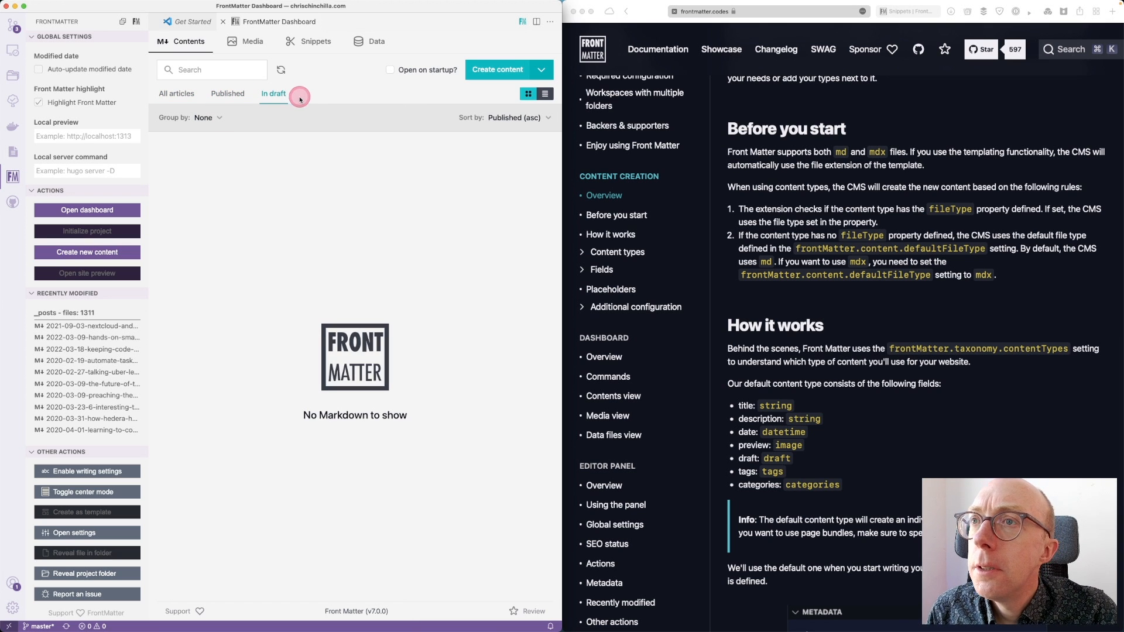
- Browse the dashboard's Media, Snippets and Data views, which show no data files yet
click(251, 41)
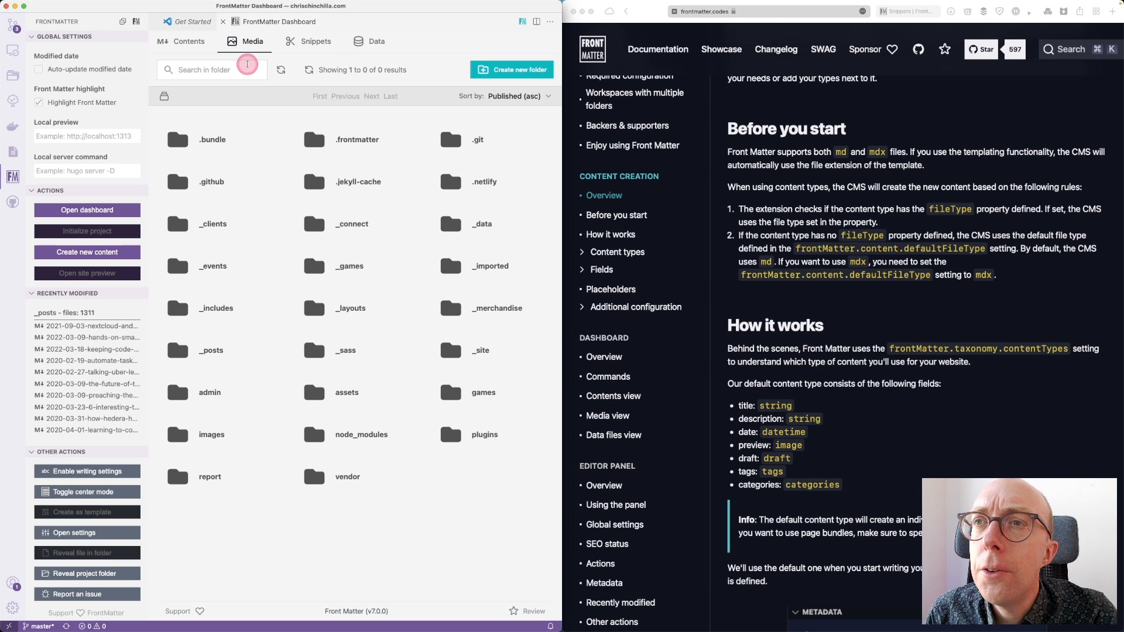
click(314, 41)
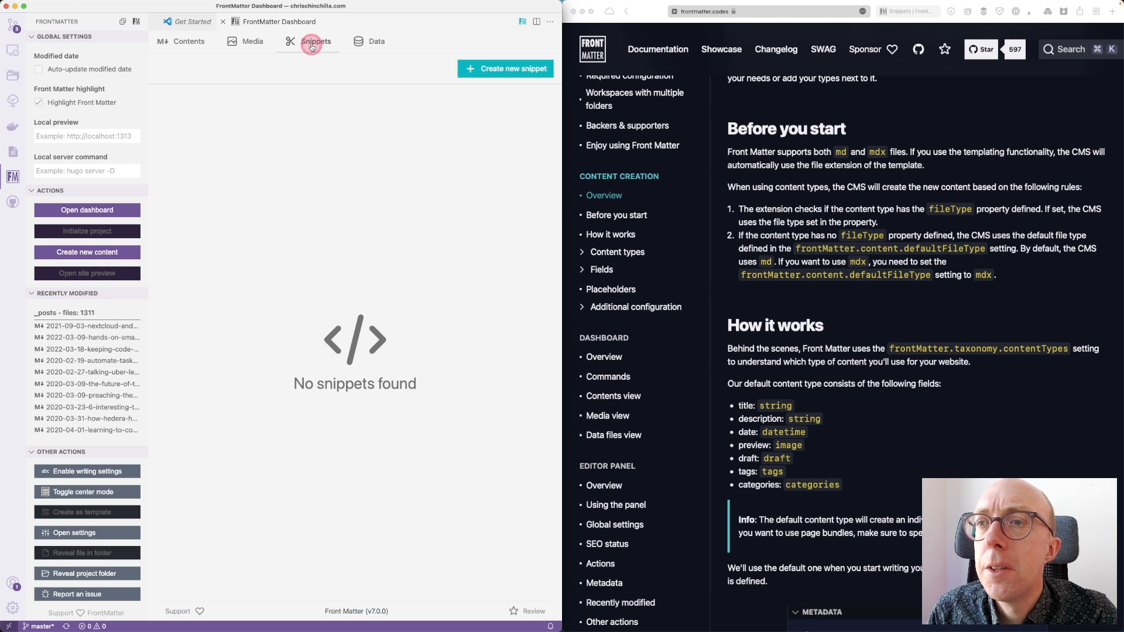
click(376, 41)
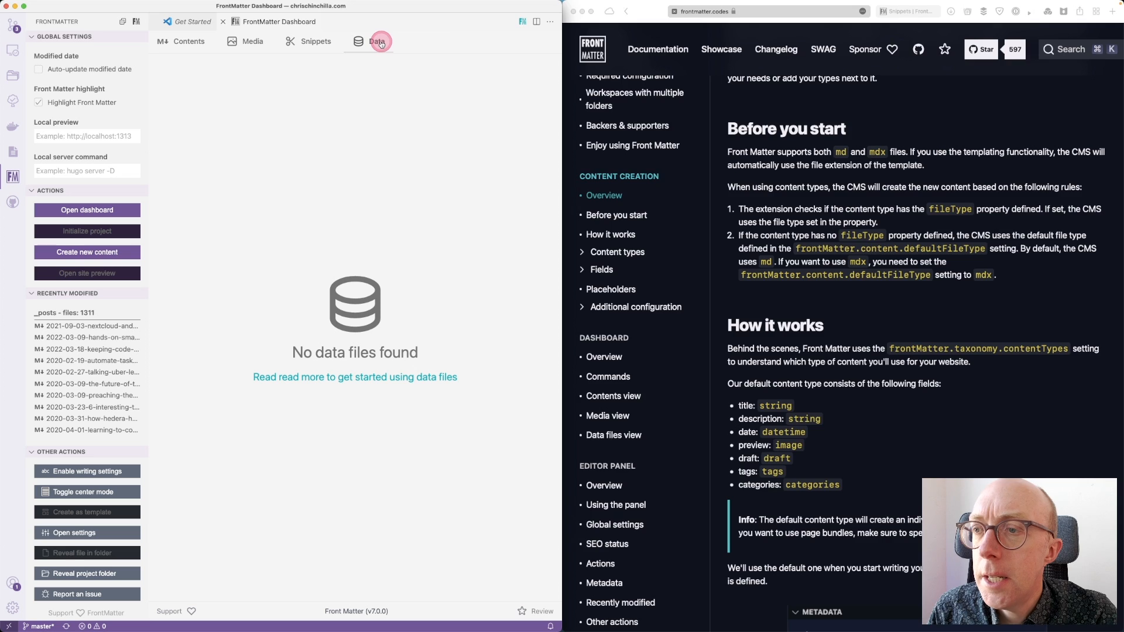
click(376, 40)
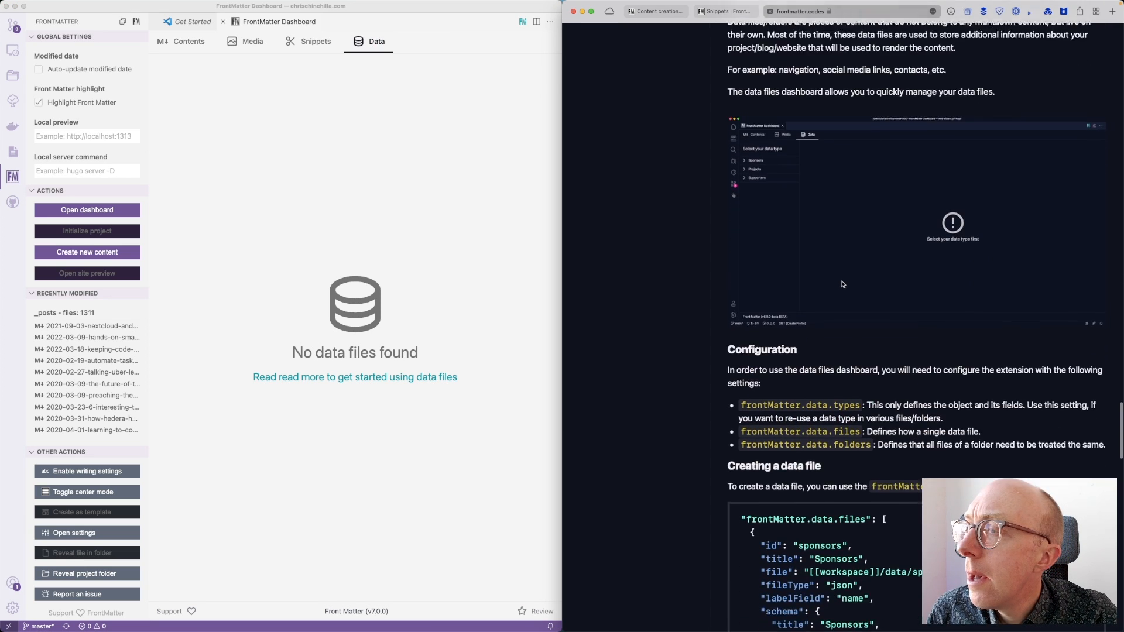
scroll(down, 3)
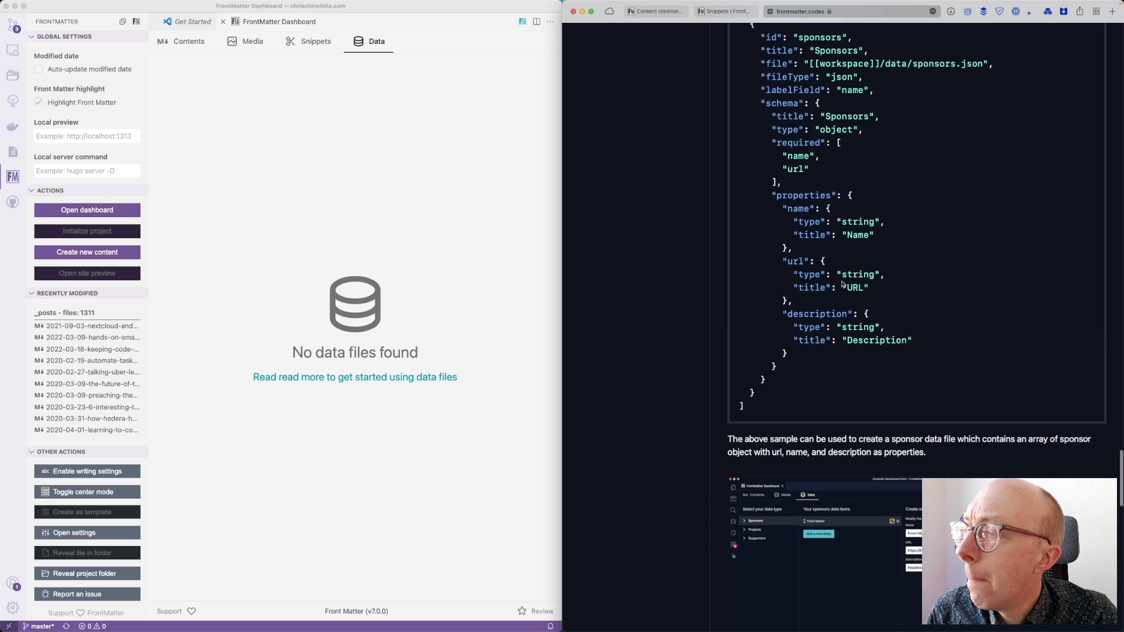
scroll(down, 3)
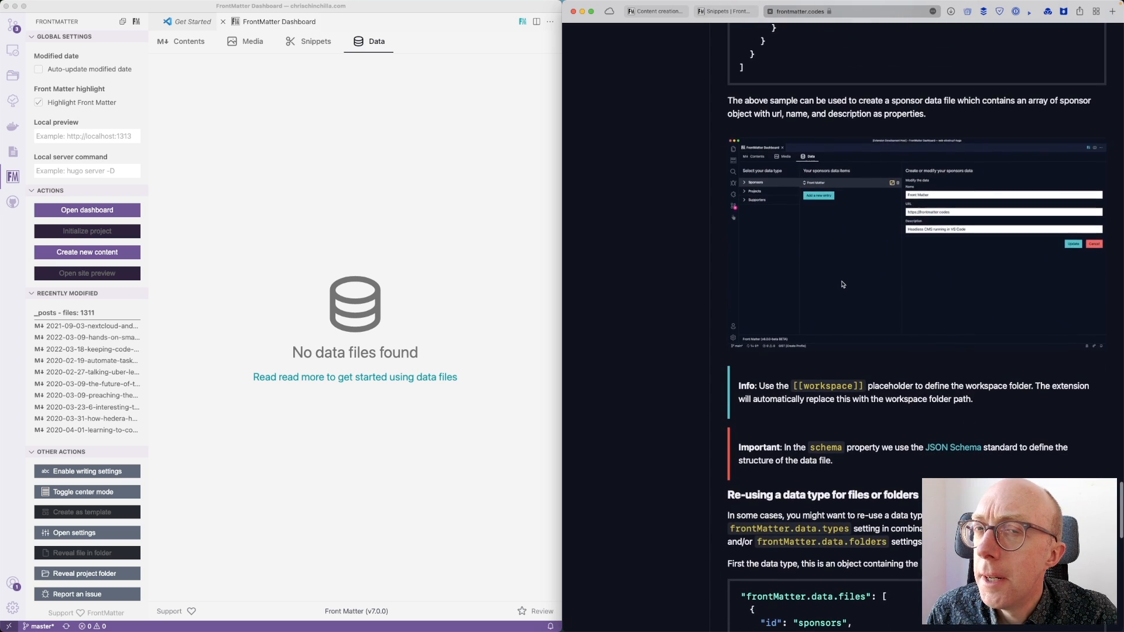
scroll(down, 3)
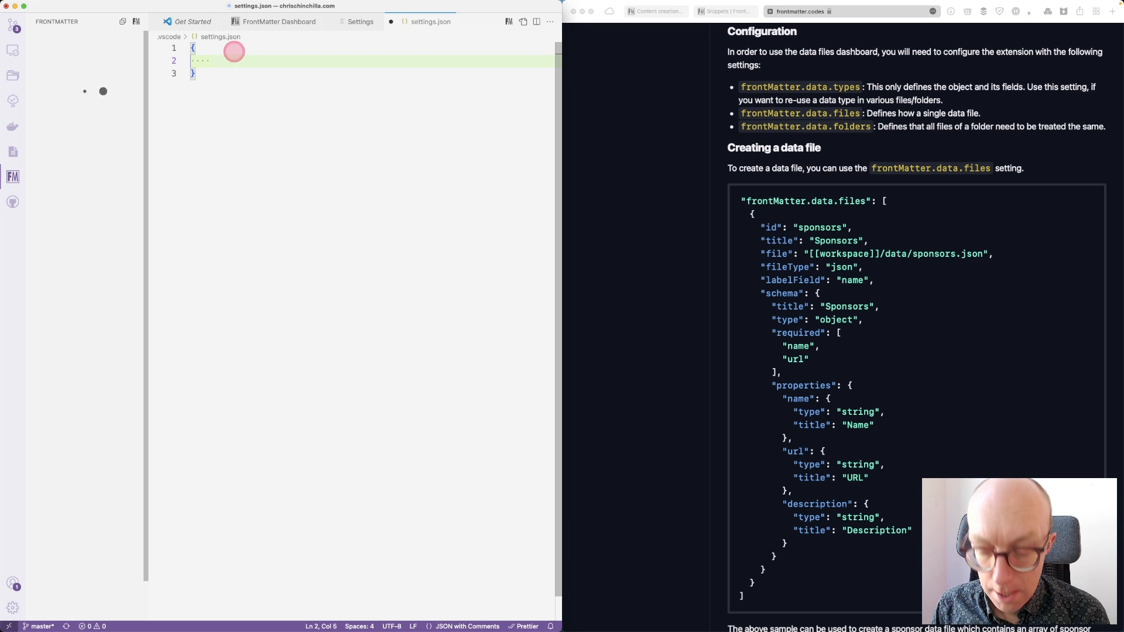
- Add a frontMatter.data.files entry with id 'favposts' and a 'Fav' title to settings.json
text(front)
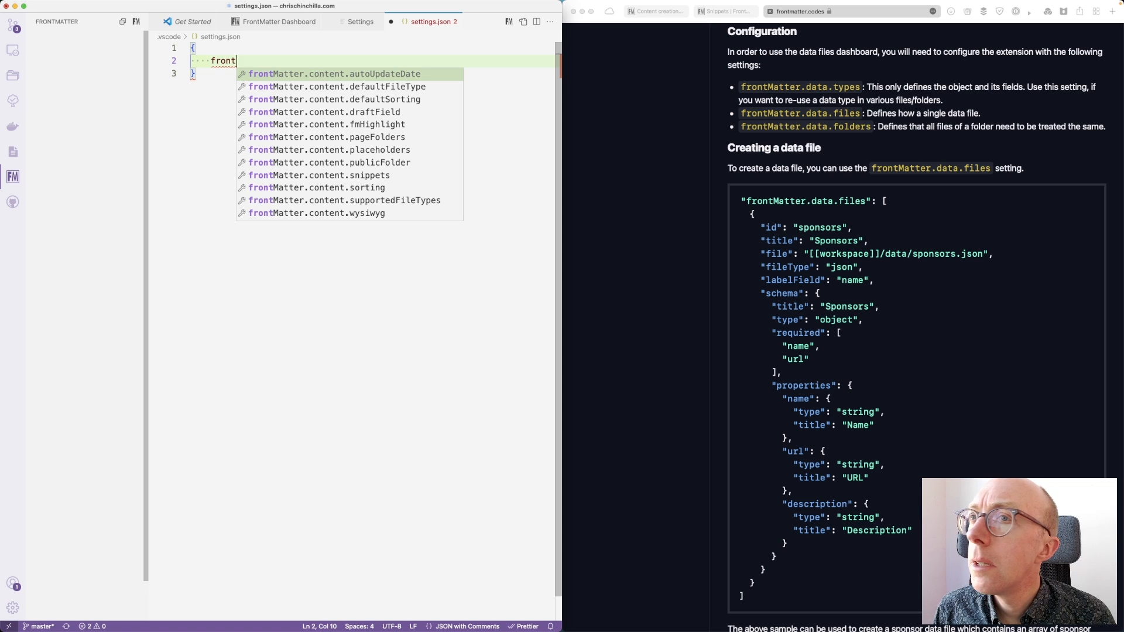
text(matter)
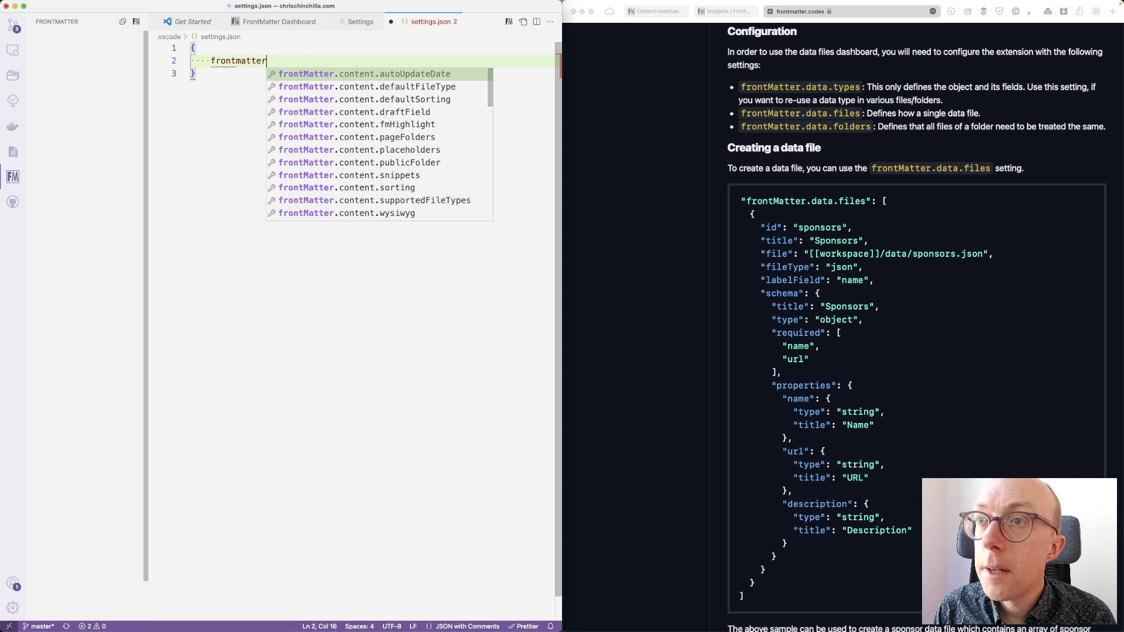
text(.data)
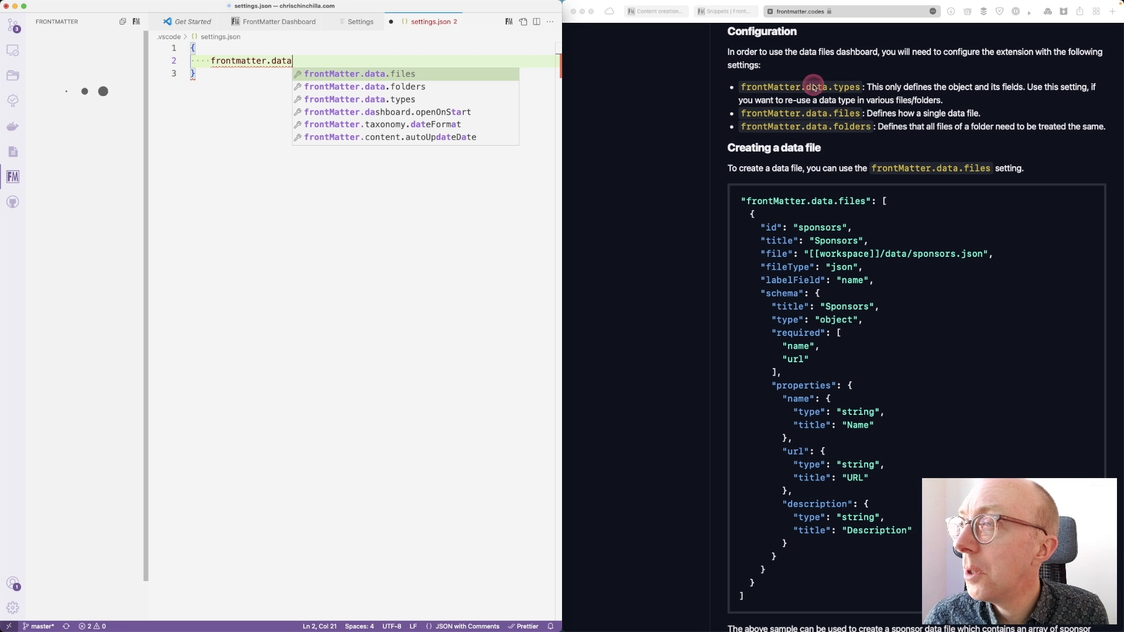
click(359, 73)
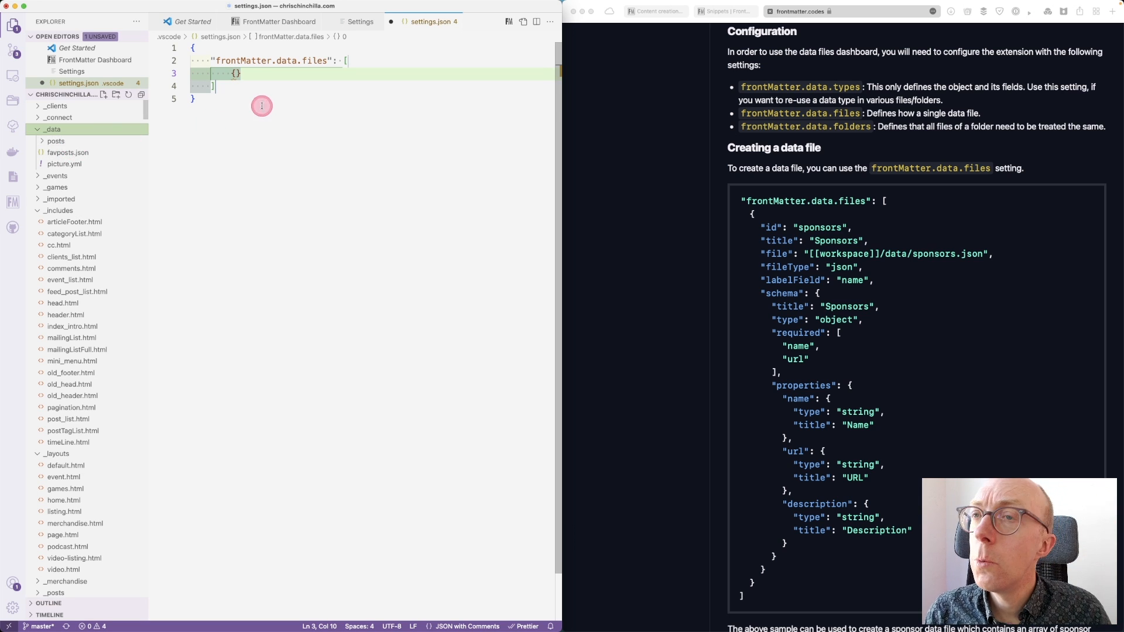
text("id": "favposts",)
text("title": ")
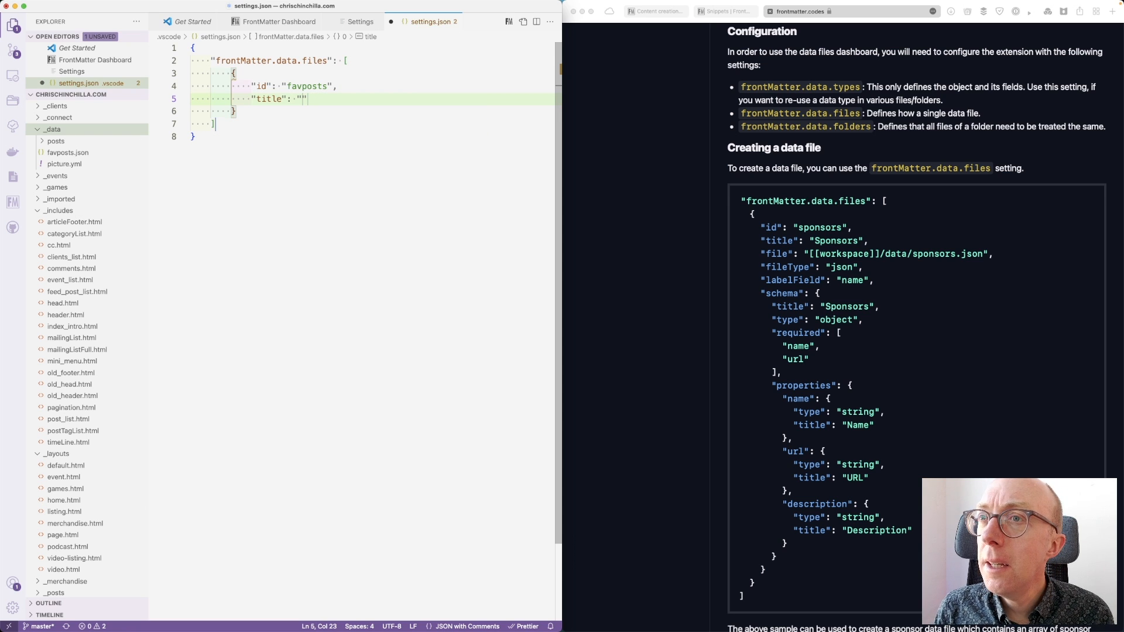
text(Favourite posts)
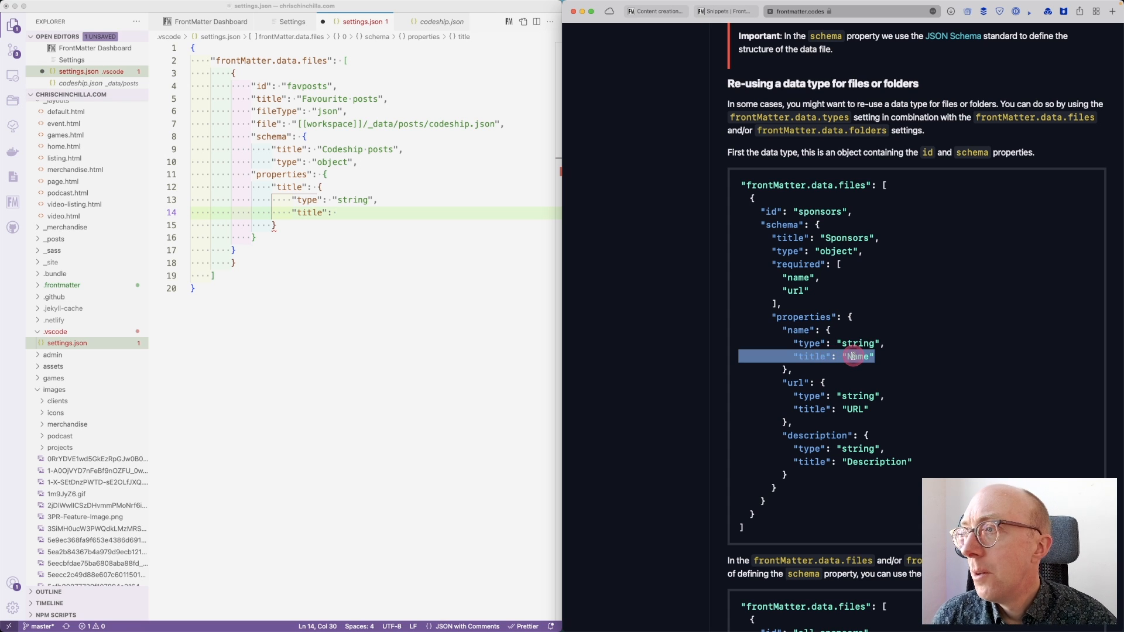
scroll(down, 3)
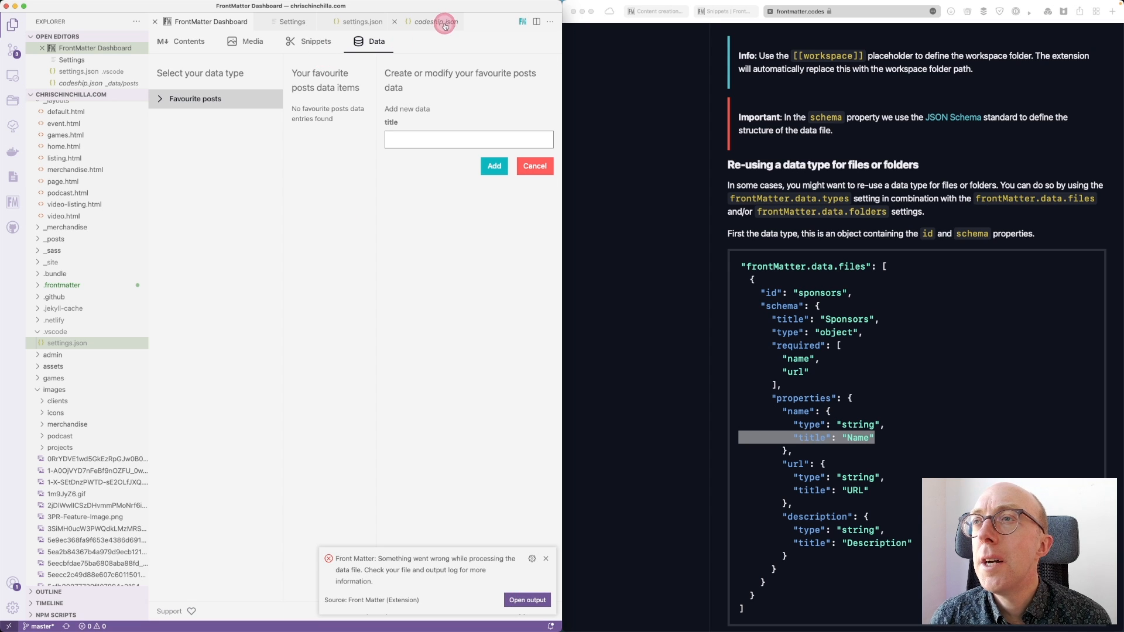
- Change the data file path to _data/post.json and create post.json in the _data folder
click(358, 21)
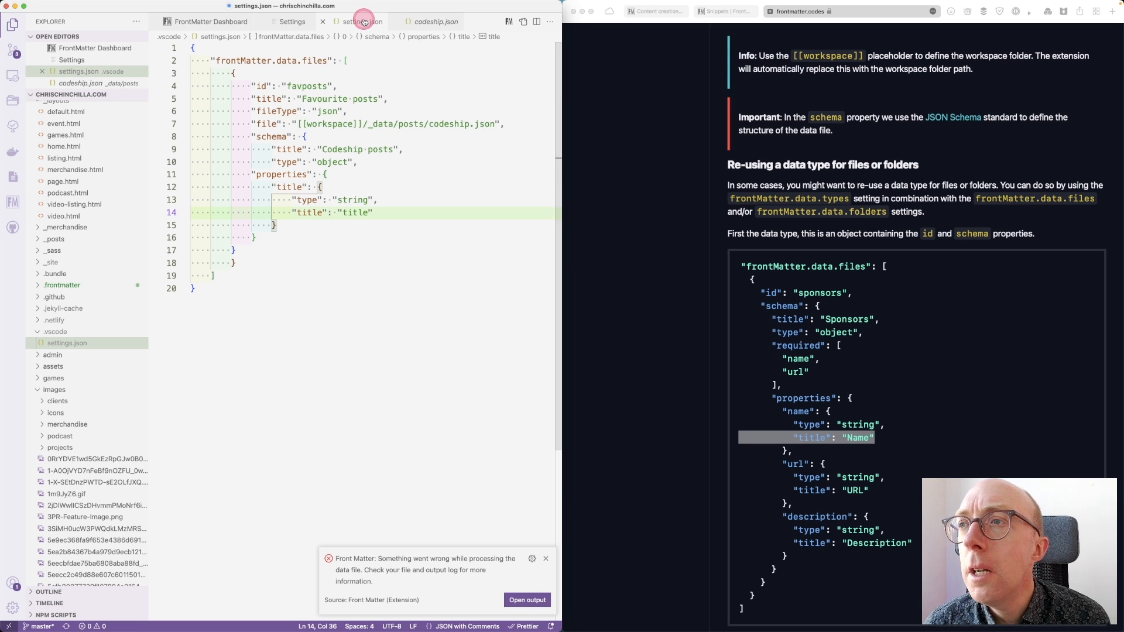
double_click(409, 123)
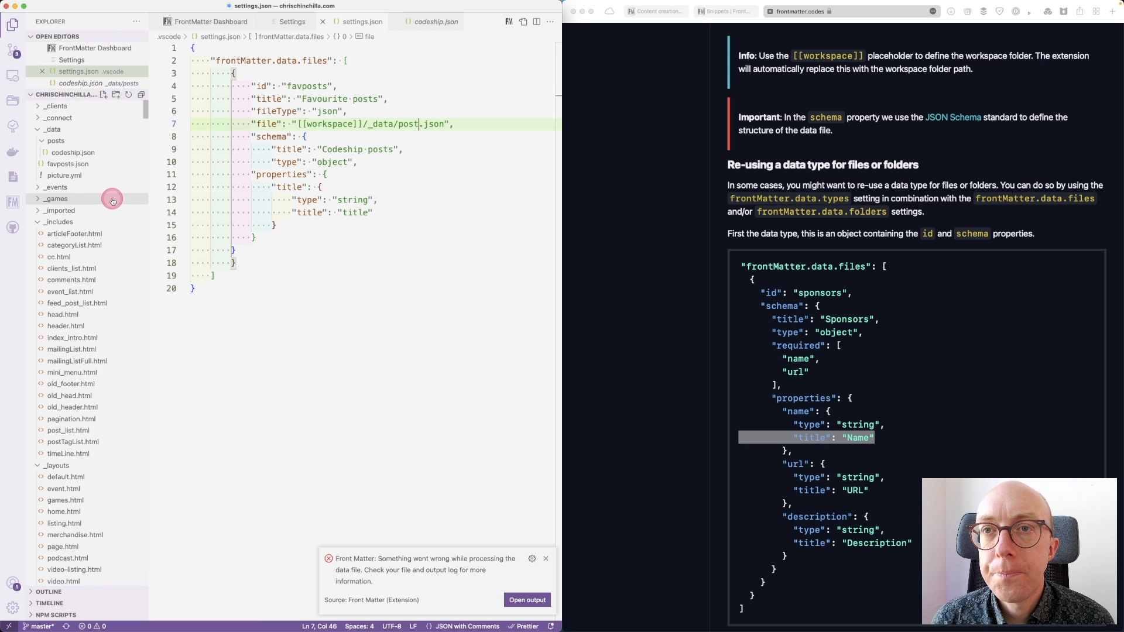
click(54, 130)
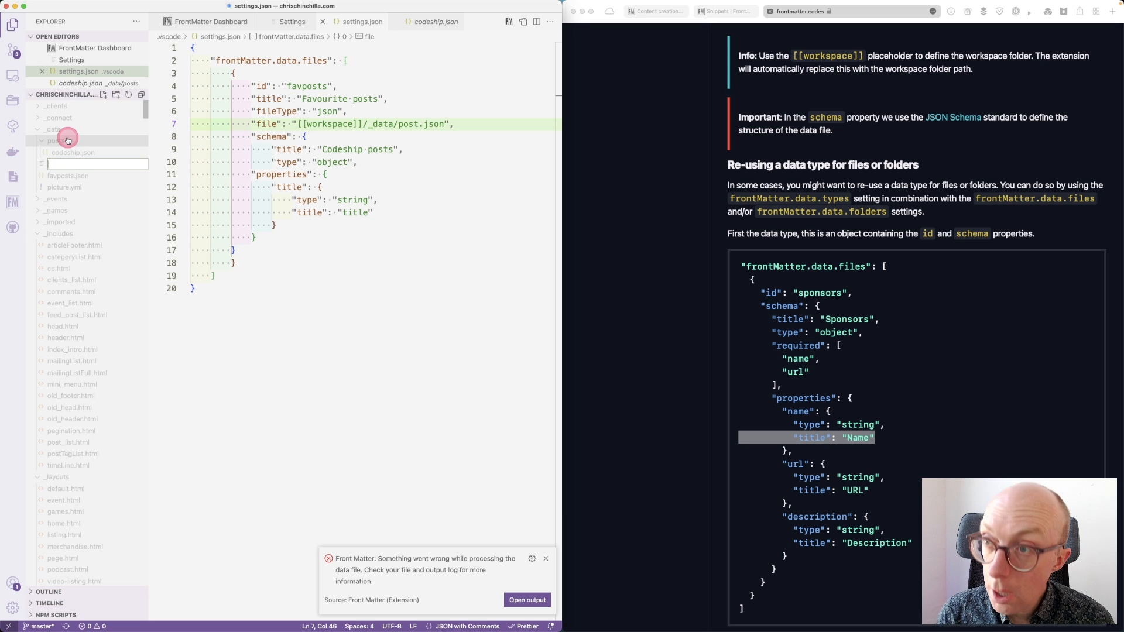
text(post)
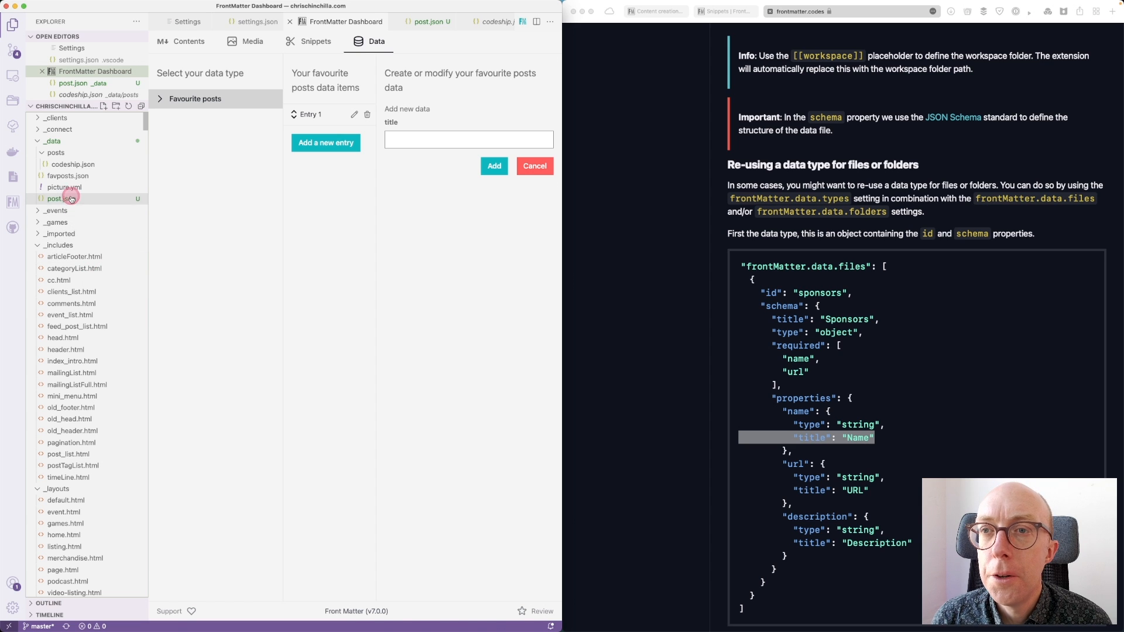
click(259, 22)
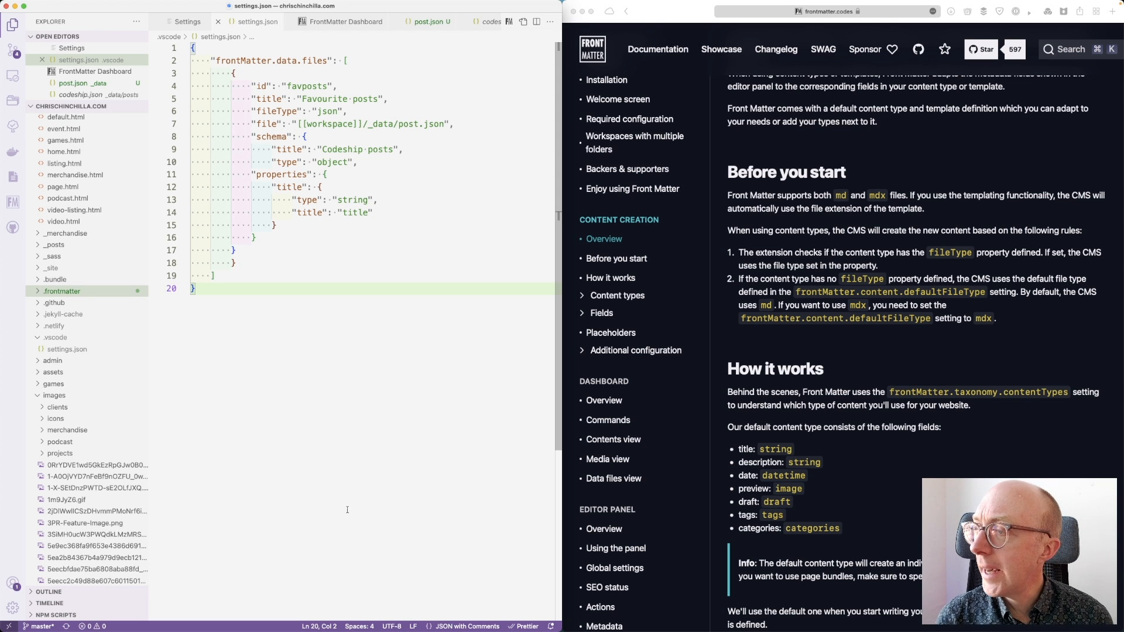
- Scroll the Front Matter docs to the 'Define your own type' contentTypes sample
scroll(down, 3)
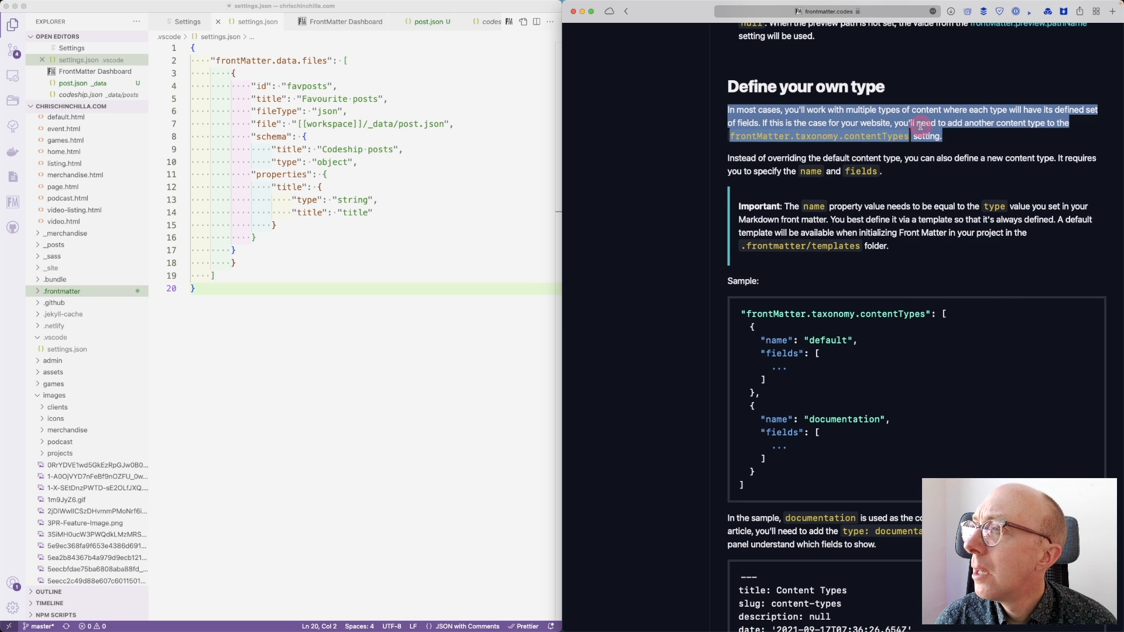
scroll(down, 3)
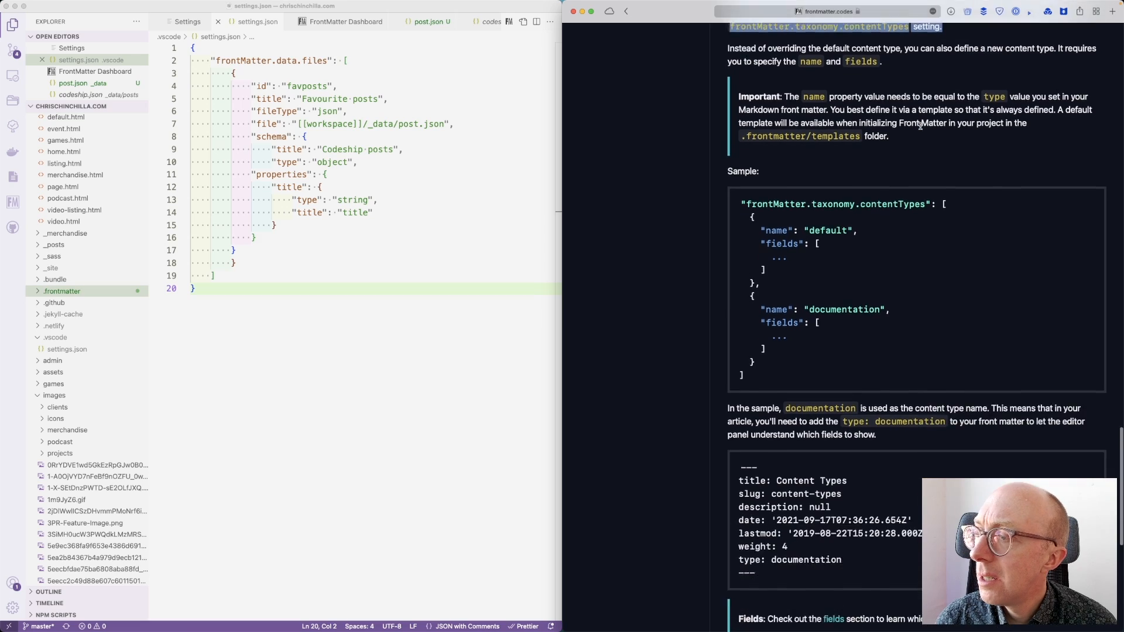
scroll(down, 3)
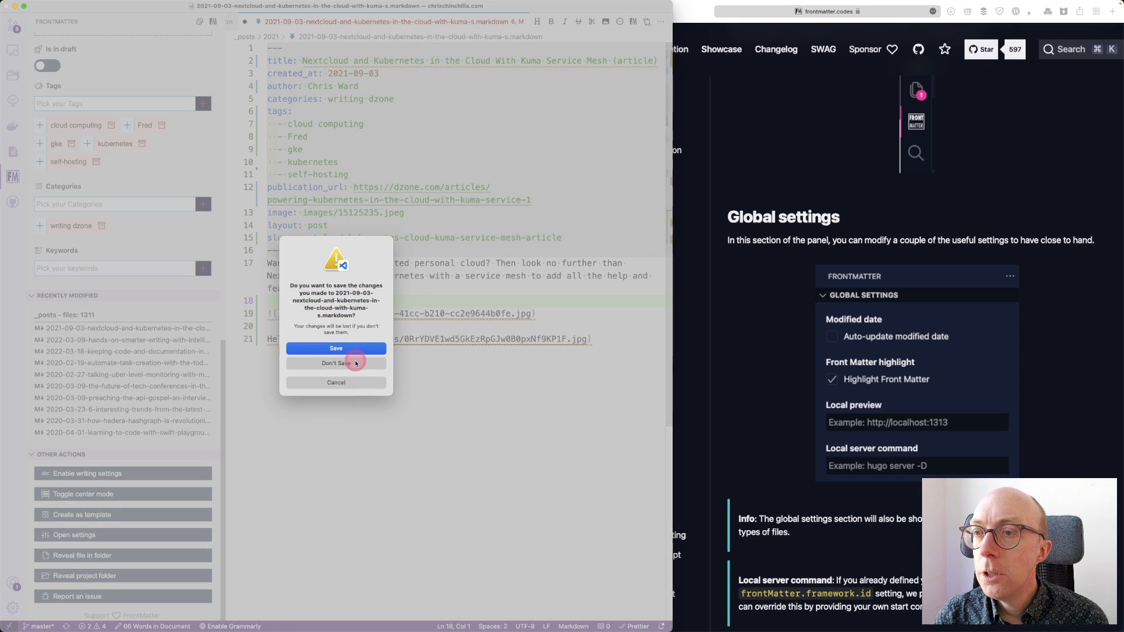
- Discard the article's changes and add an 'event' content type with a datetime 'title' field
click(335, 363)
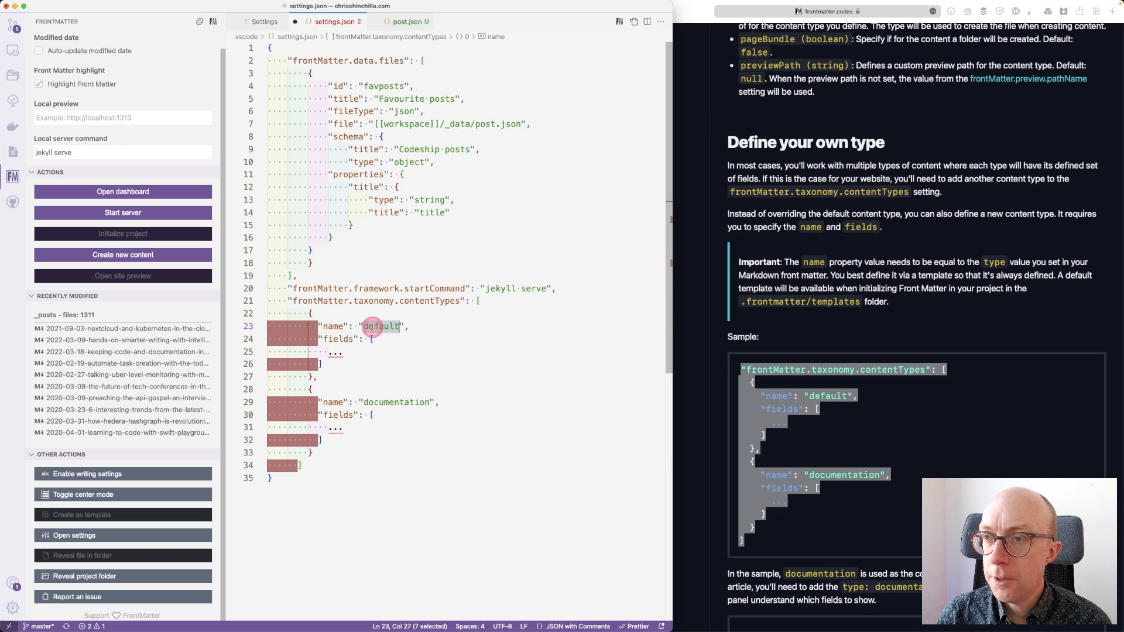
text(event)
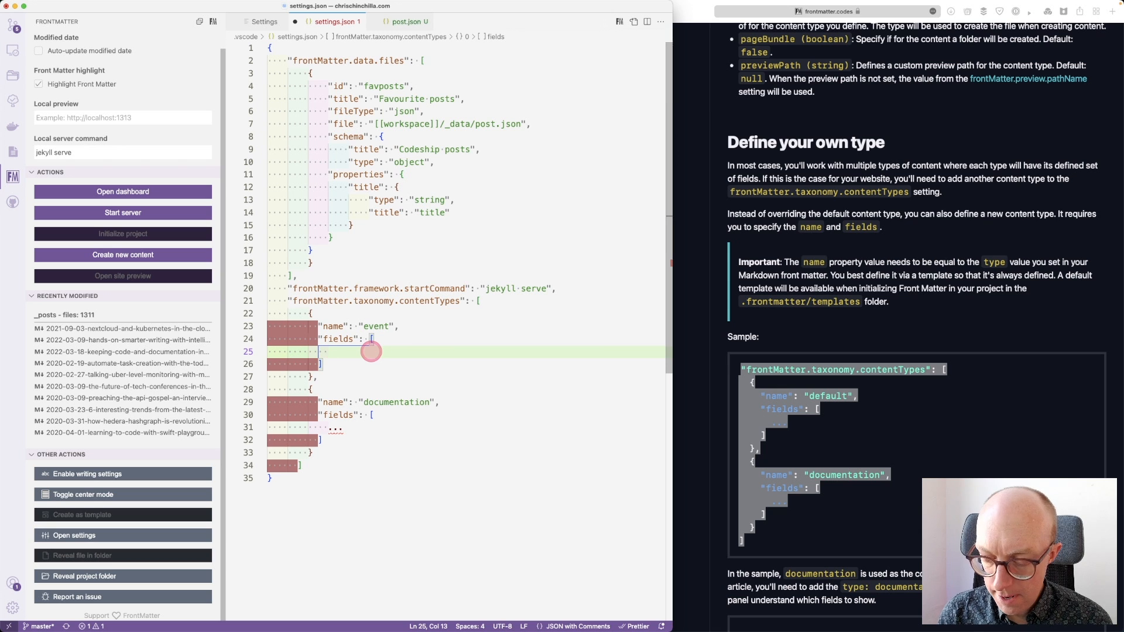
text("date": {)
click(467, 339)
text({})
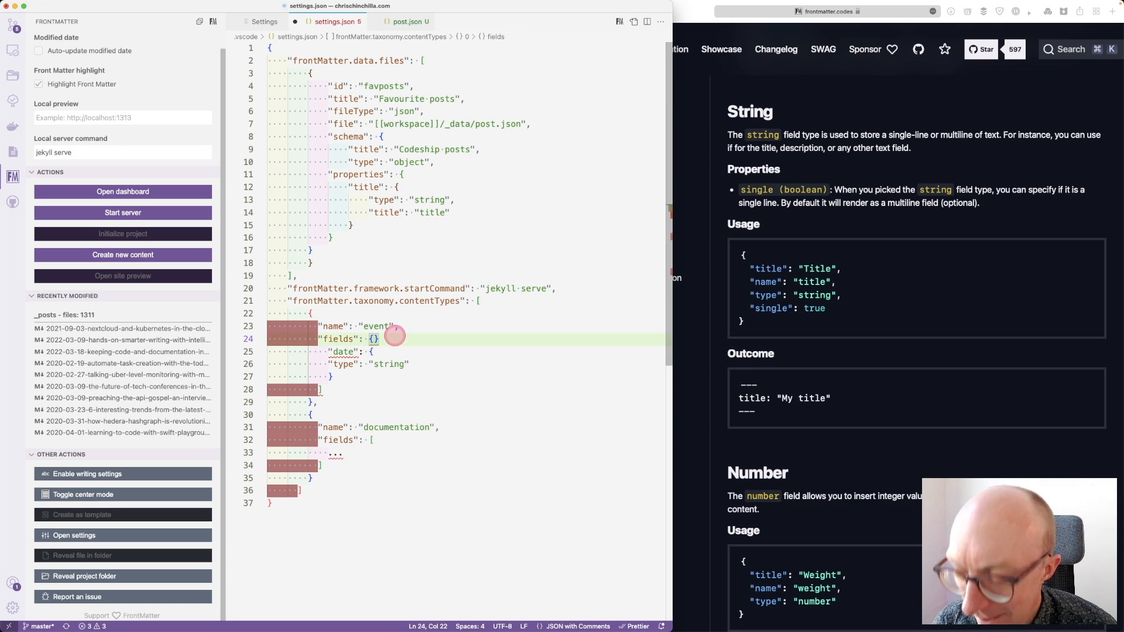
click(373, 338)
text([)
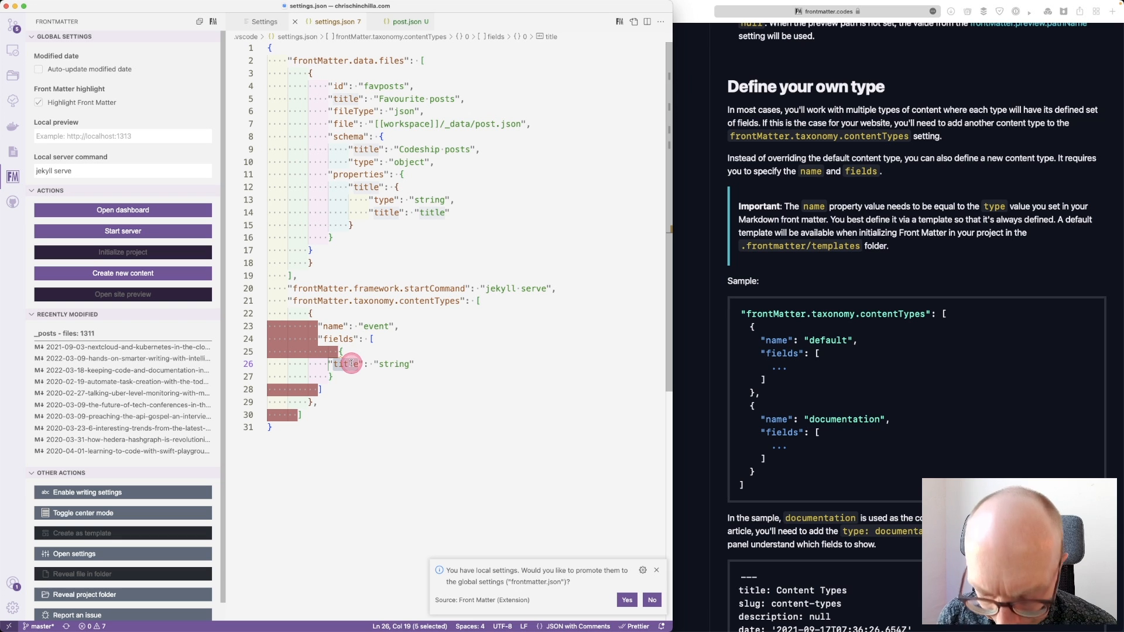
text(type)
text("title": "title)
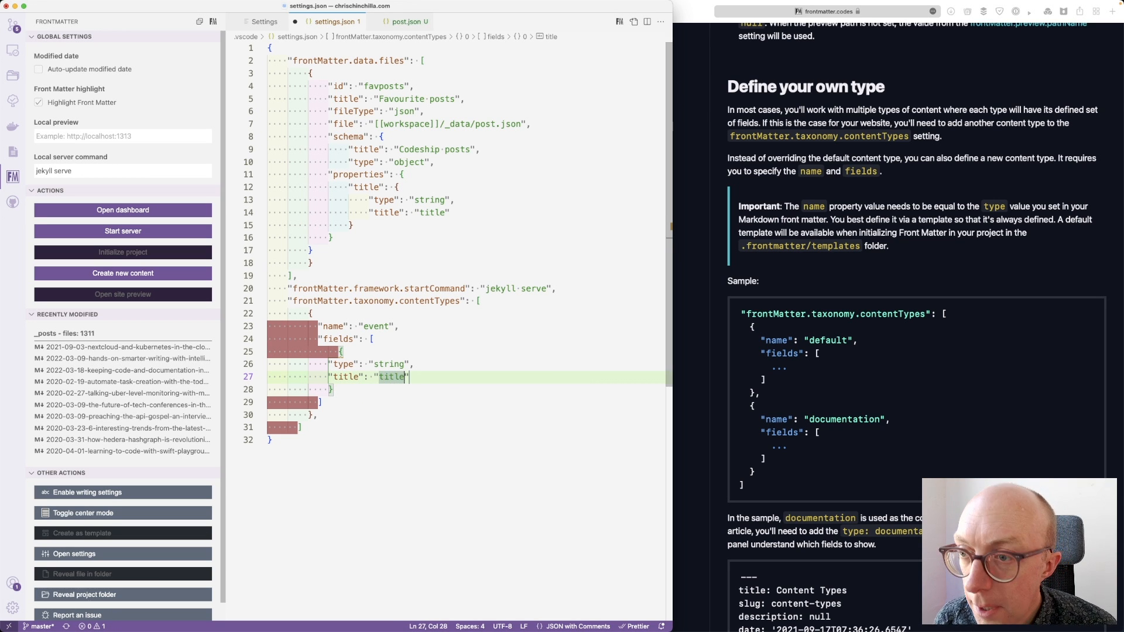
text("name": "string")
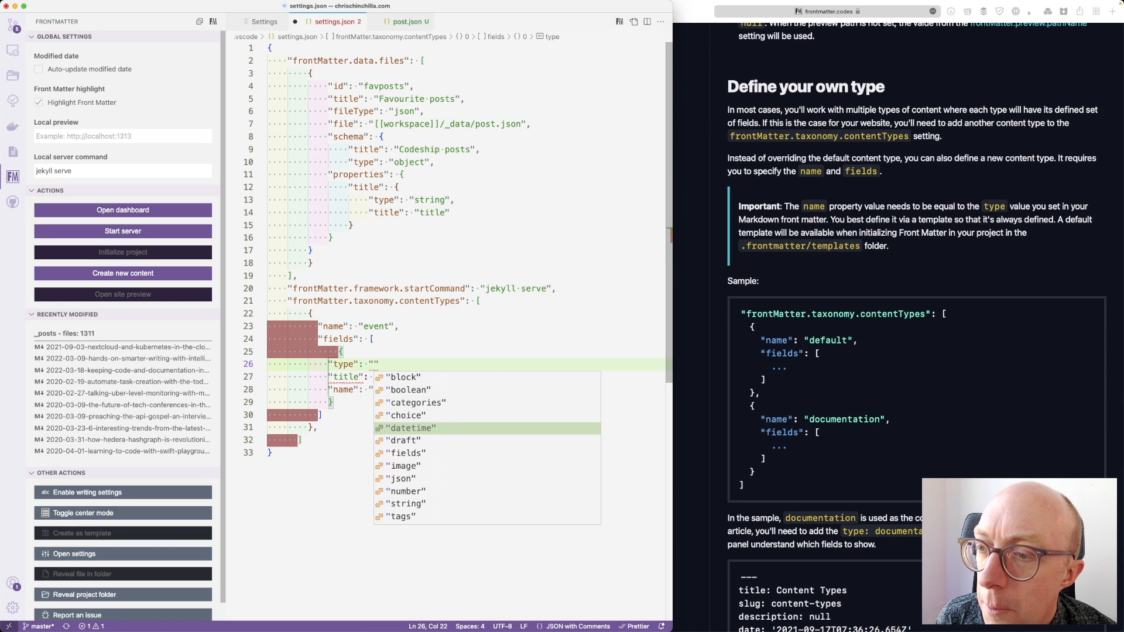
mouse_move(406, 504)
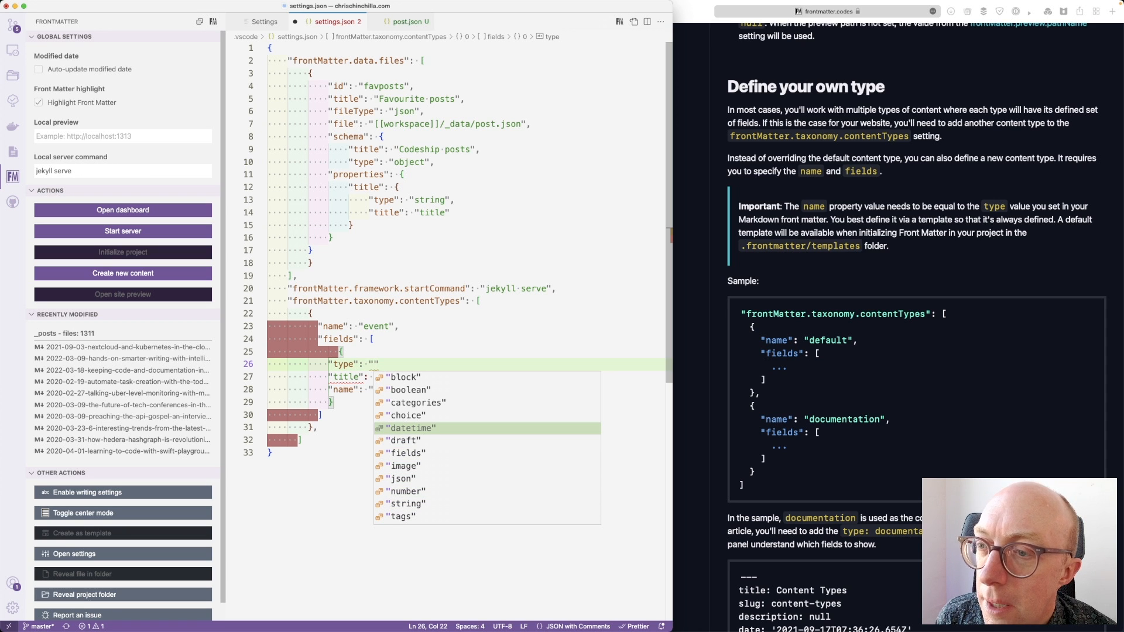
click(409, 427)
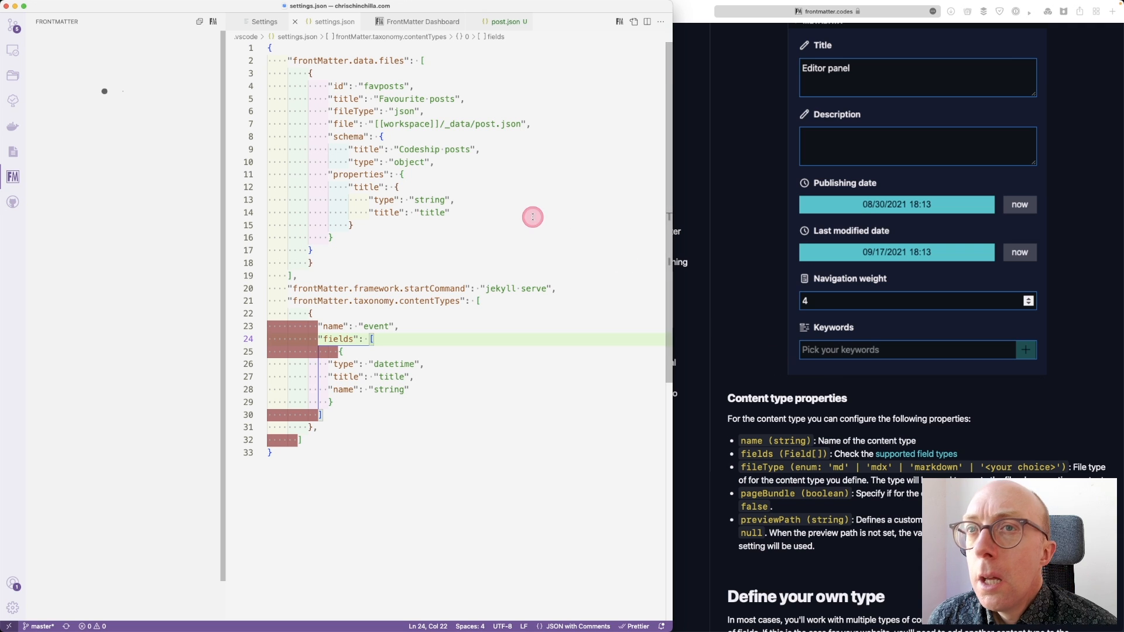
- Save the settings and create a new post from the 'event' content type in the dashboard
click(450, 212)
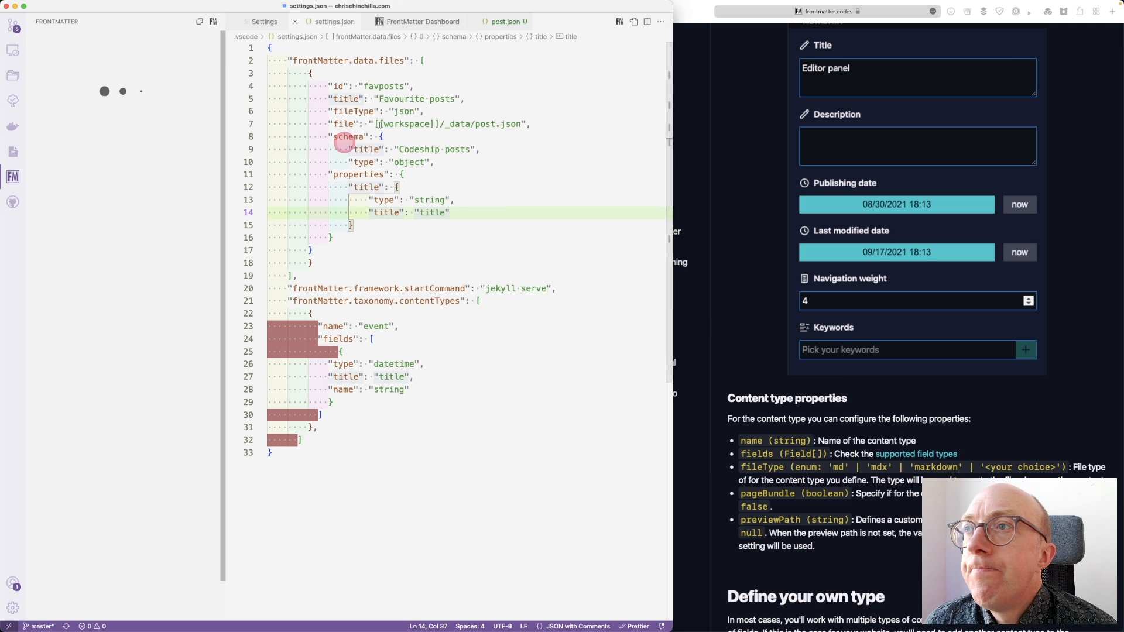
click(423, 22)
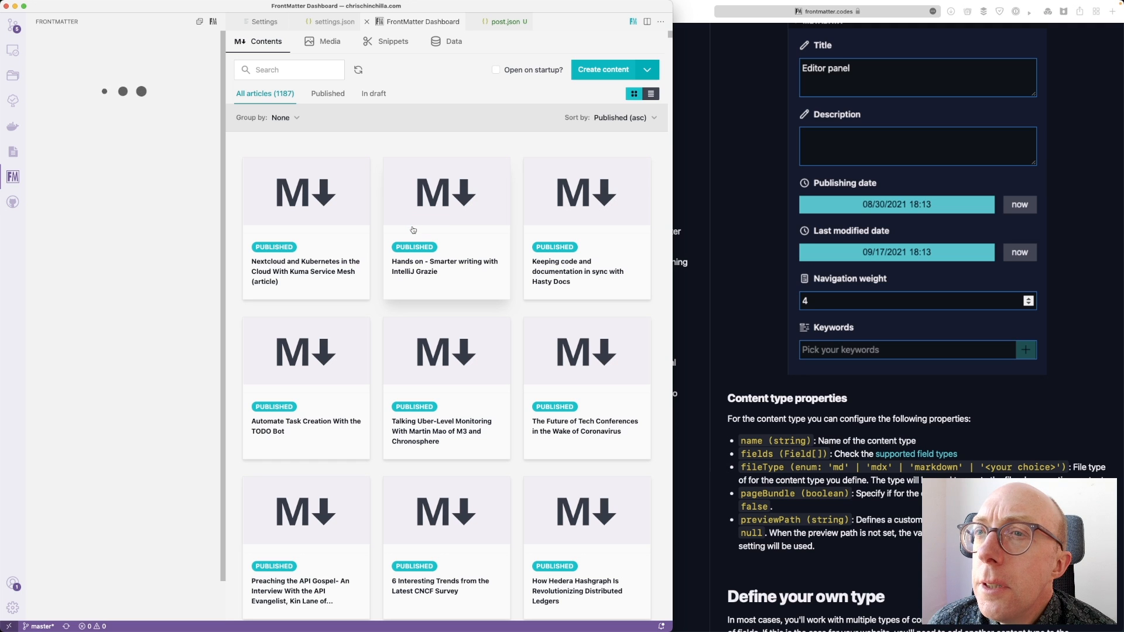
click(294, 119)
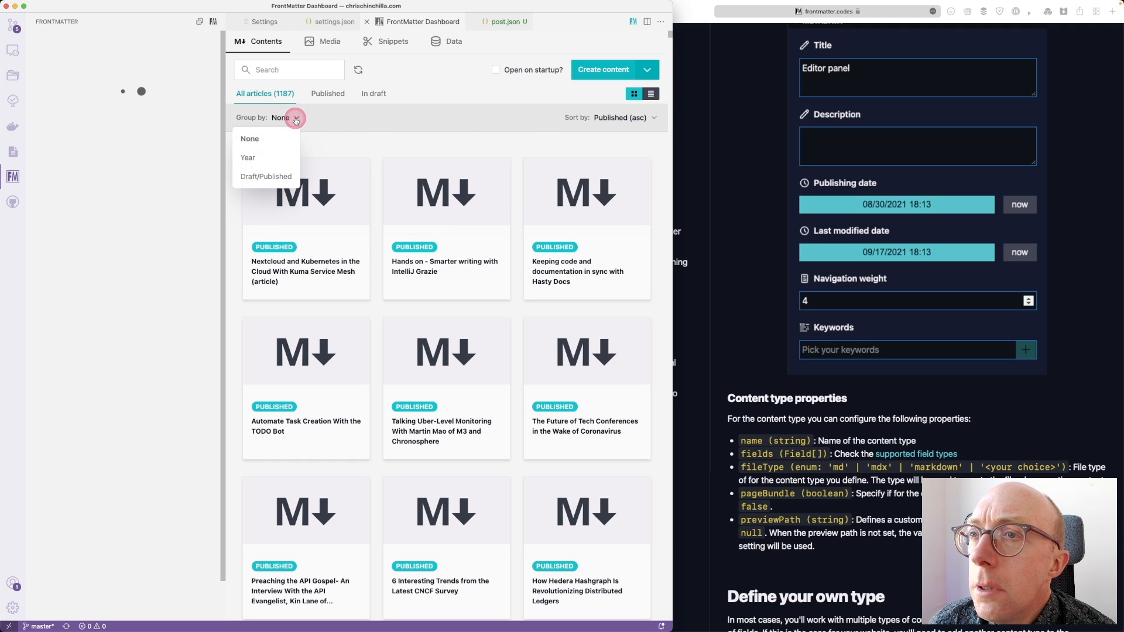
click(644, 69)
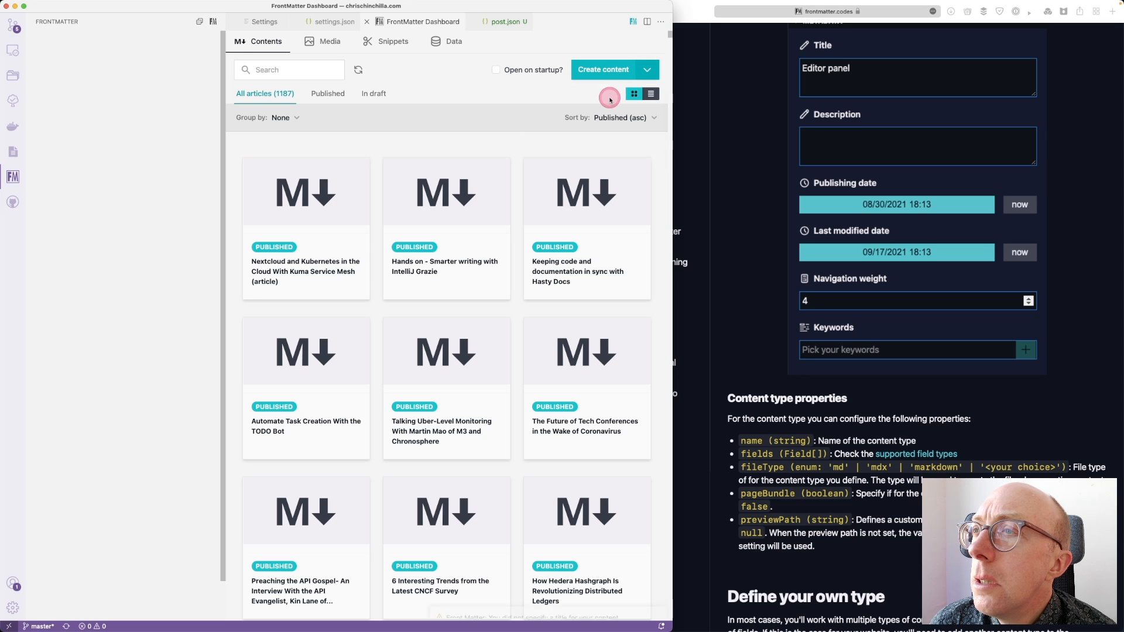
click(603, 70)
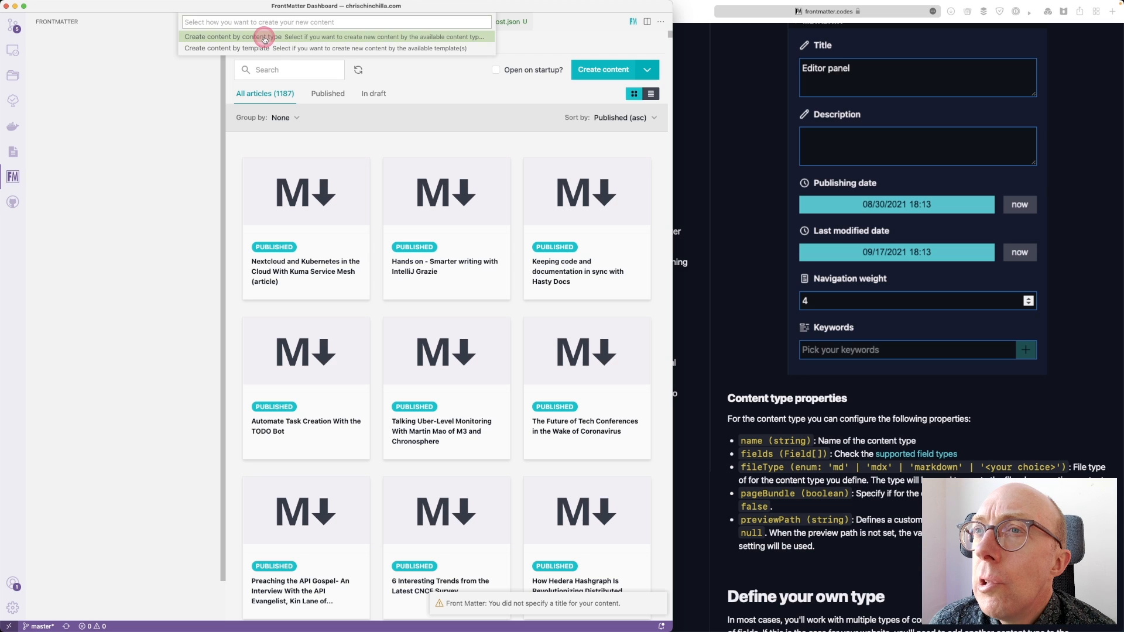
click(334, 36)
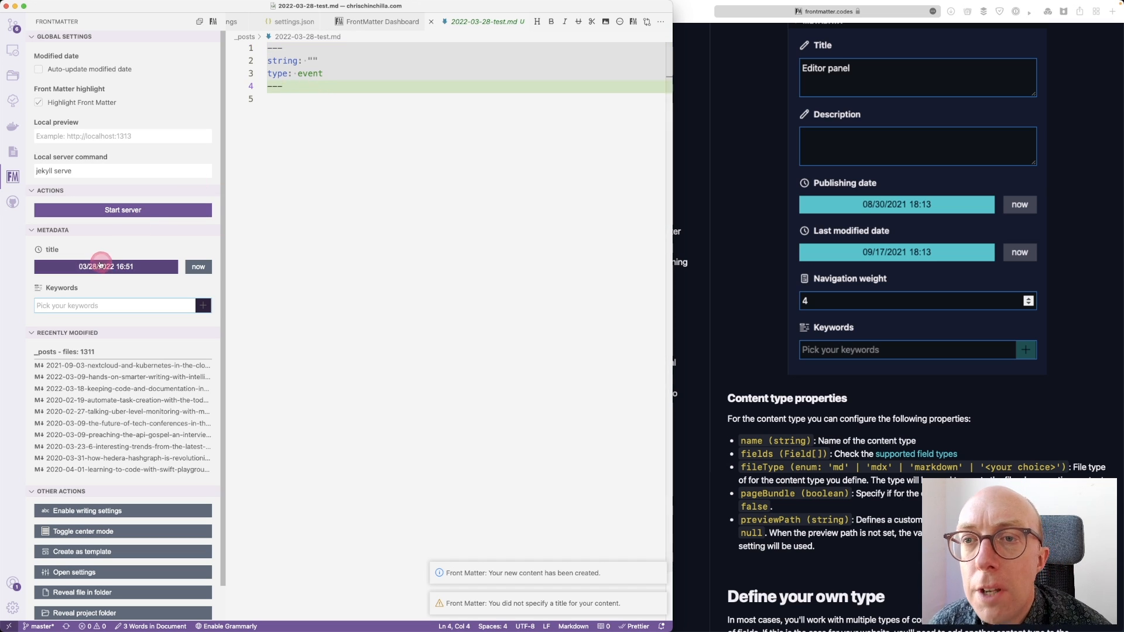
- Pick a calendar day for the new event post's title date field
click(105, 267)
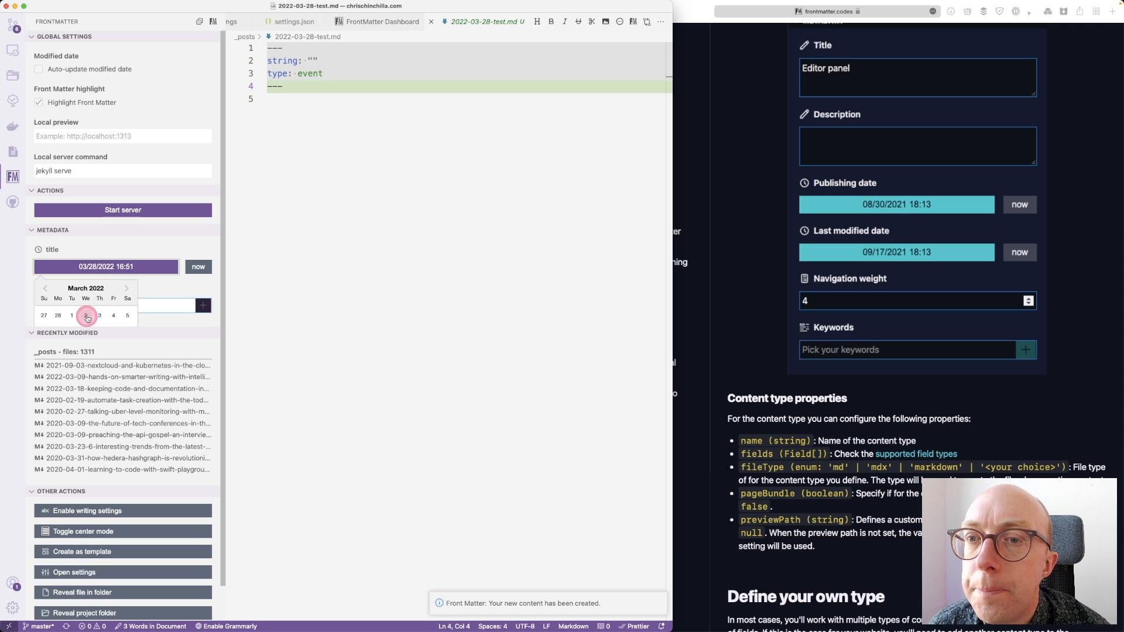
click(86, 315)
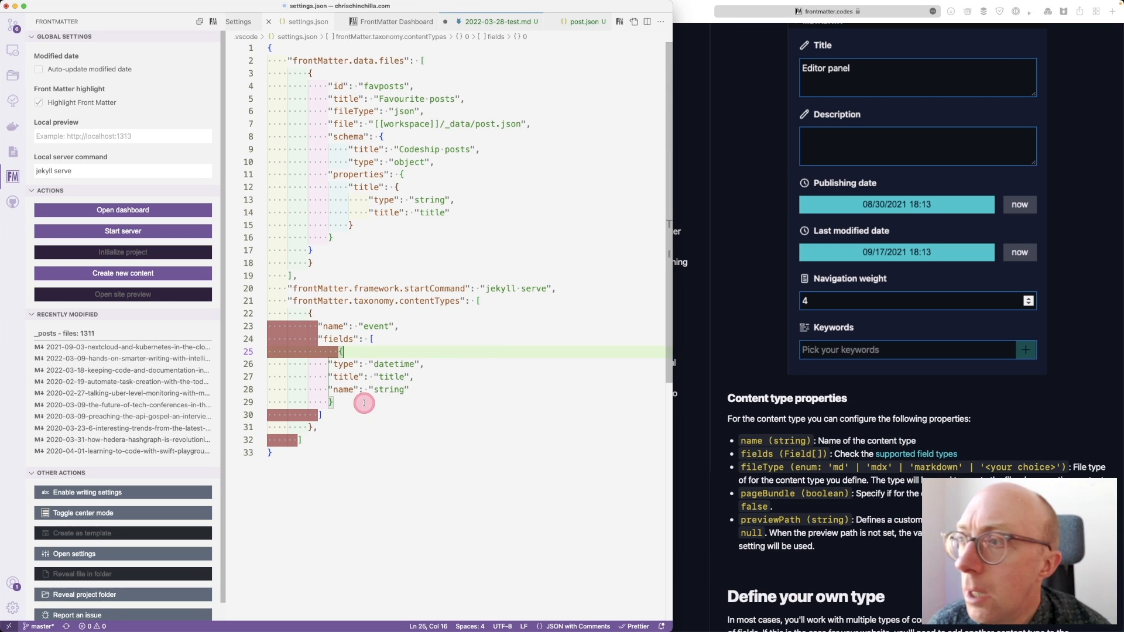
mouse_move(376, 323)
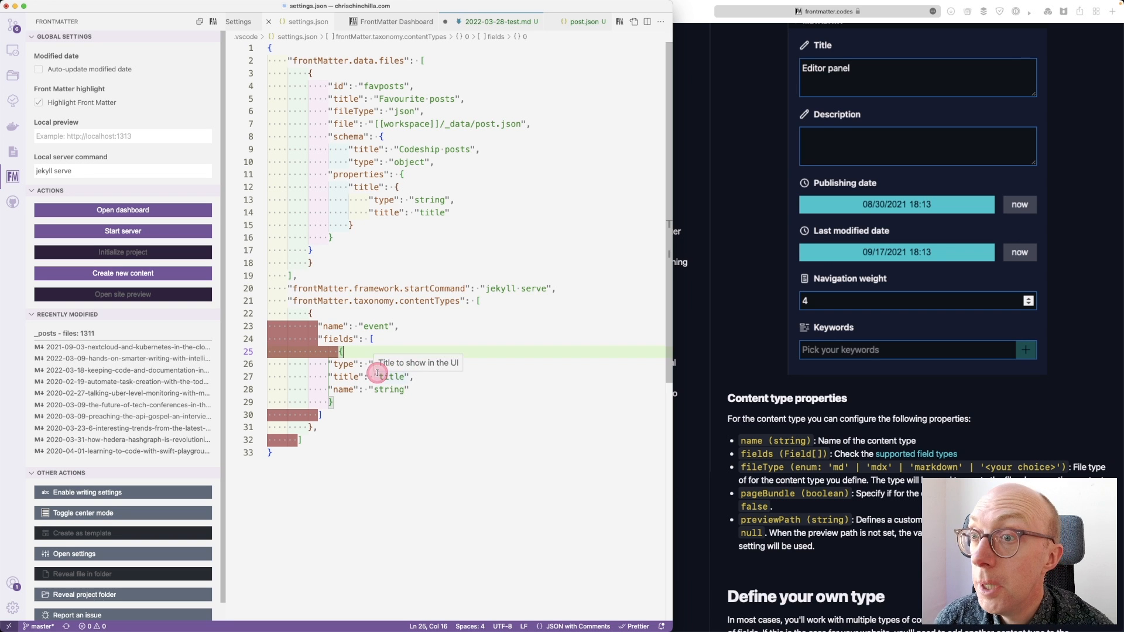
scroll(down, 3)
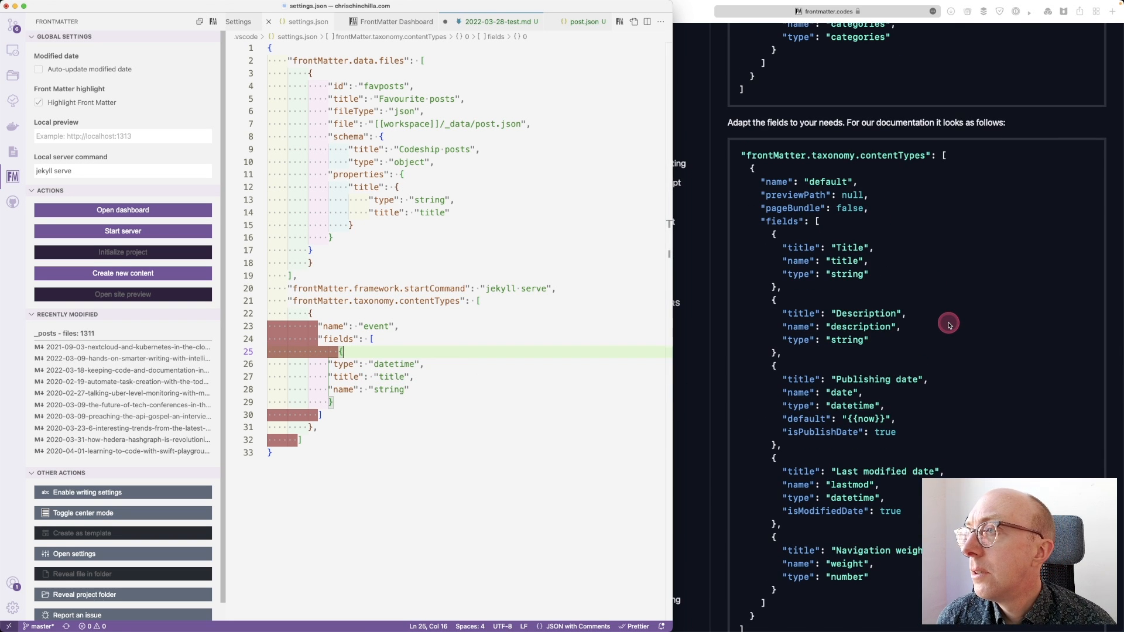